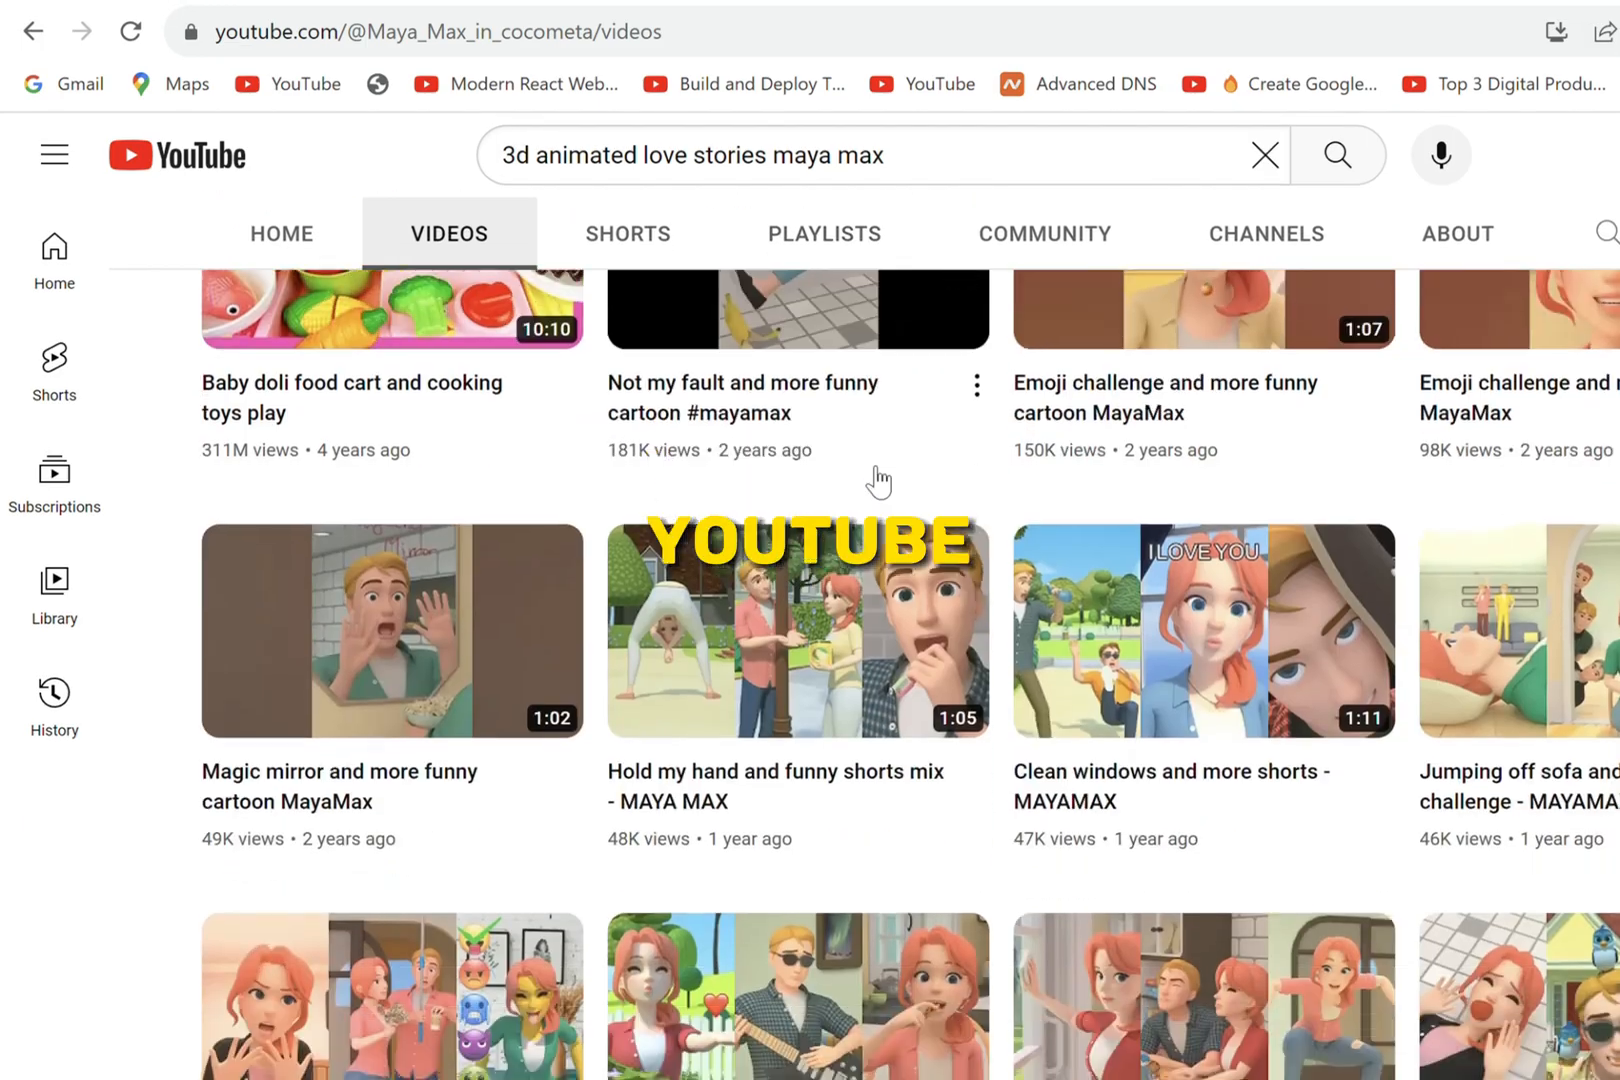
Load the DupDub AI voiceover homepage in the browser.
left_click(798, 630)
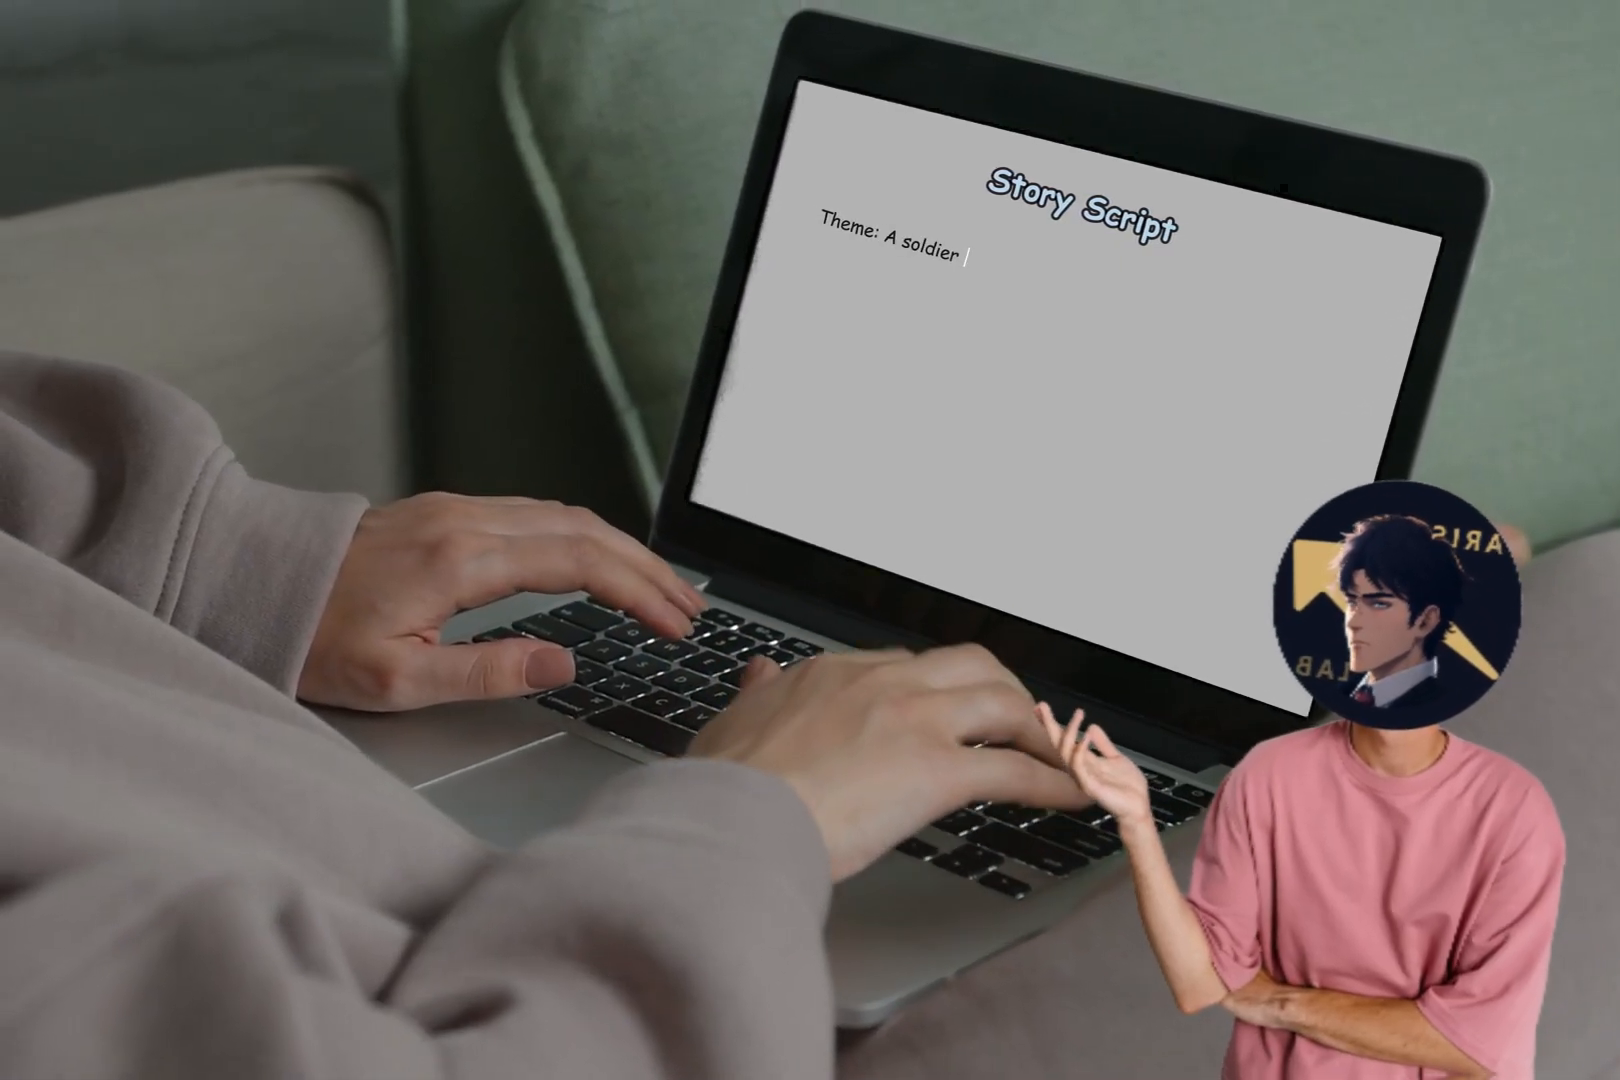
type("comes home to his wife after a long tim")
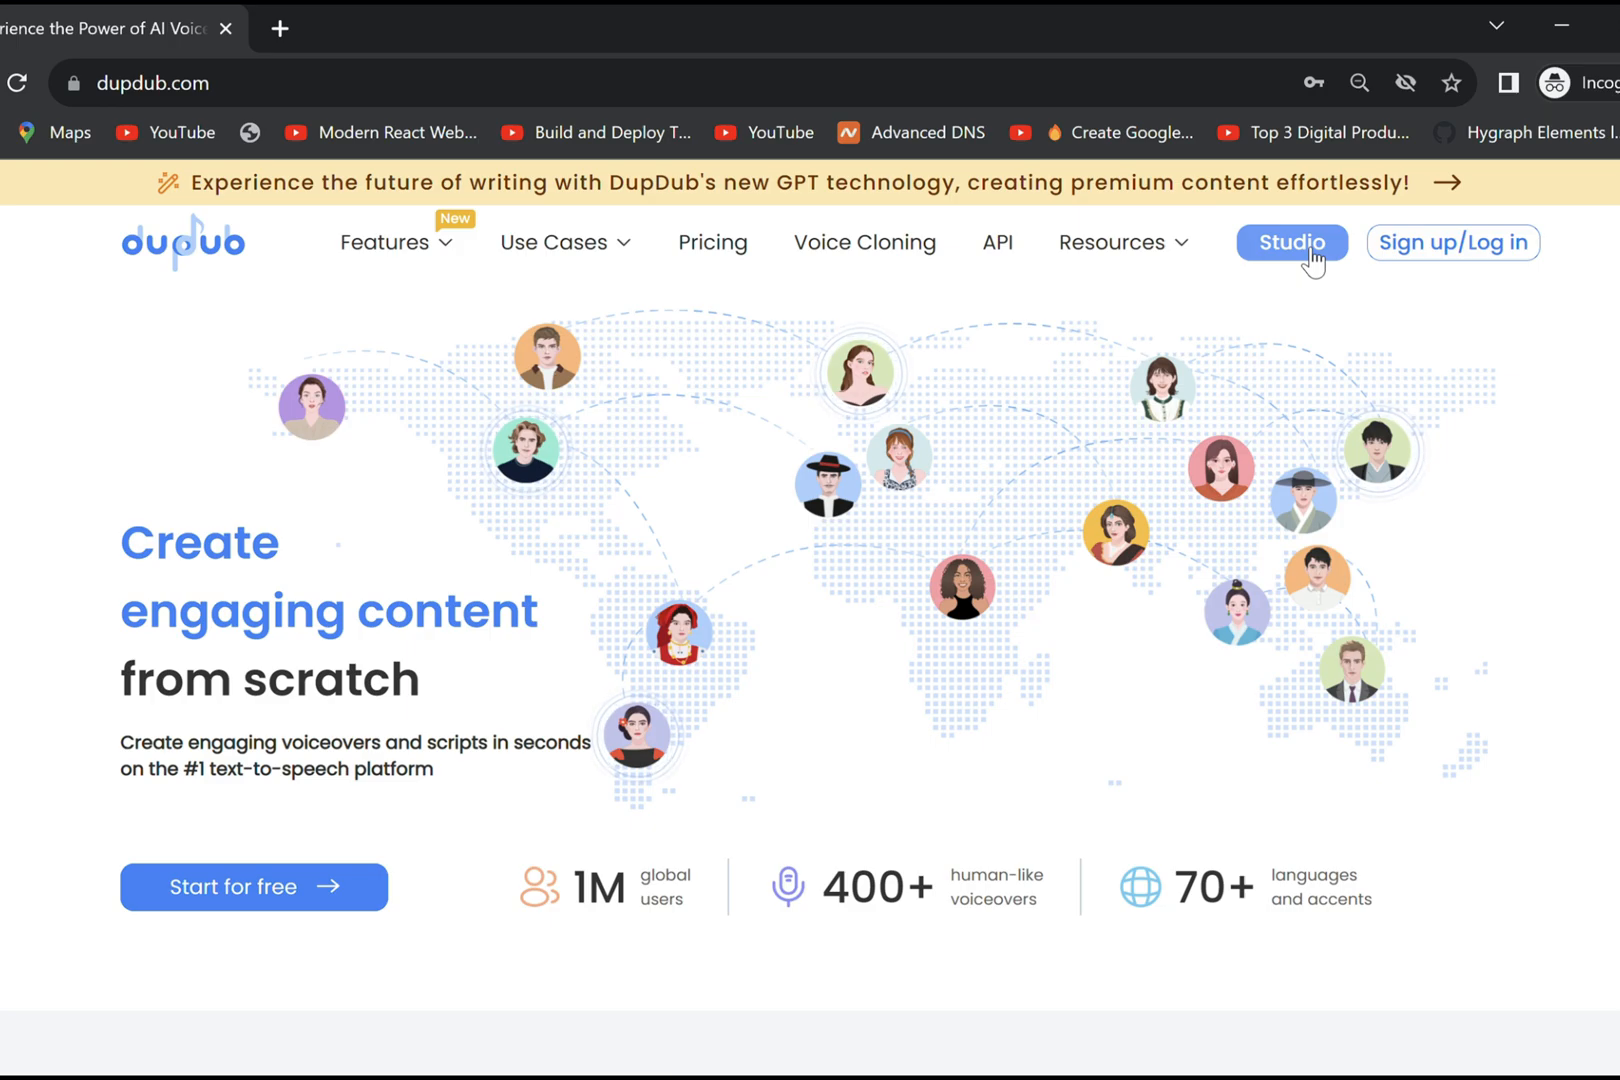
In Studio, ask the AI to write a 7-scene love story of a soldier coming home to his wife.
left_click(1290, 242)
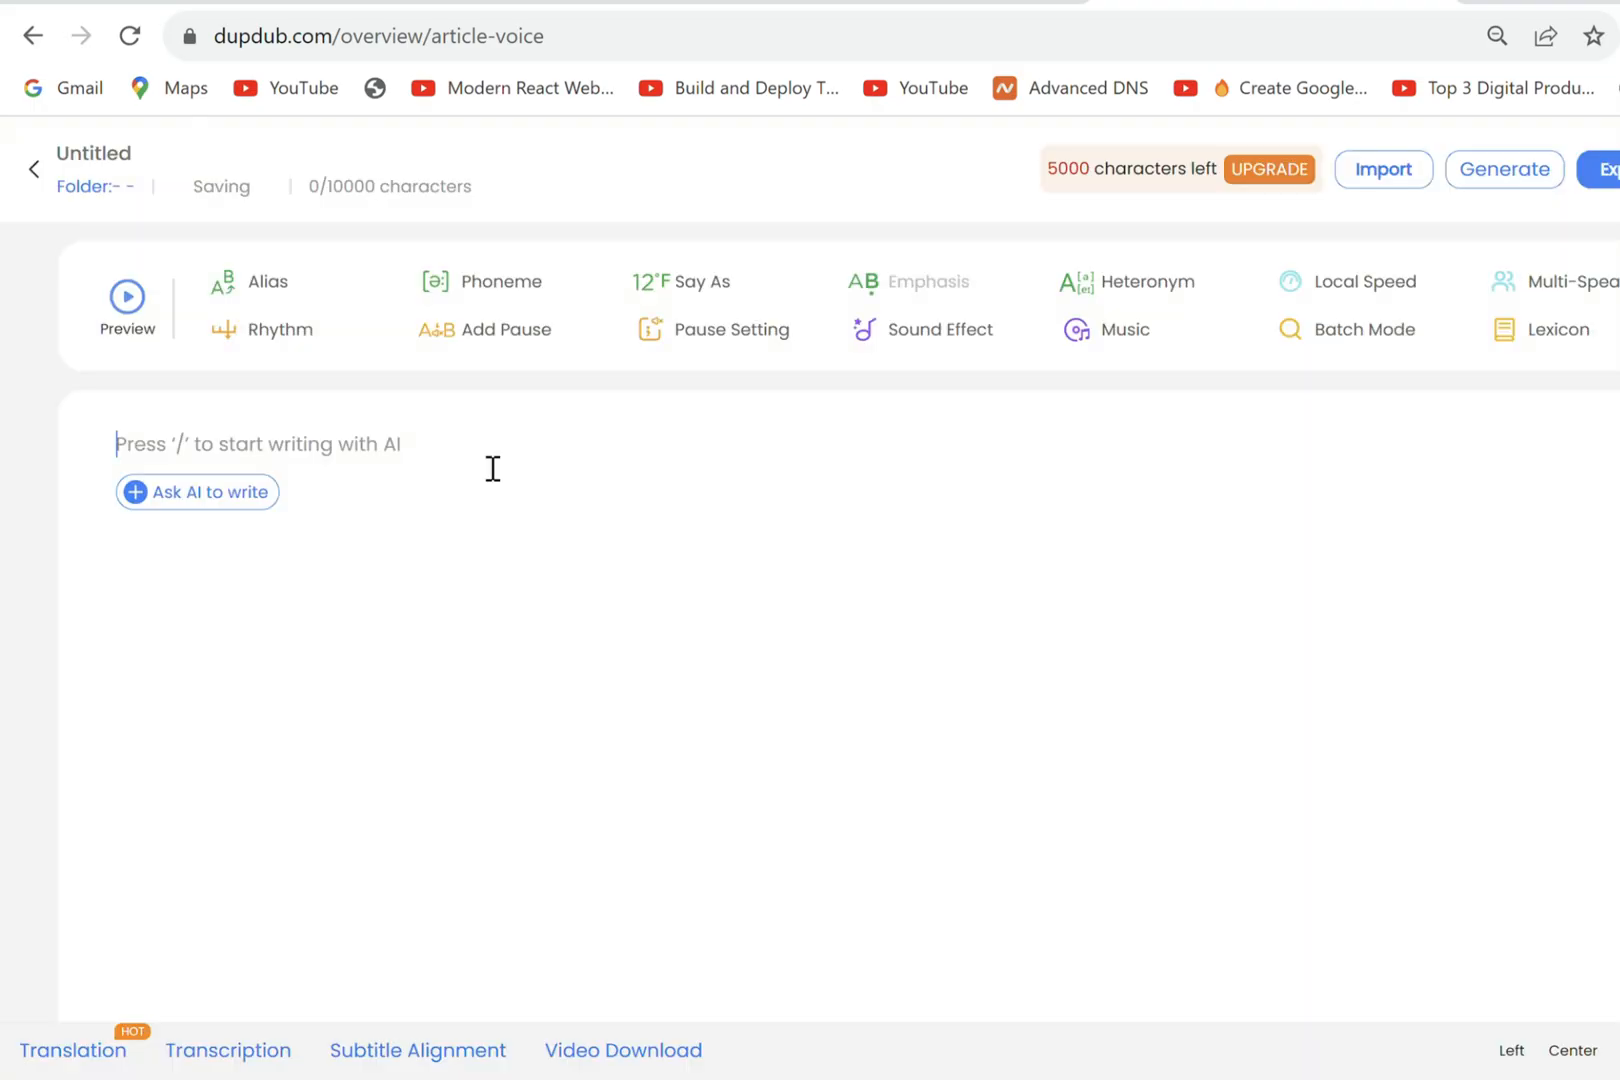
left_click(196, 490)
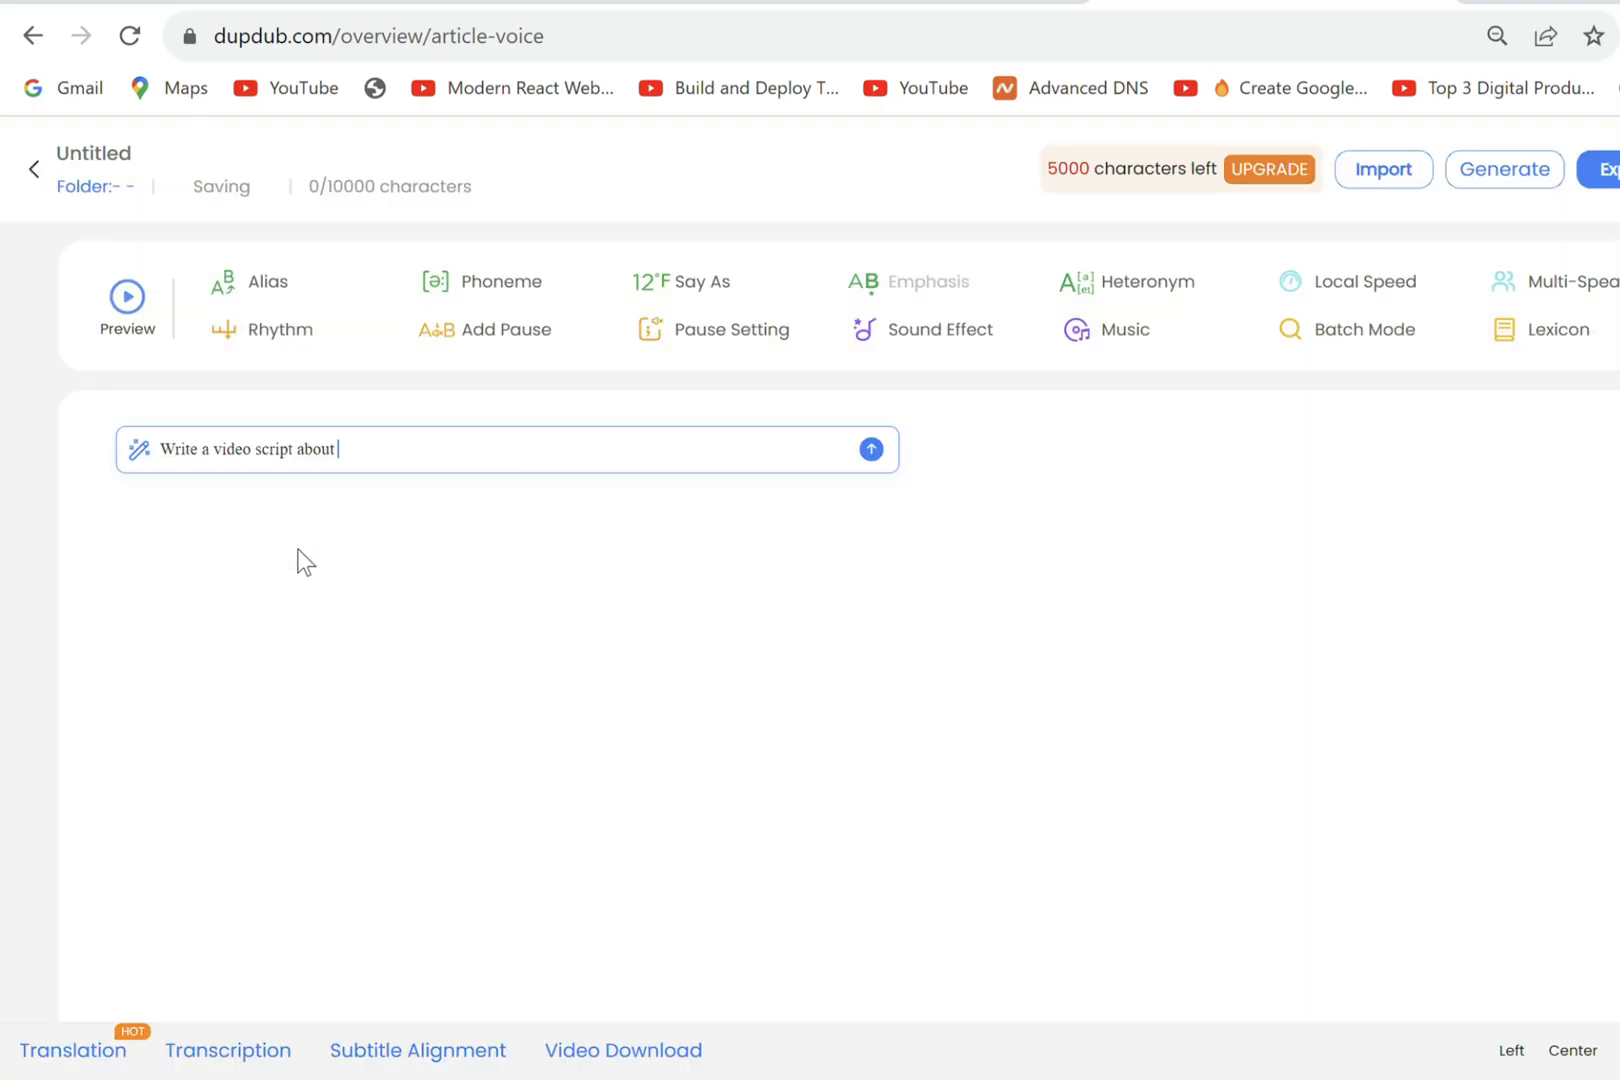
type("write me a love story of a soldier coming home to his wife consisting of 7 really short scenes along with 7 small dialouges and the view/setting of each scene.")
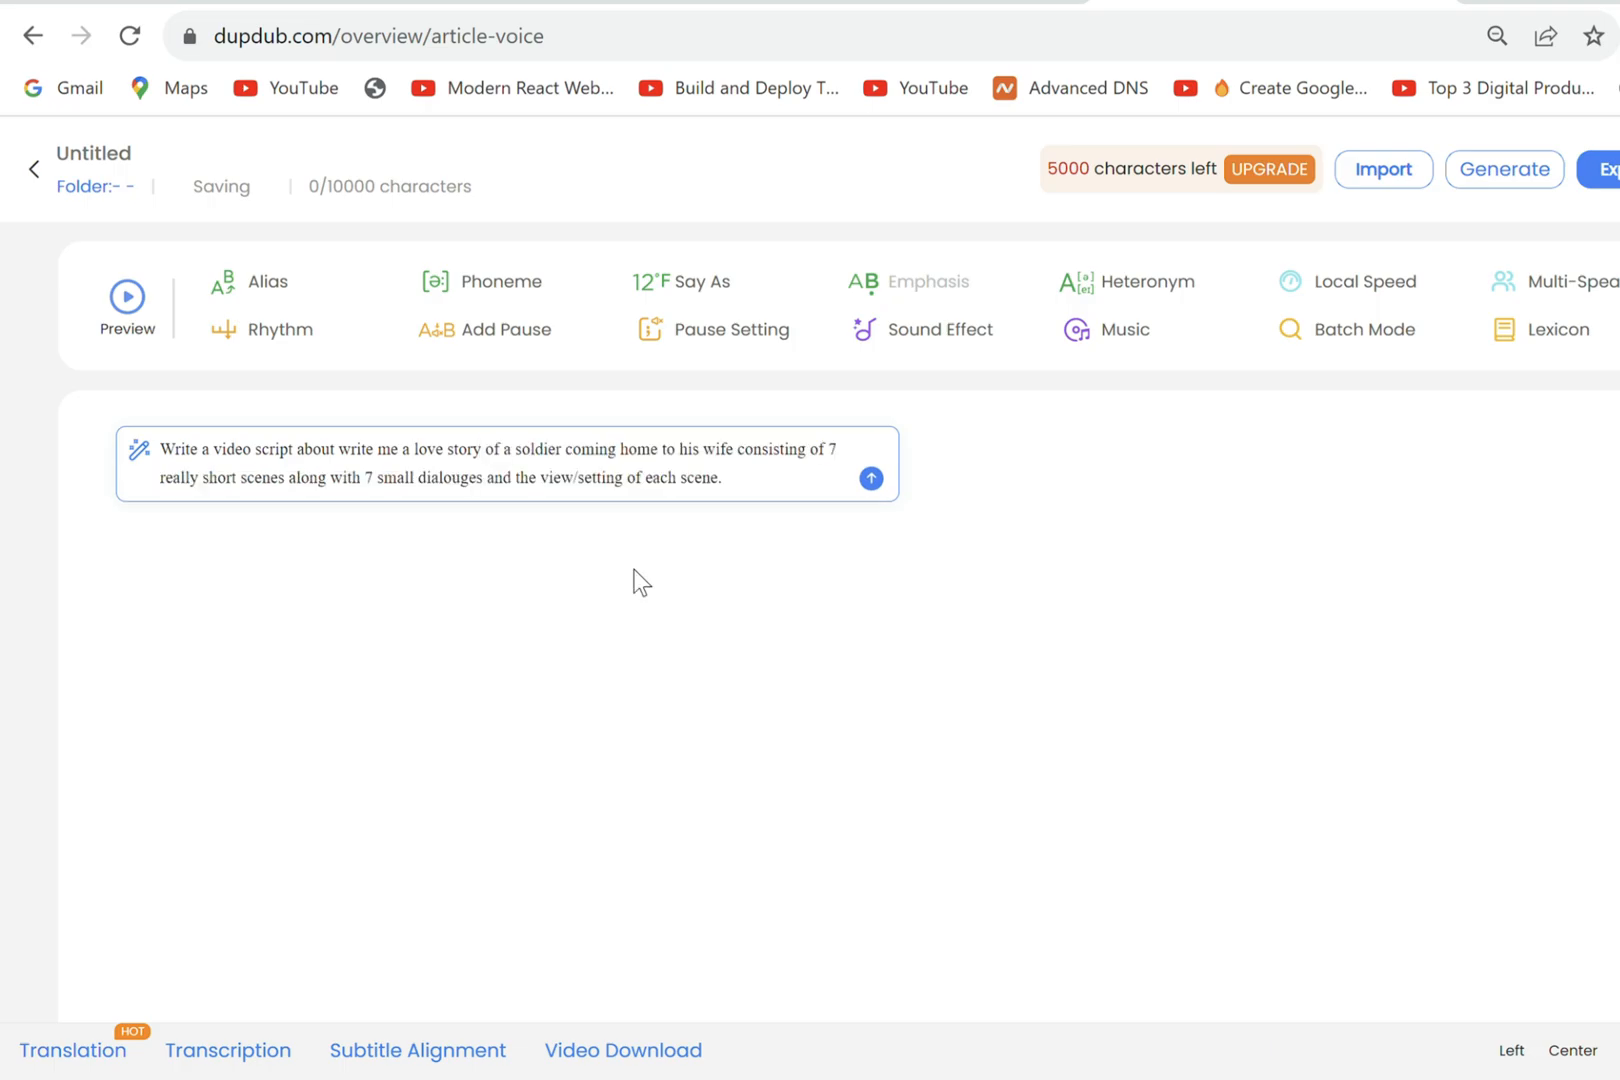
left_click(870, 478)
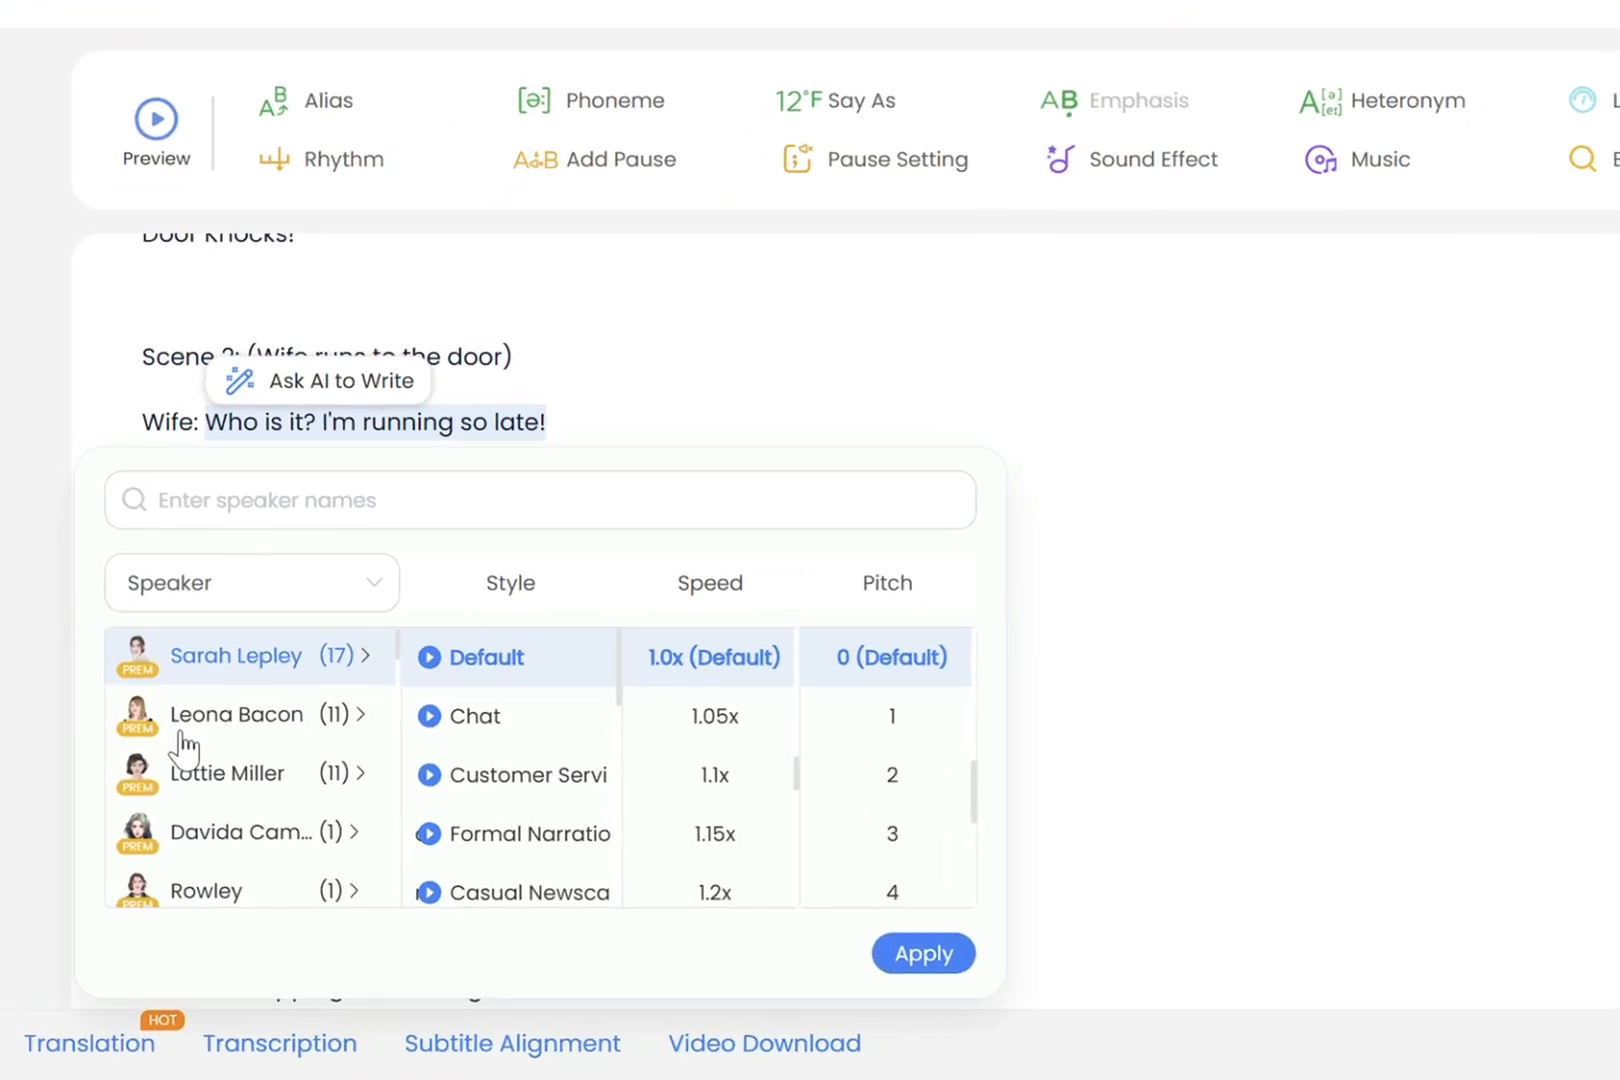
Assign Leona Bacon with Terrified style to the wife's lines and apply the speaker choice.
left_click(236, 714)
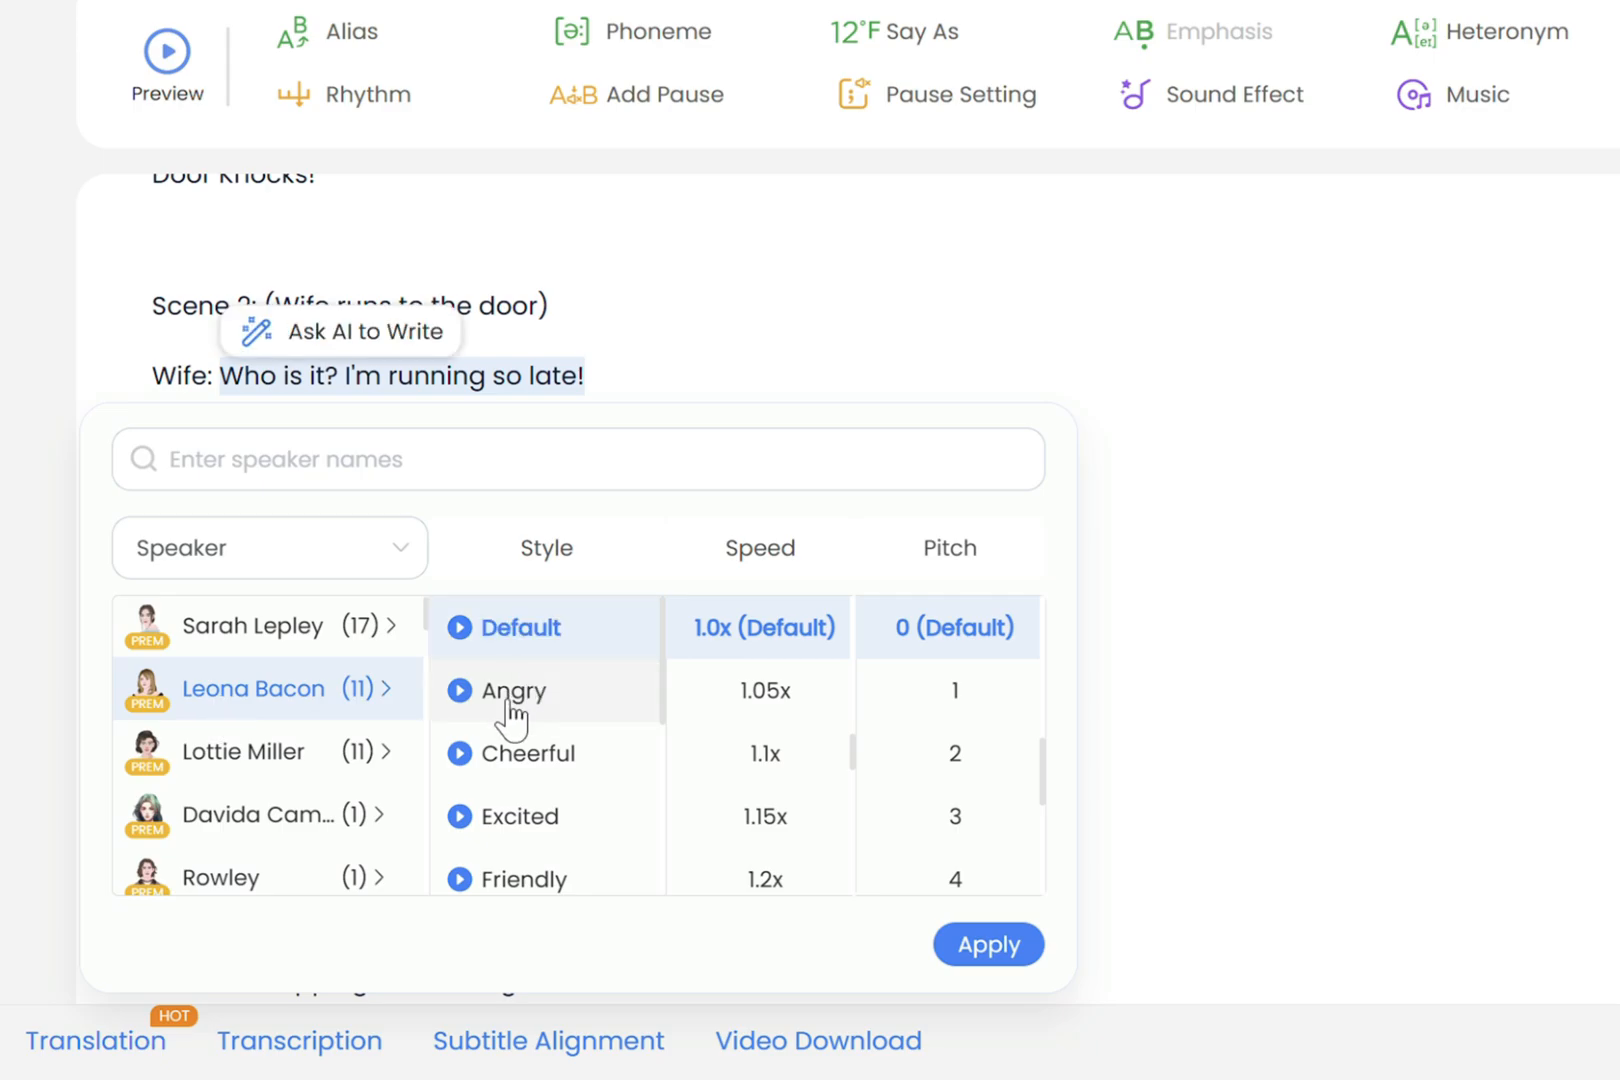
scroll("down", 3)
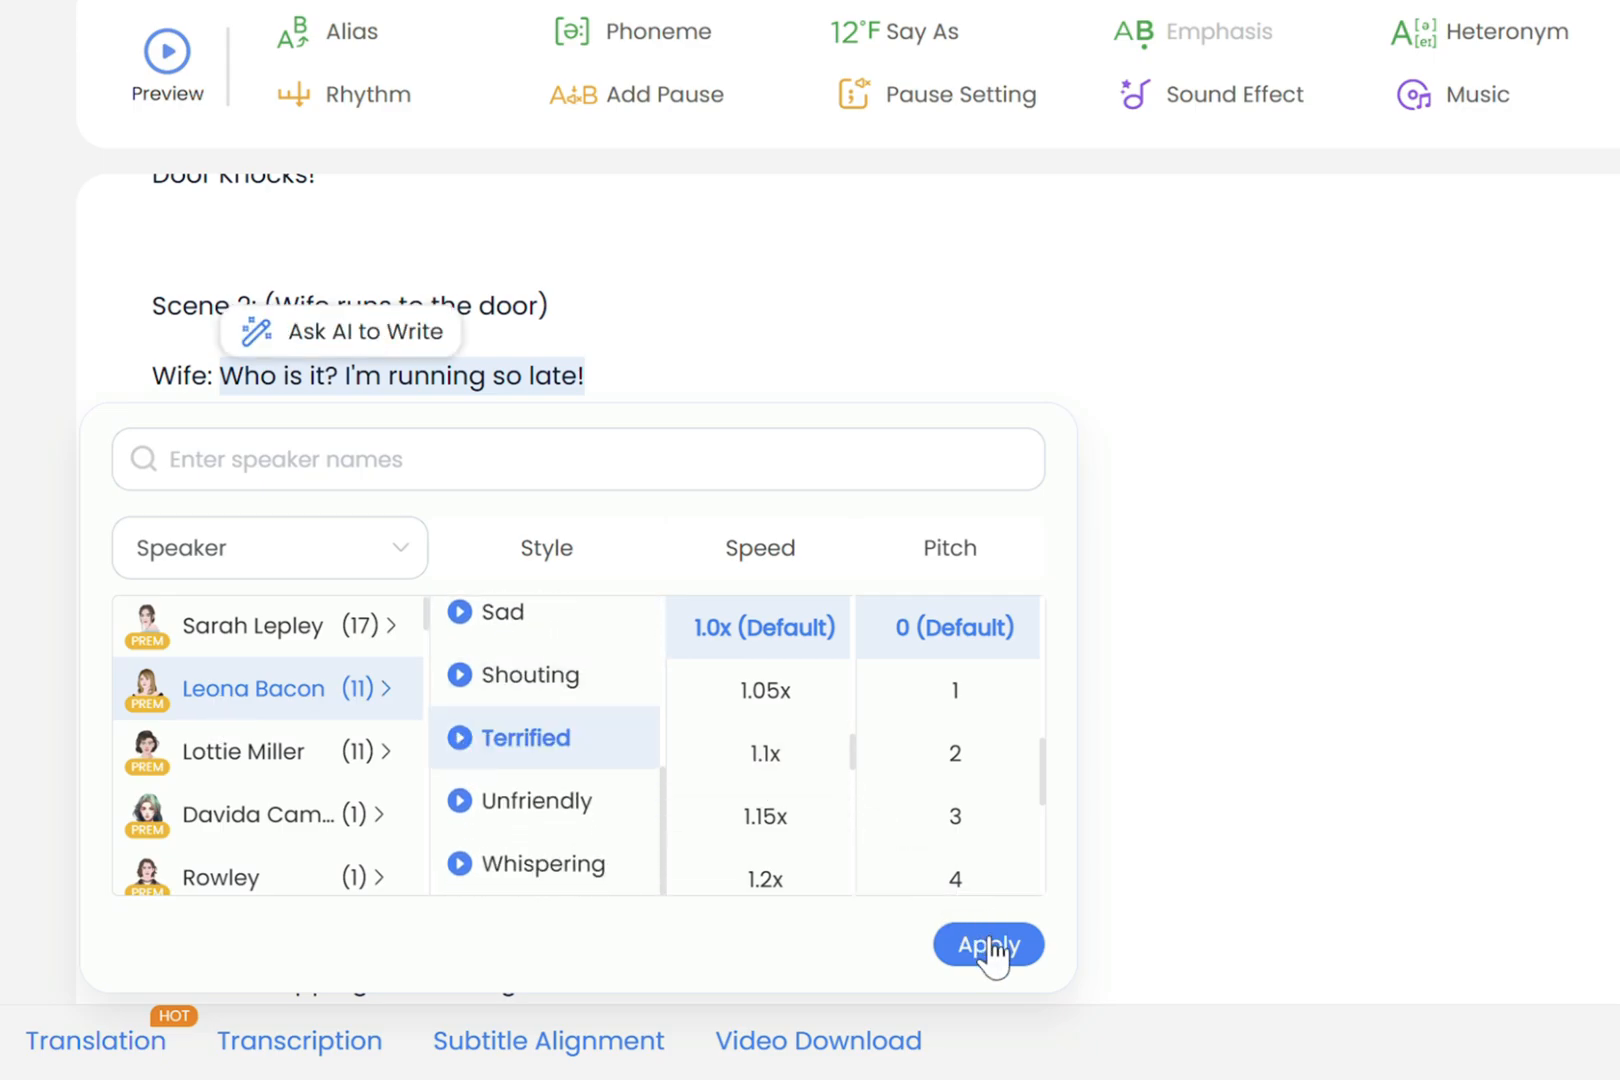
left_click(986, 944)
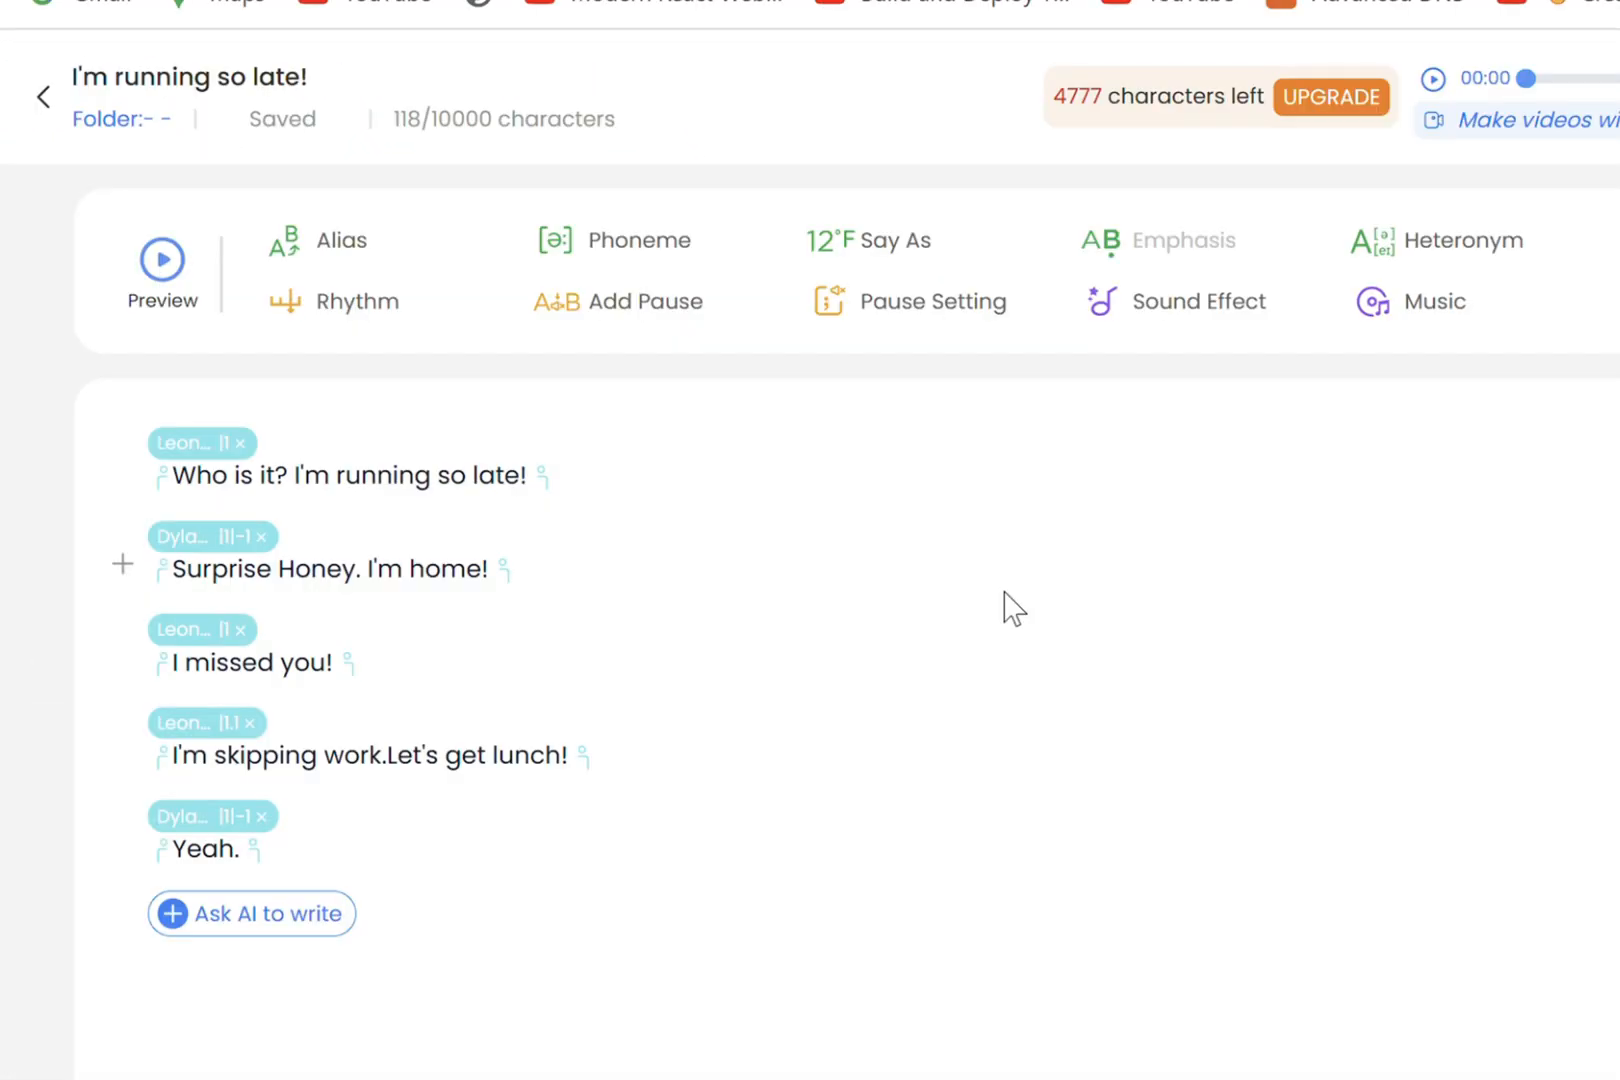
left_click(162, 258)
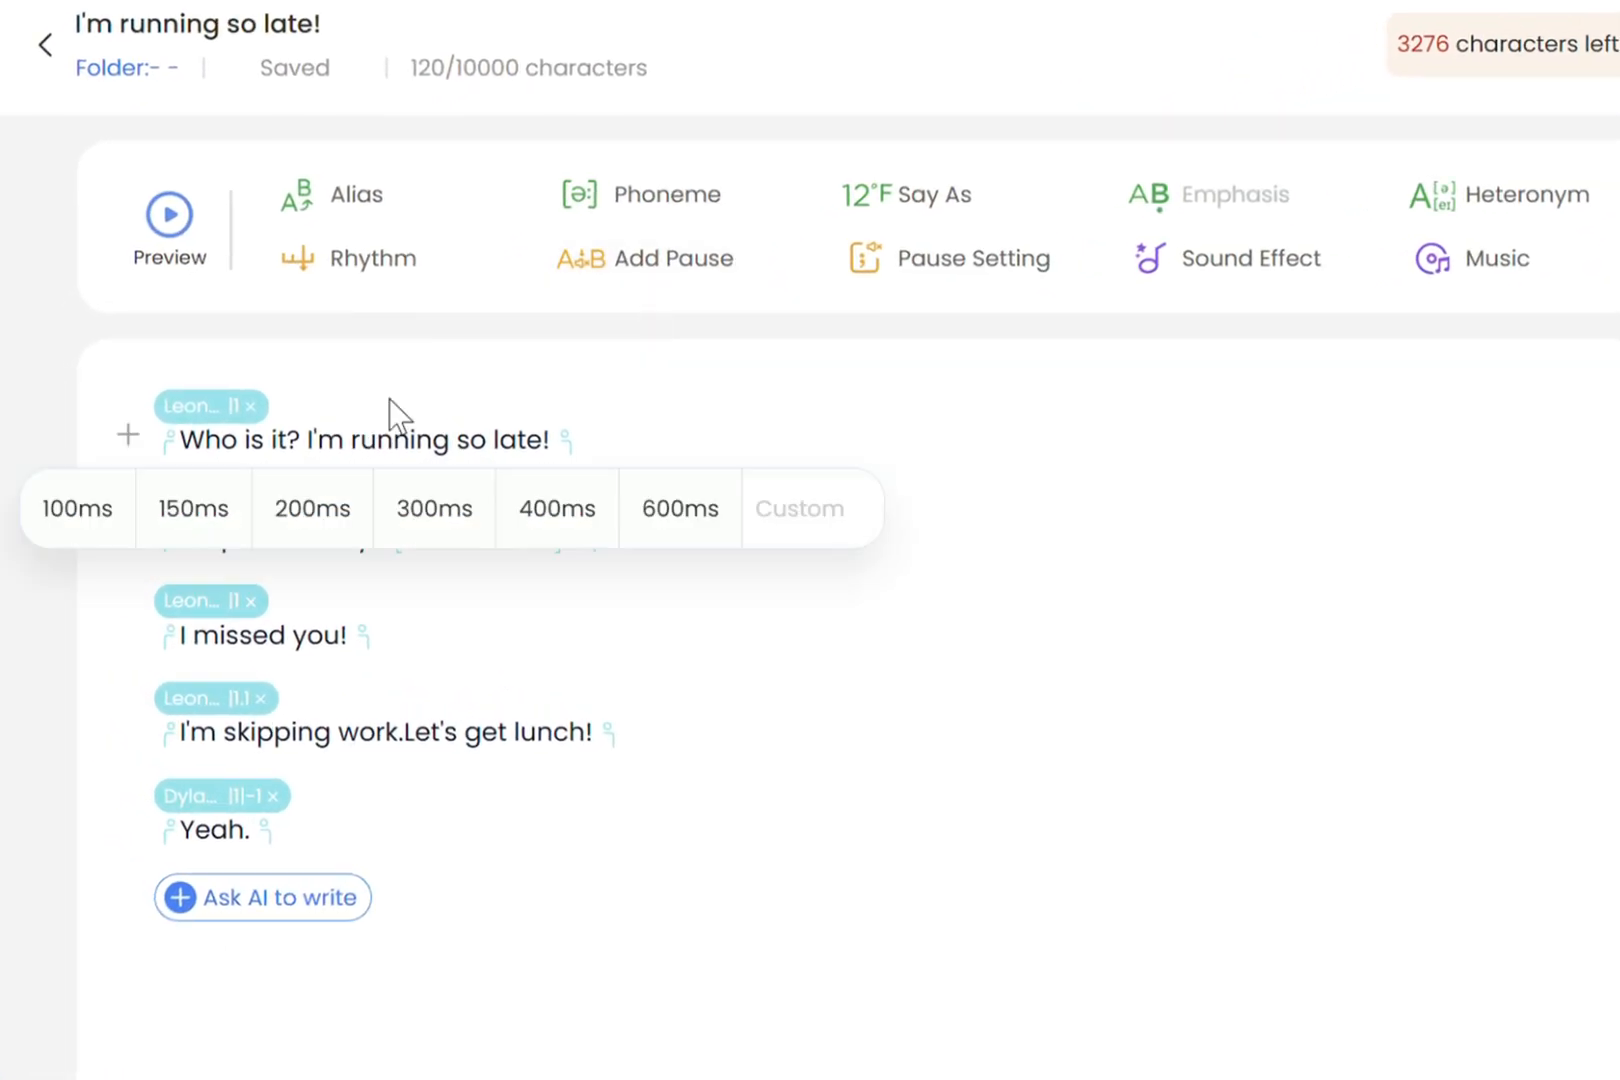
Alias the word hobey as honey and add it to the lexicon.
type("hobey")
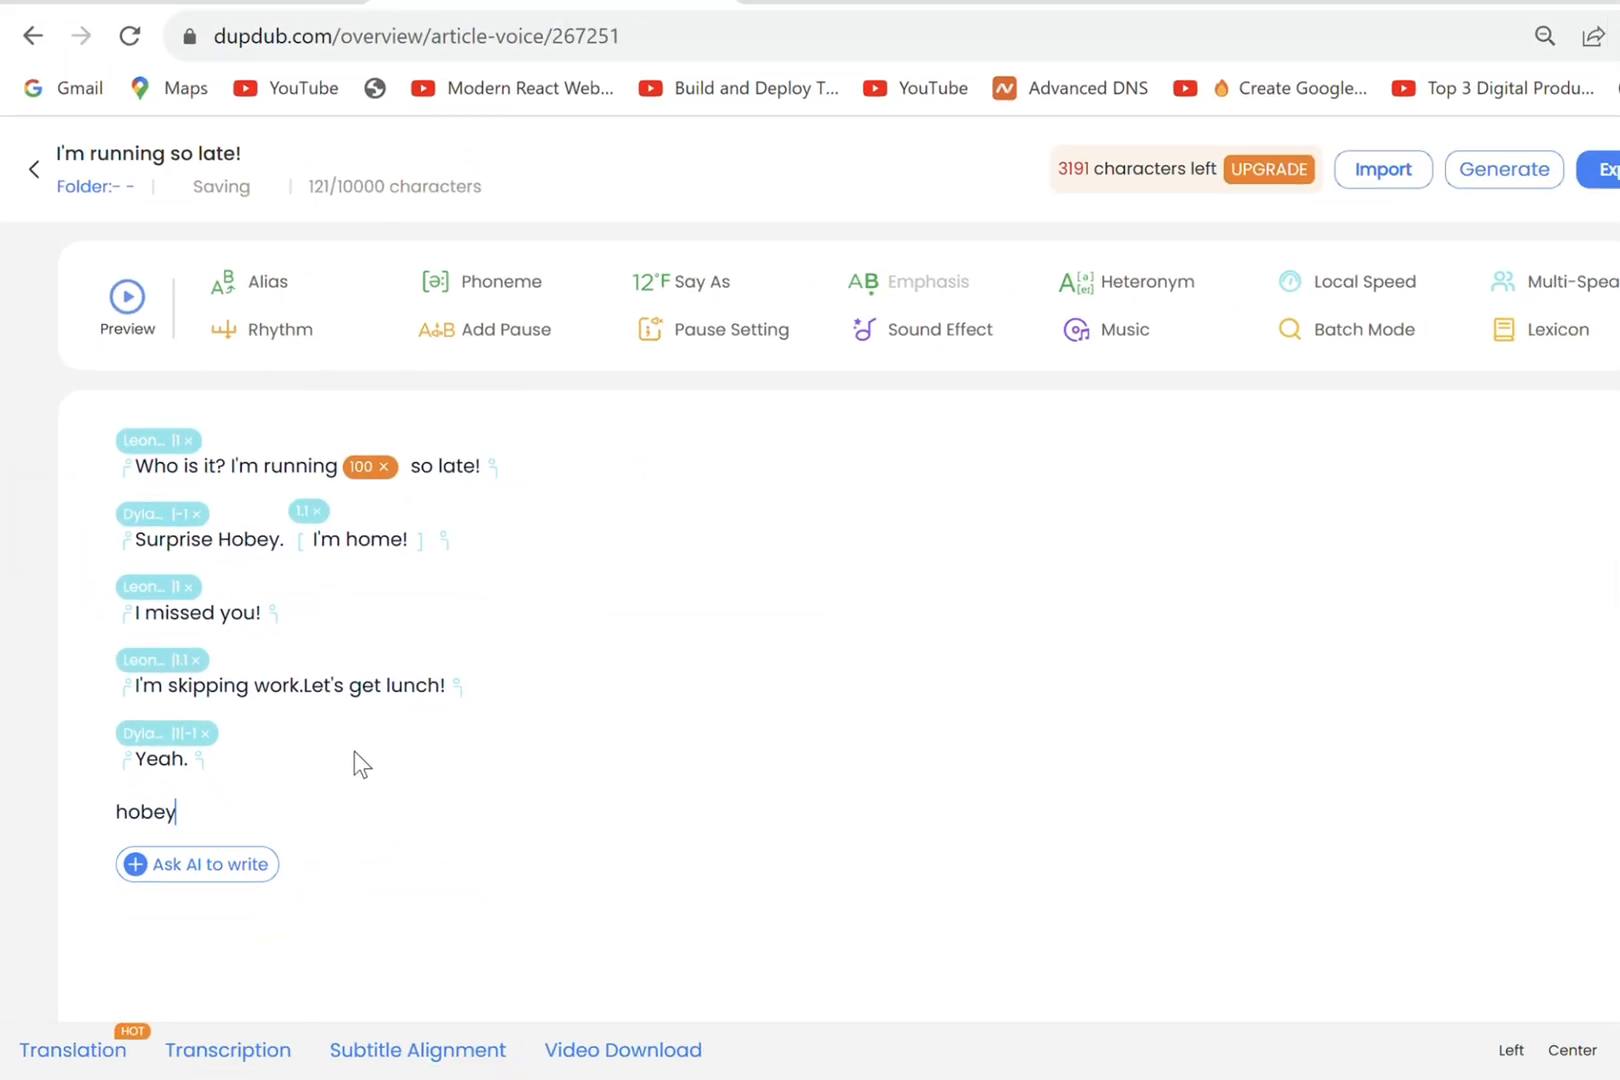
type("honey")
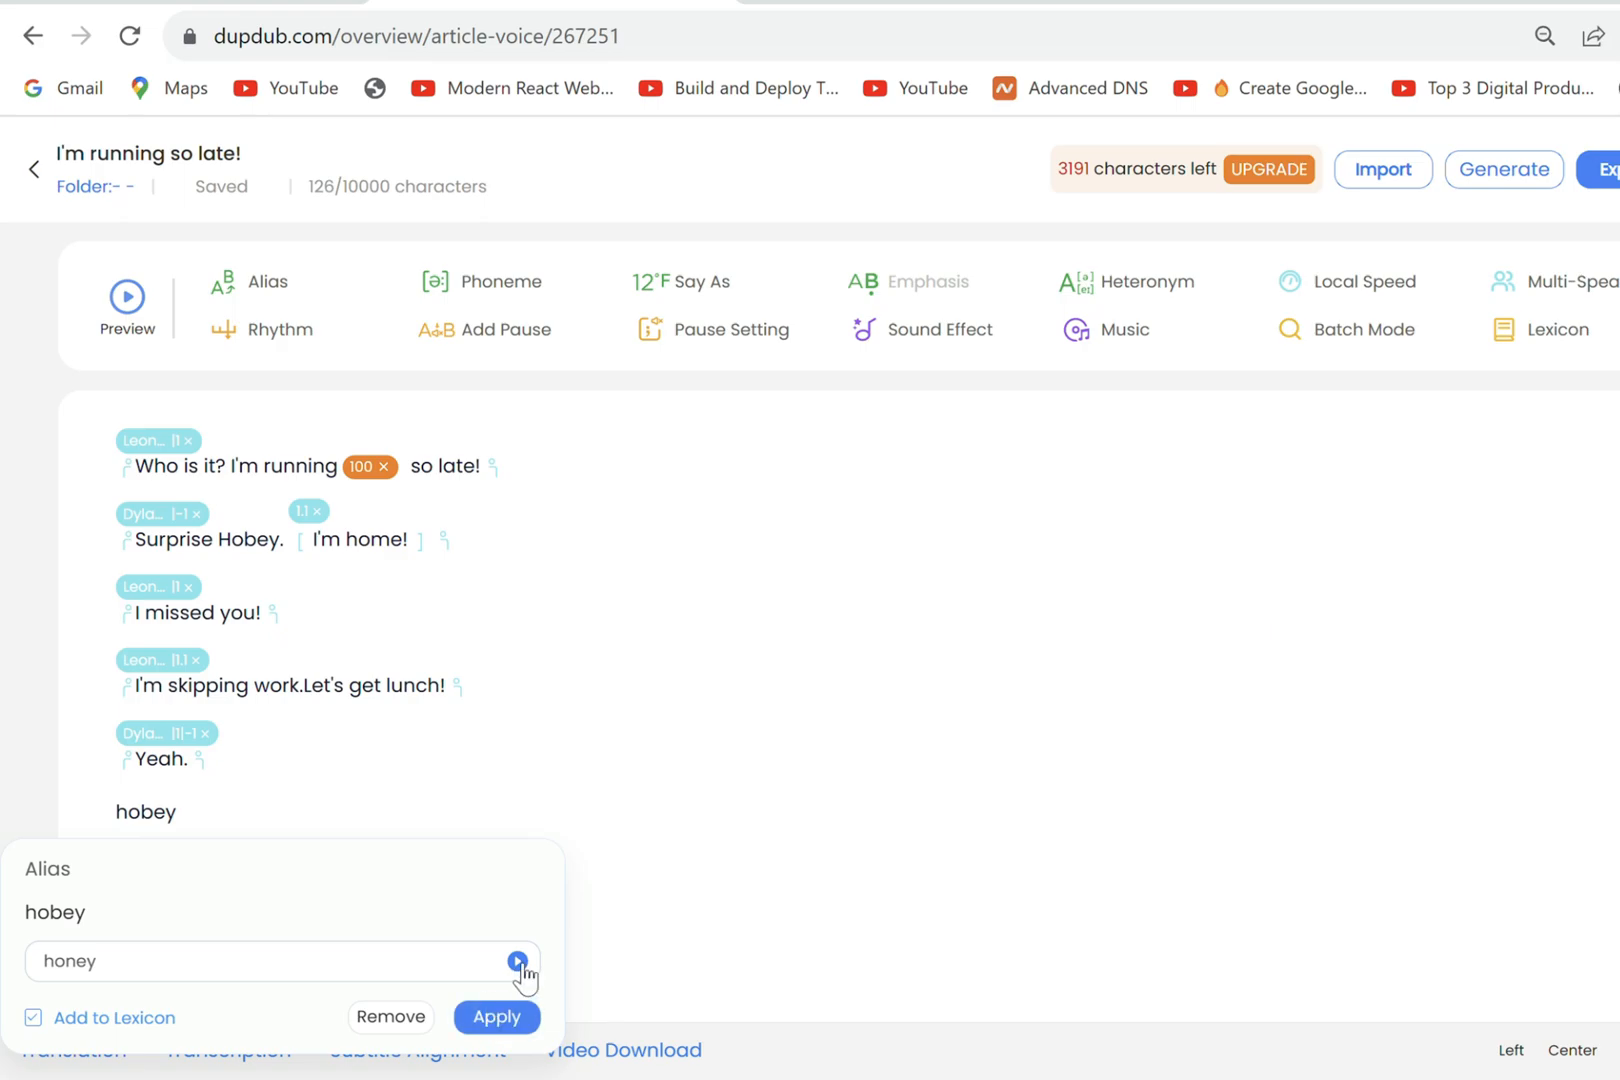
left_click(496, 1018)
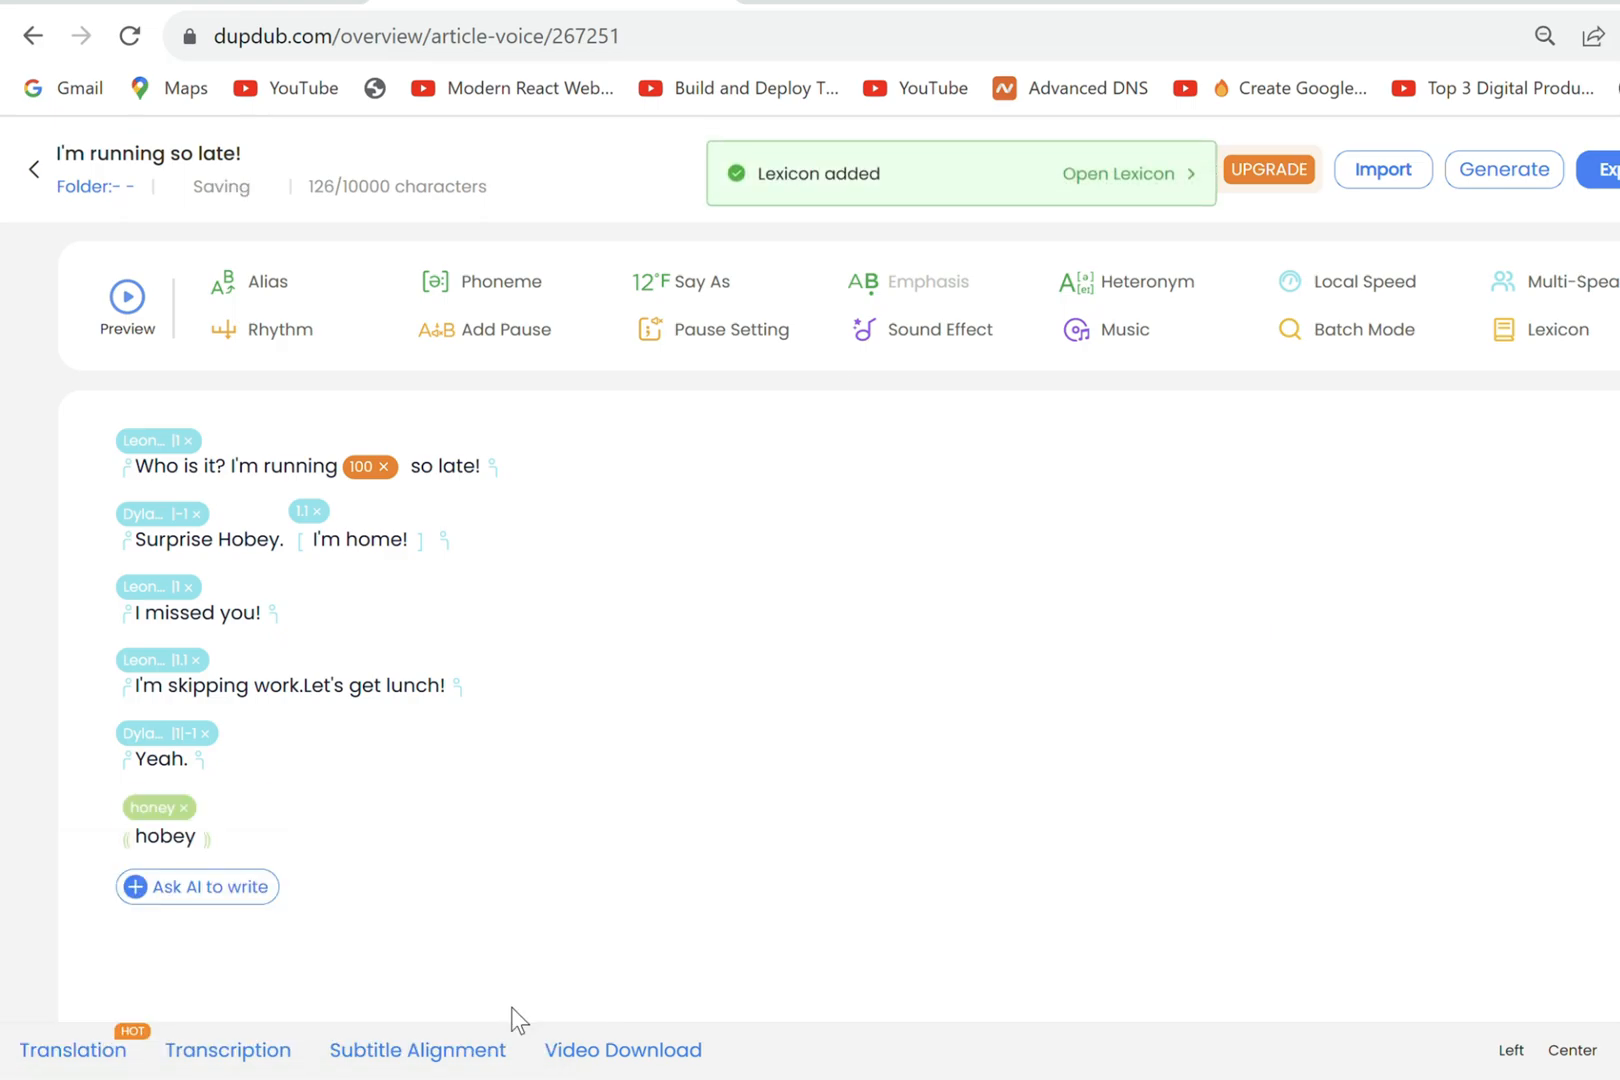
left_click(938, 328)
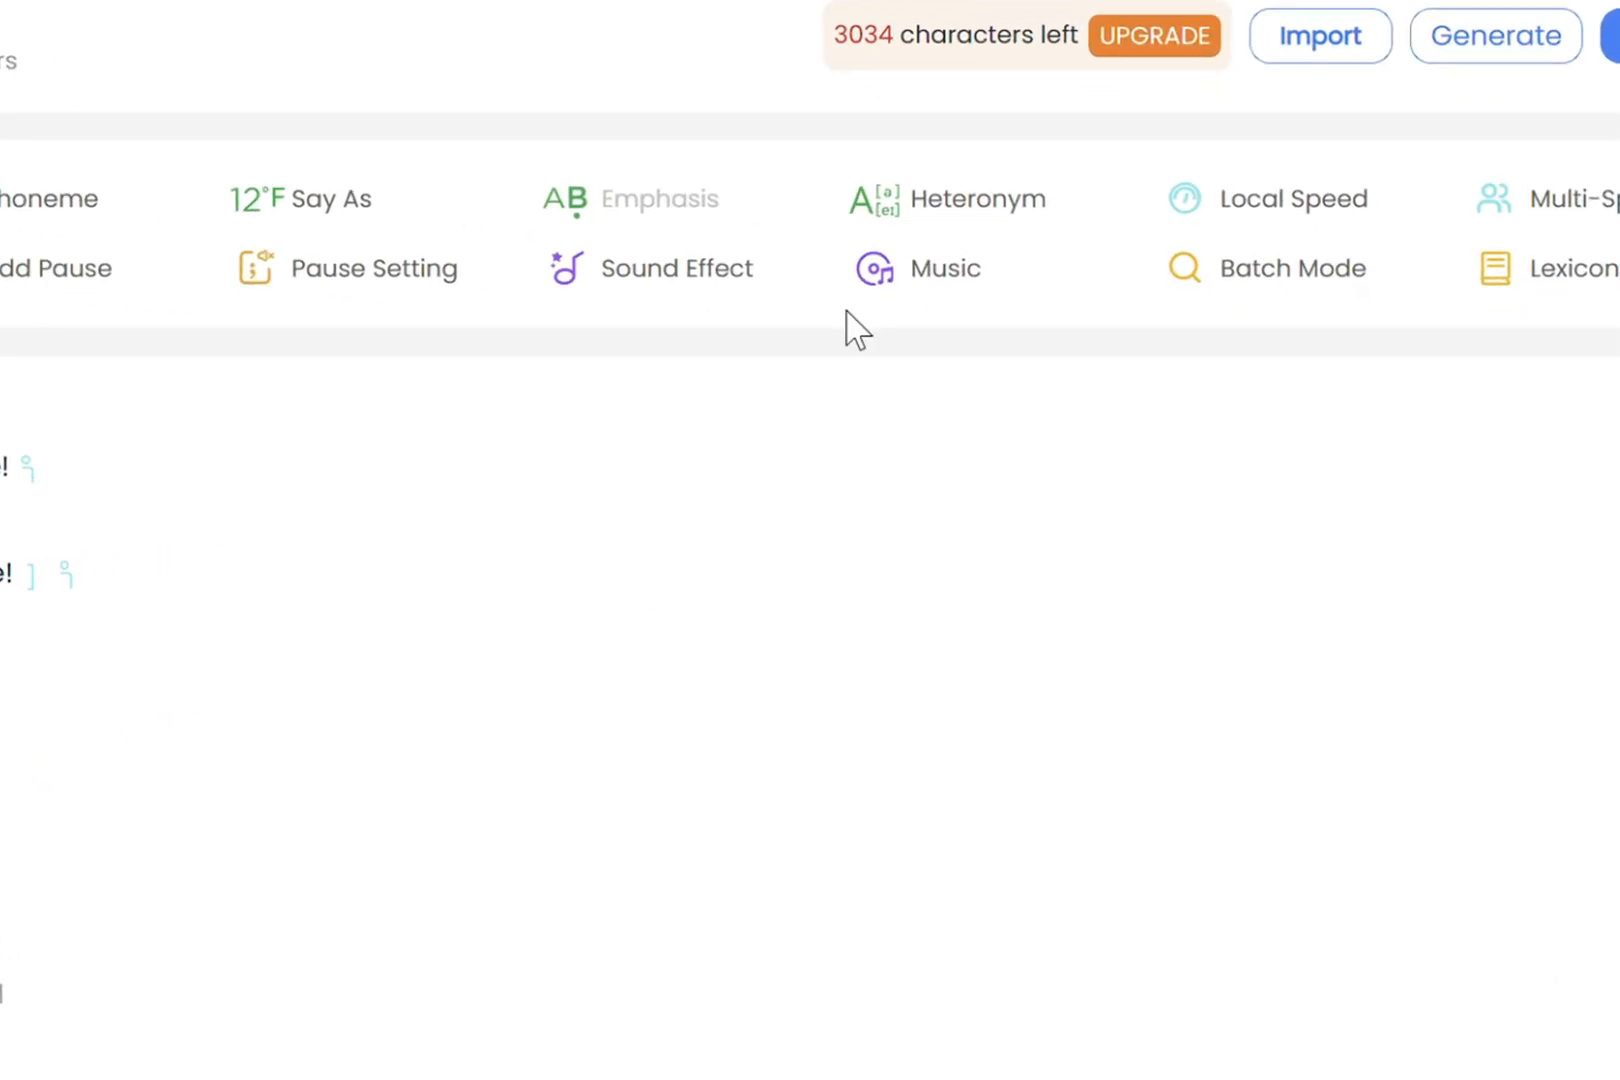
Add door and cafe sound effects with quiet BGM, then preview the voiced script.
left_click(944, 268)
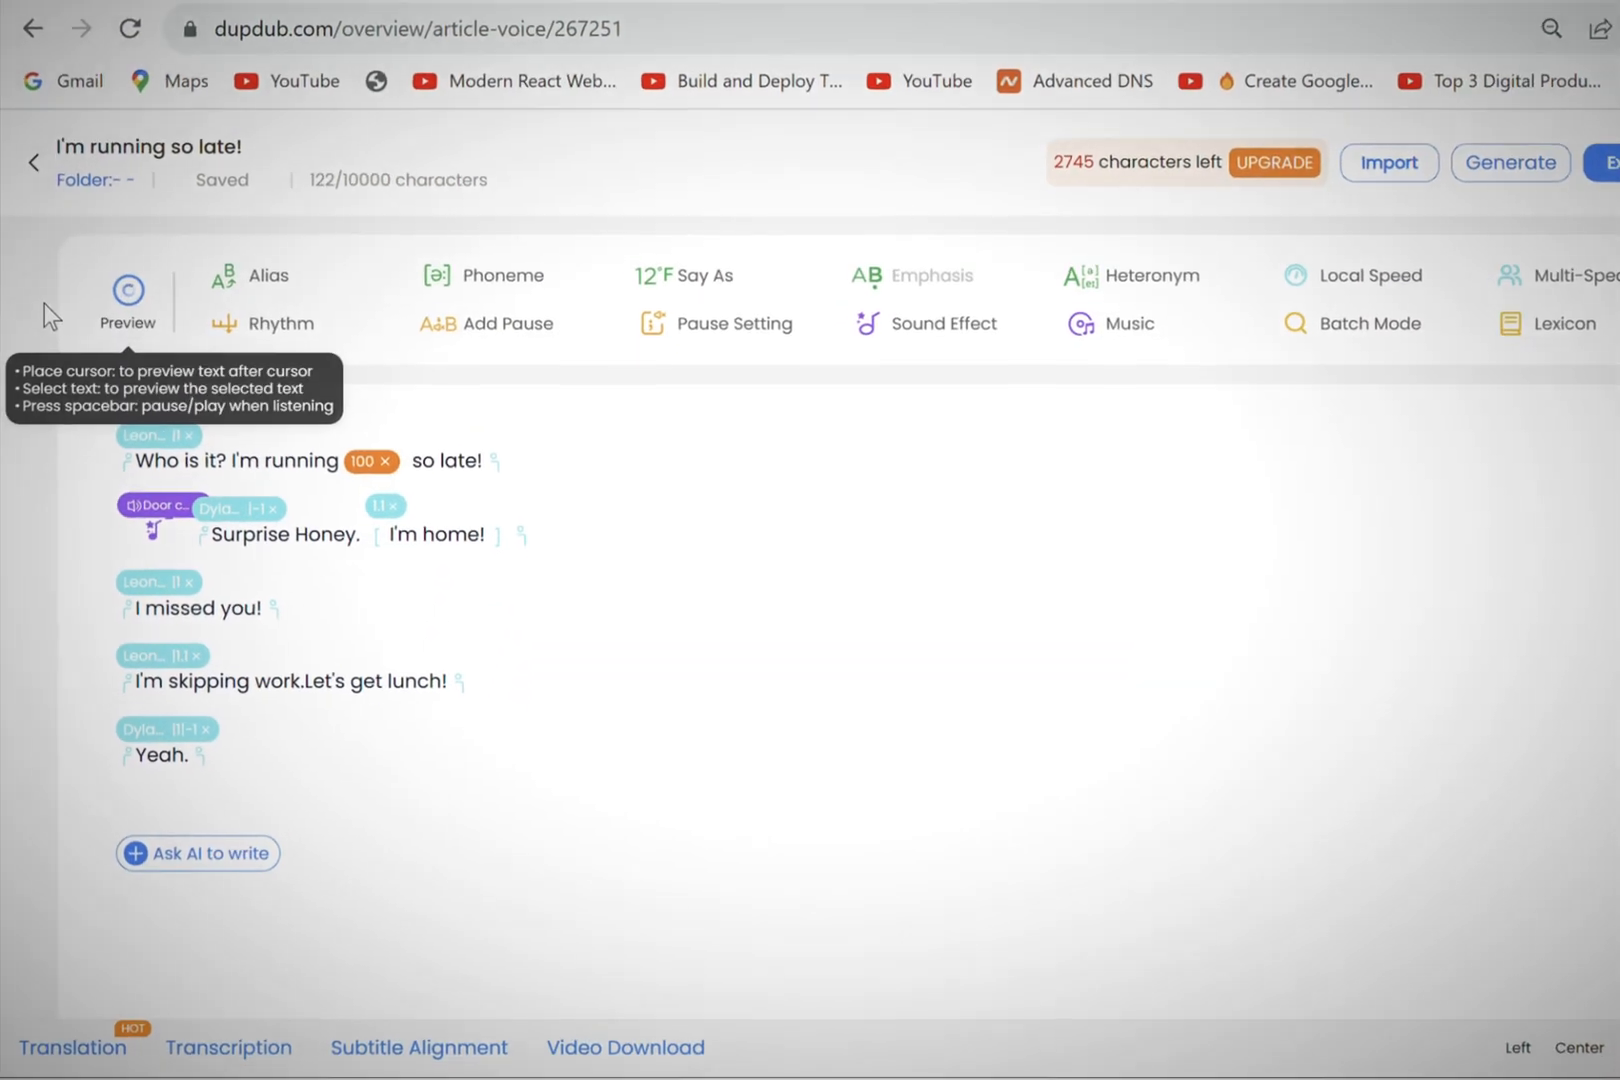
left_click(128, 300)
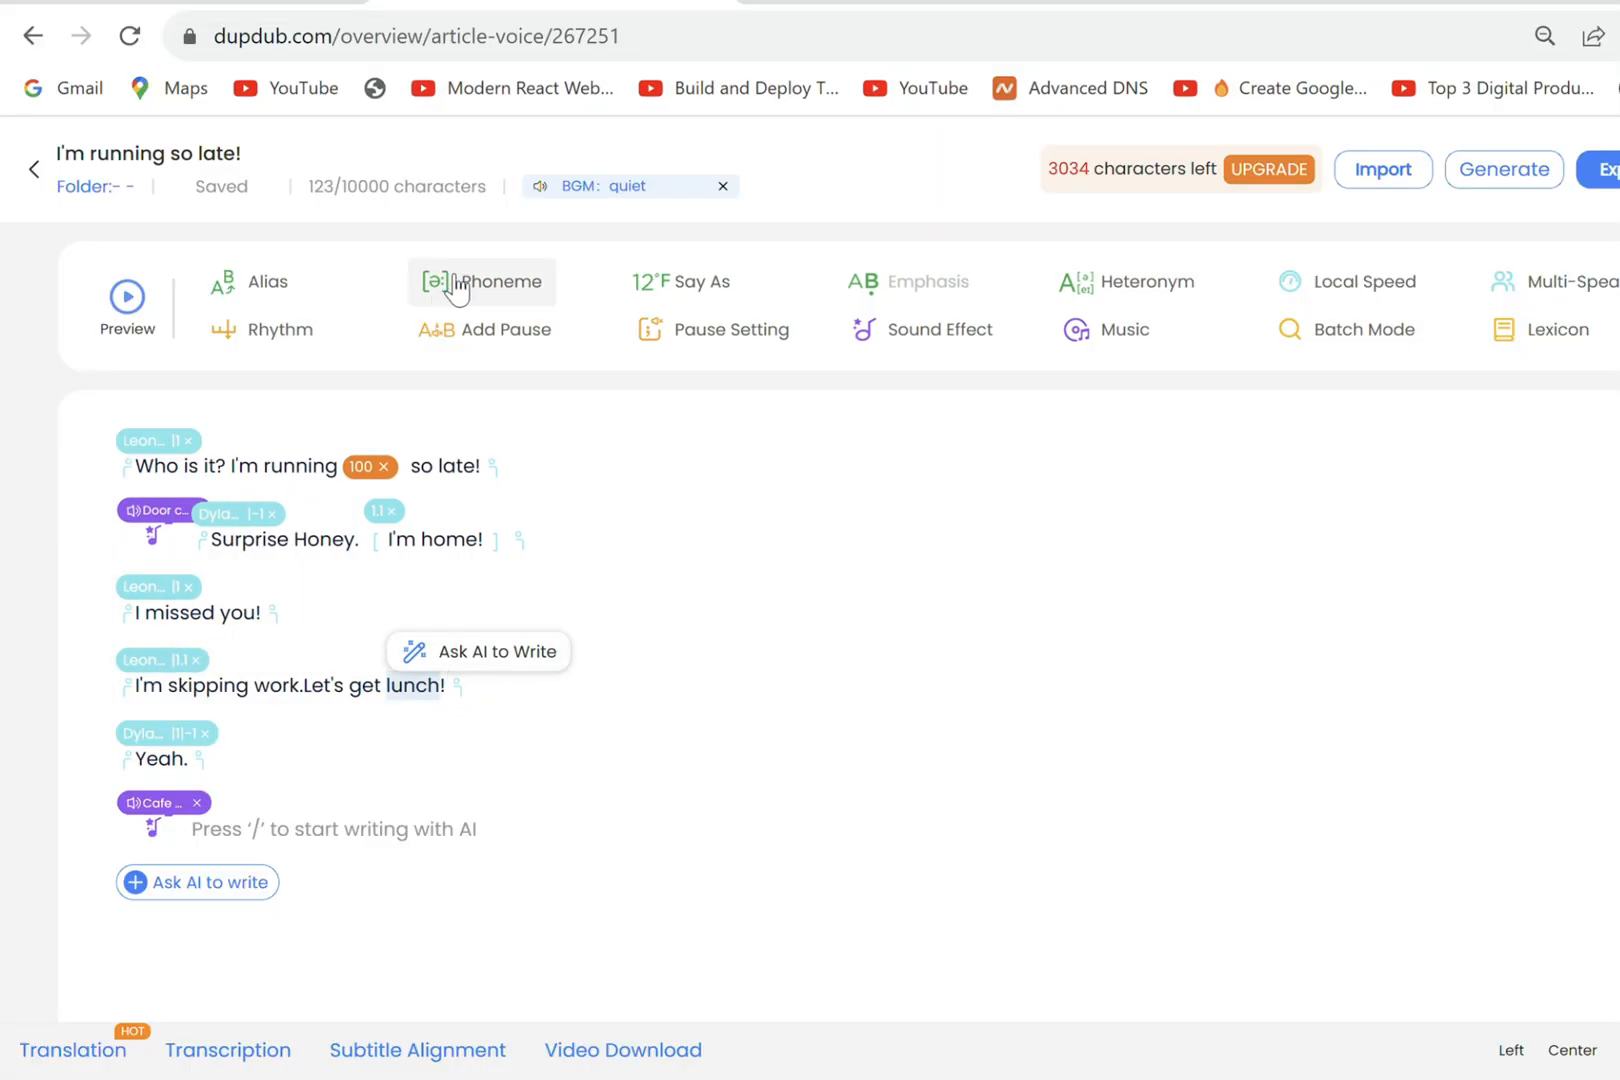
Give lunch the phoneme /lʌntʃ/ and export the finished voiceover.
left_click(480, 282)
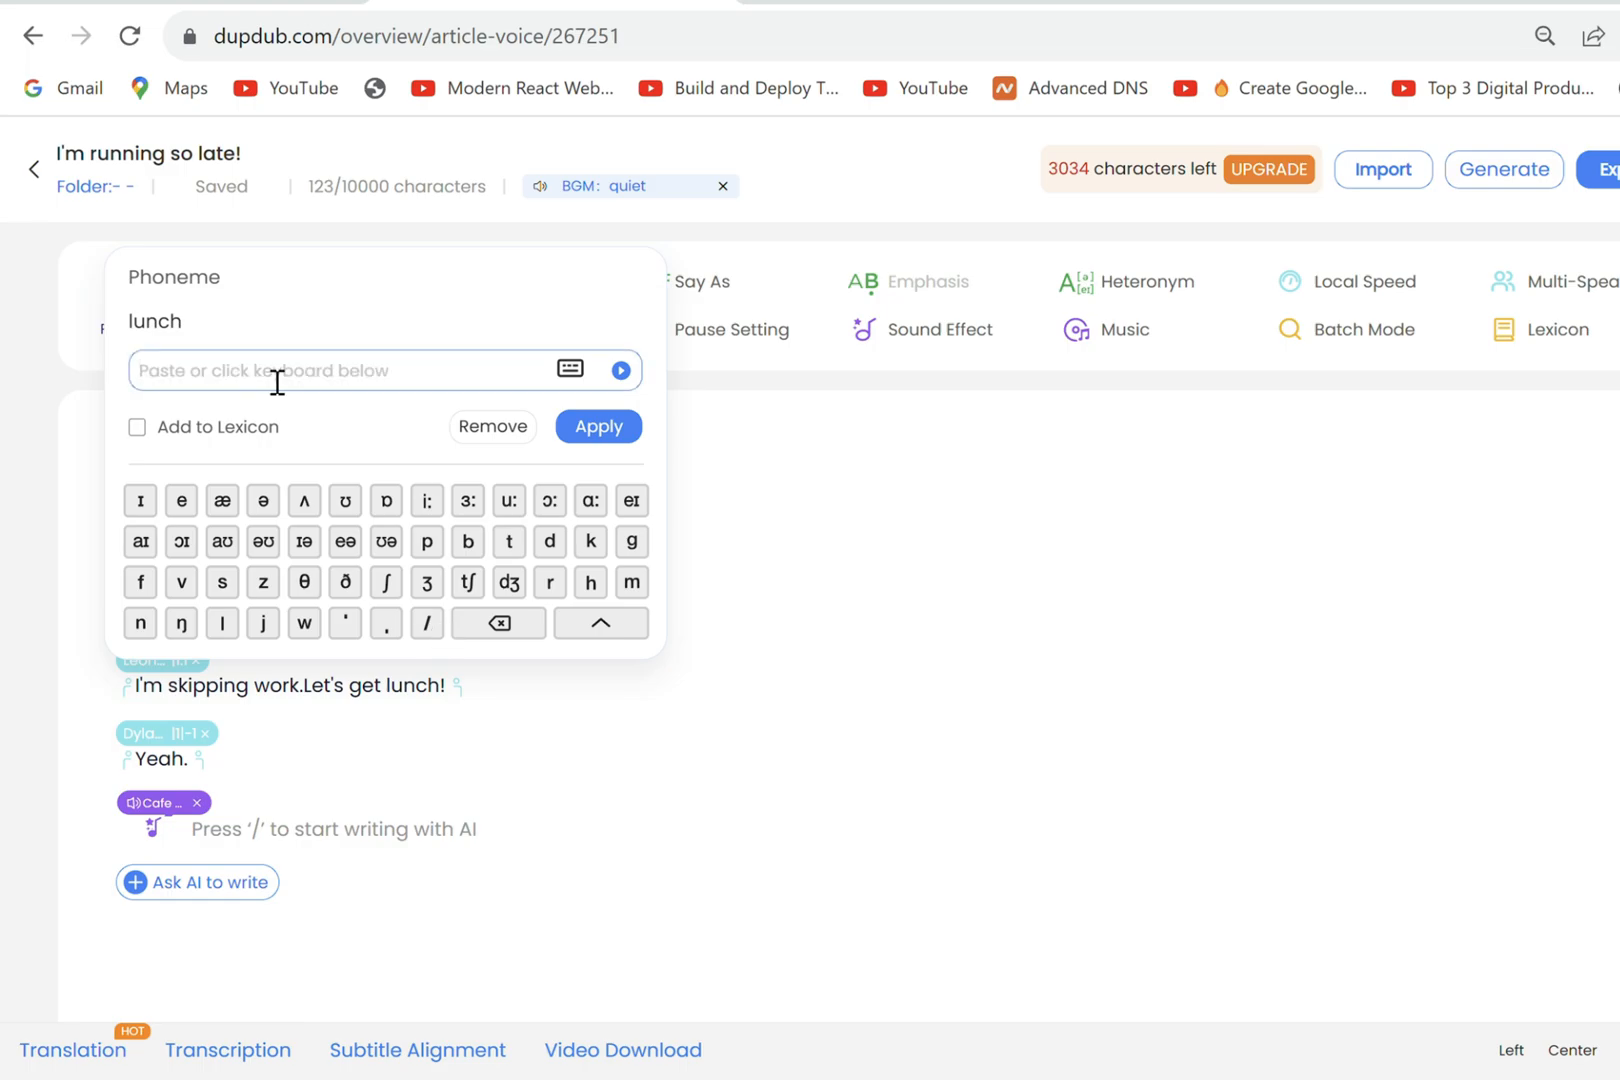
left_click(598, 426)
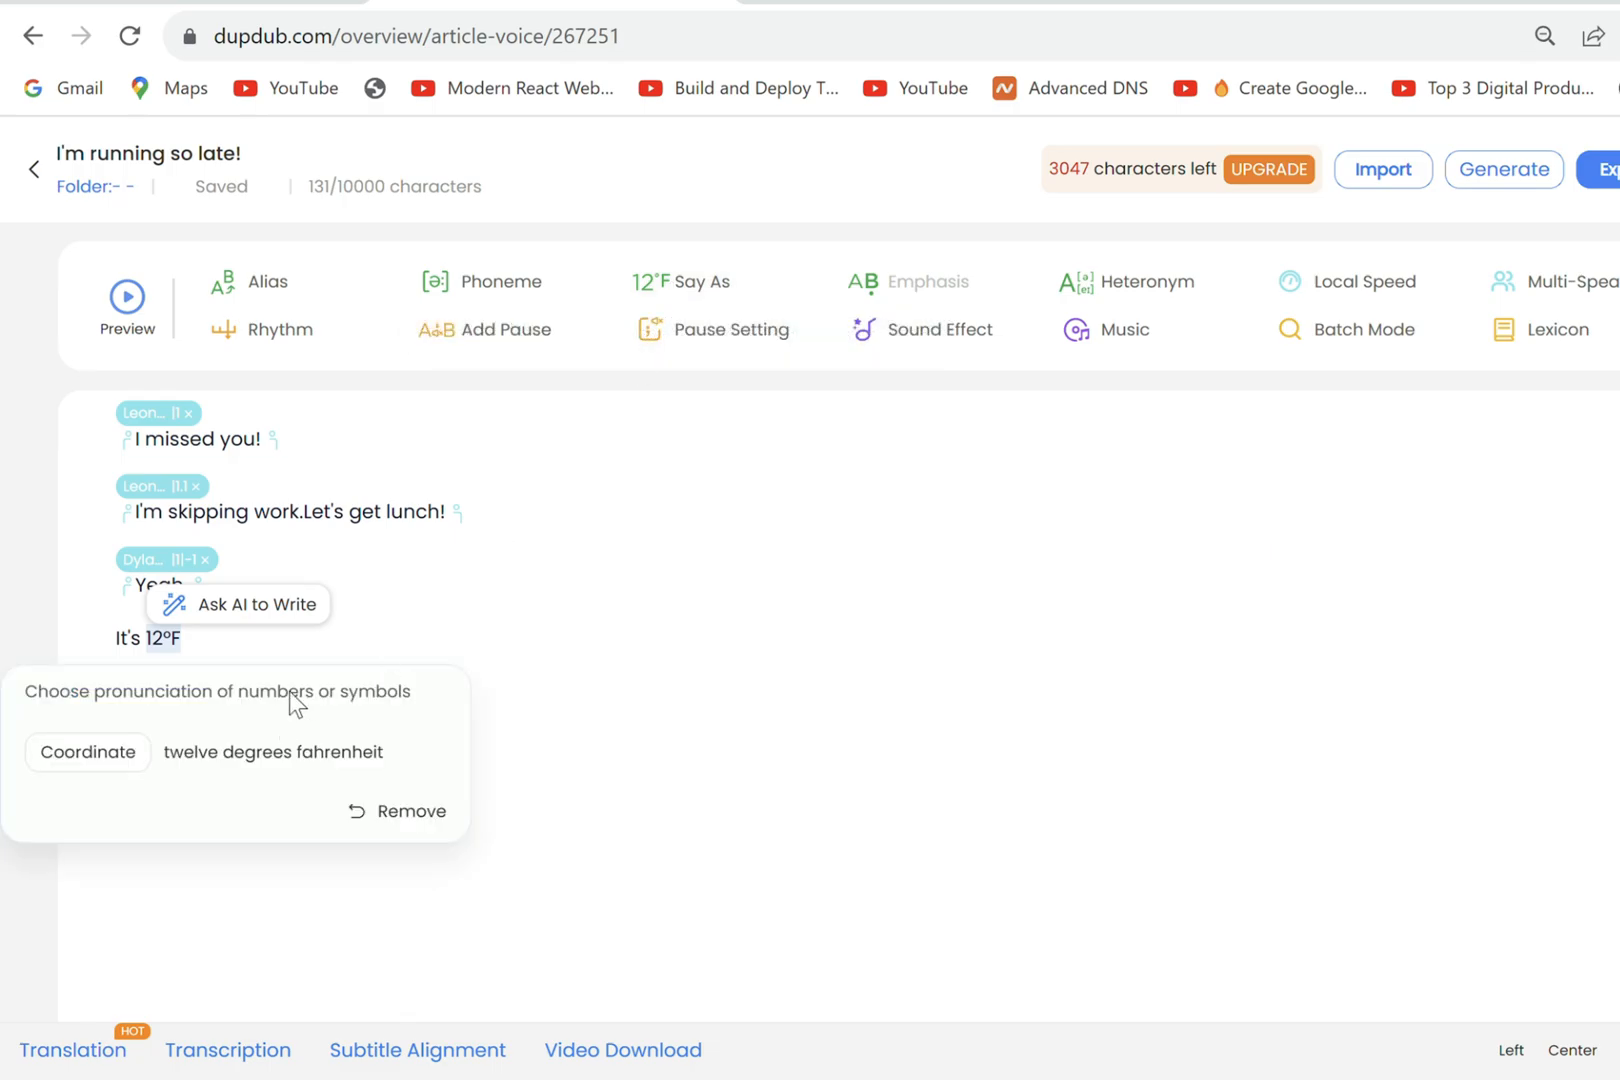
scroll("down", 3)
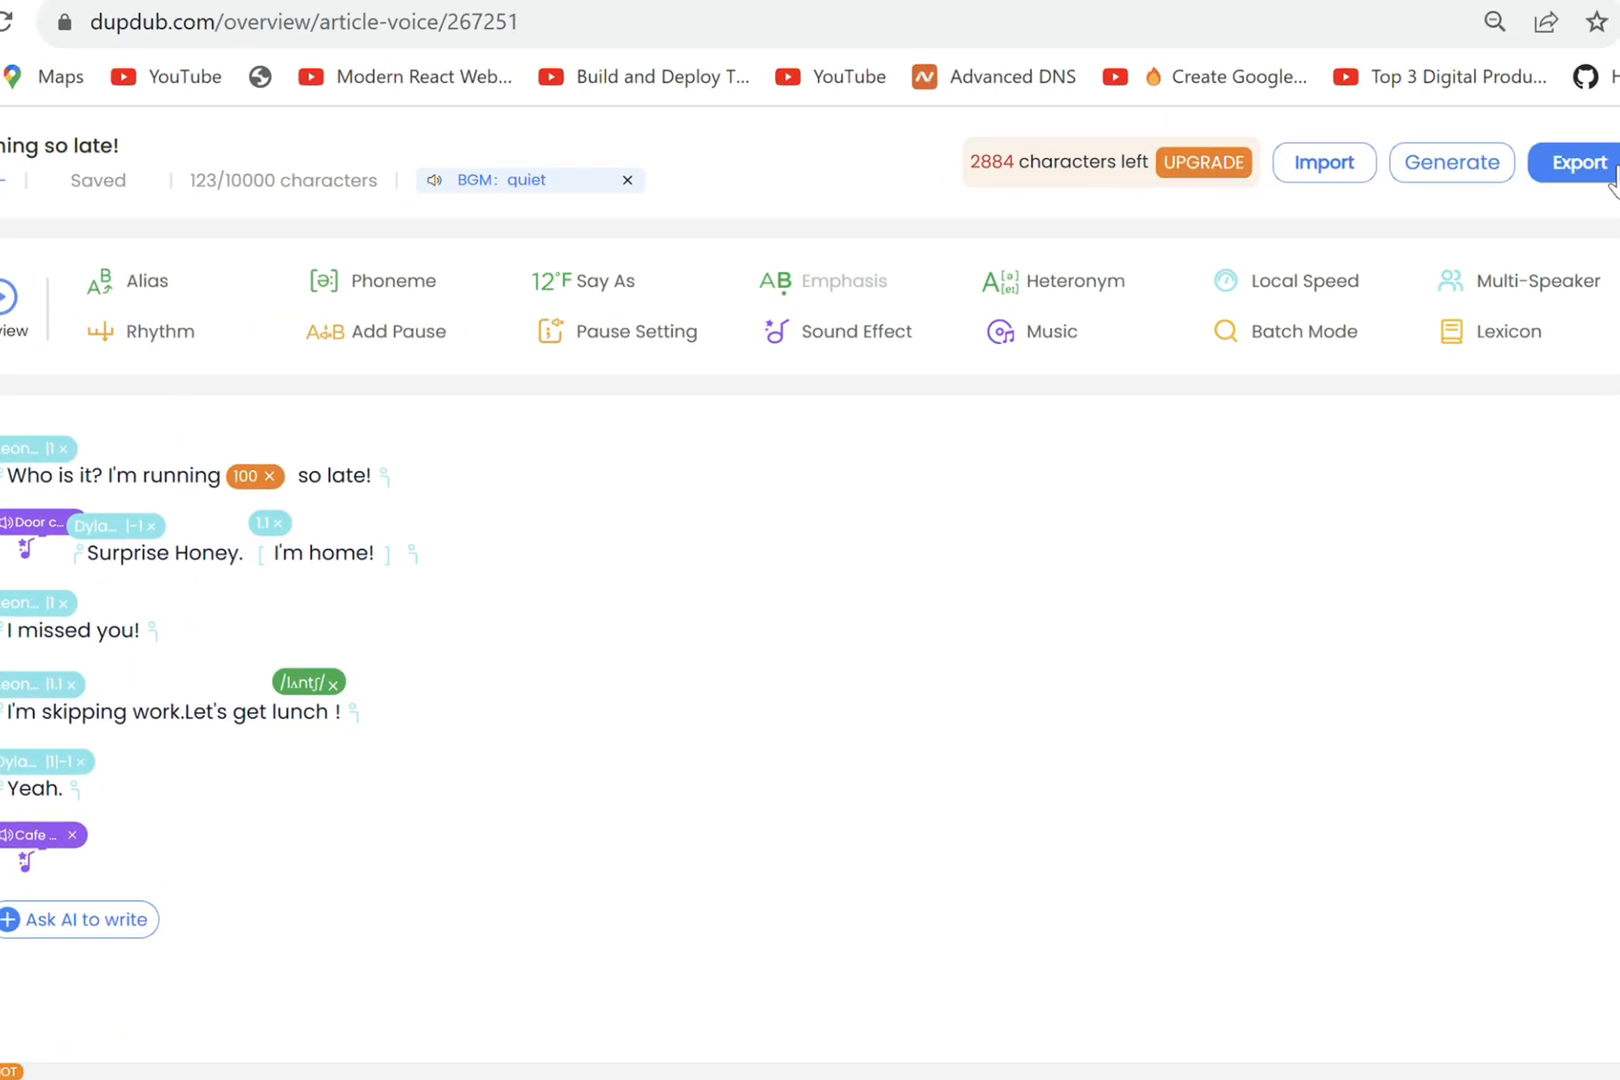
left_click(1580, 162)
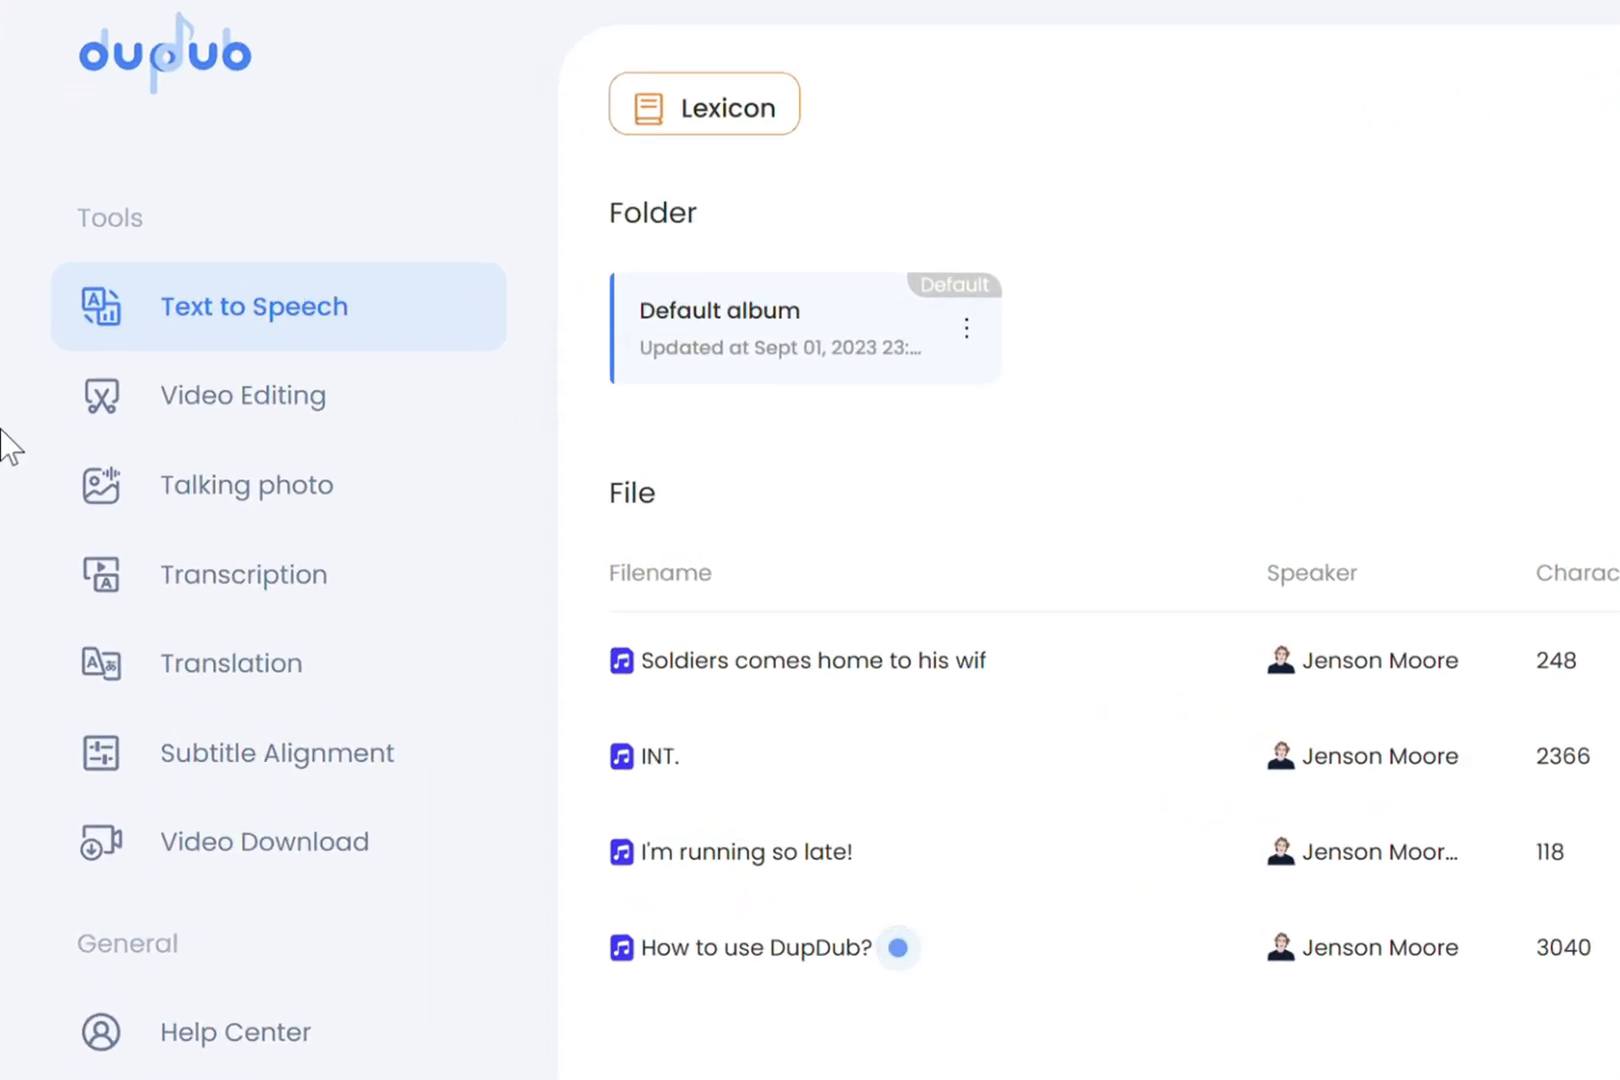
Run Subtitle Alignment on the story script with SRT output.
left_click(244, 574)
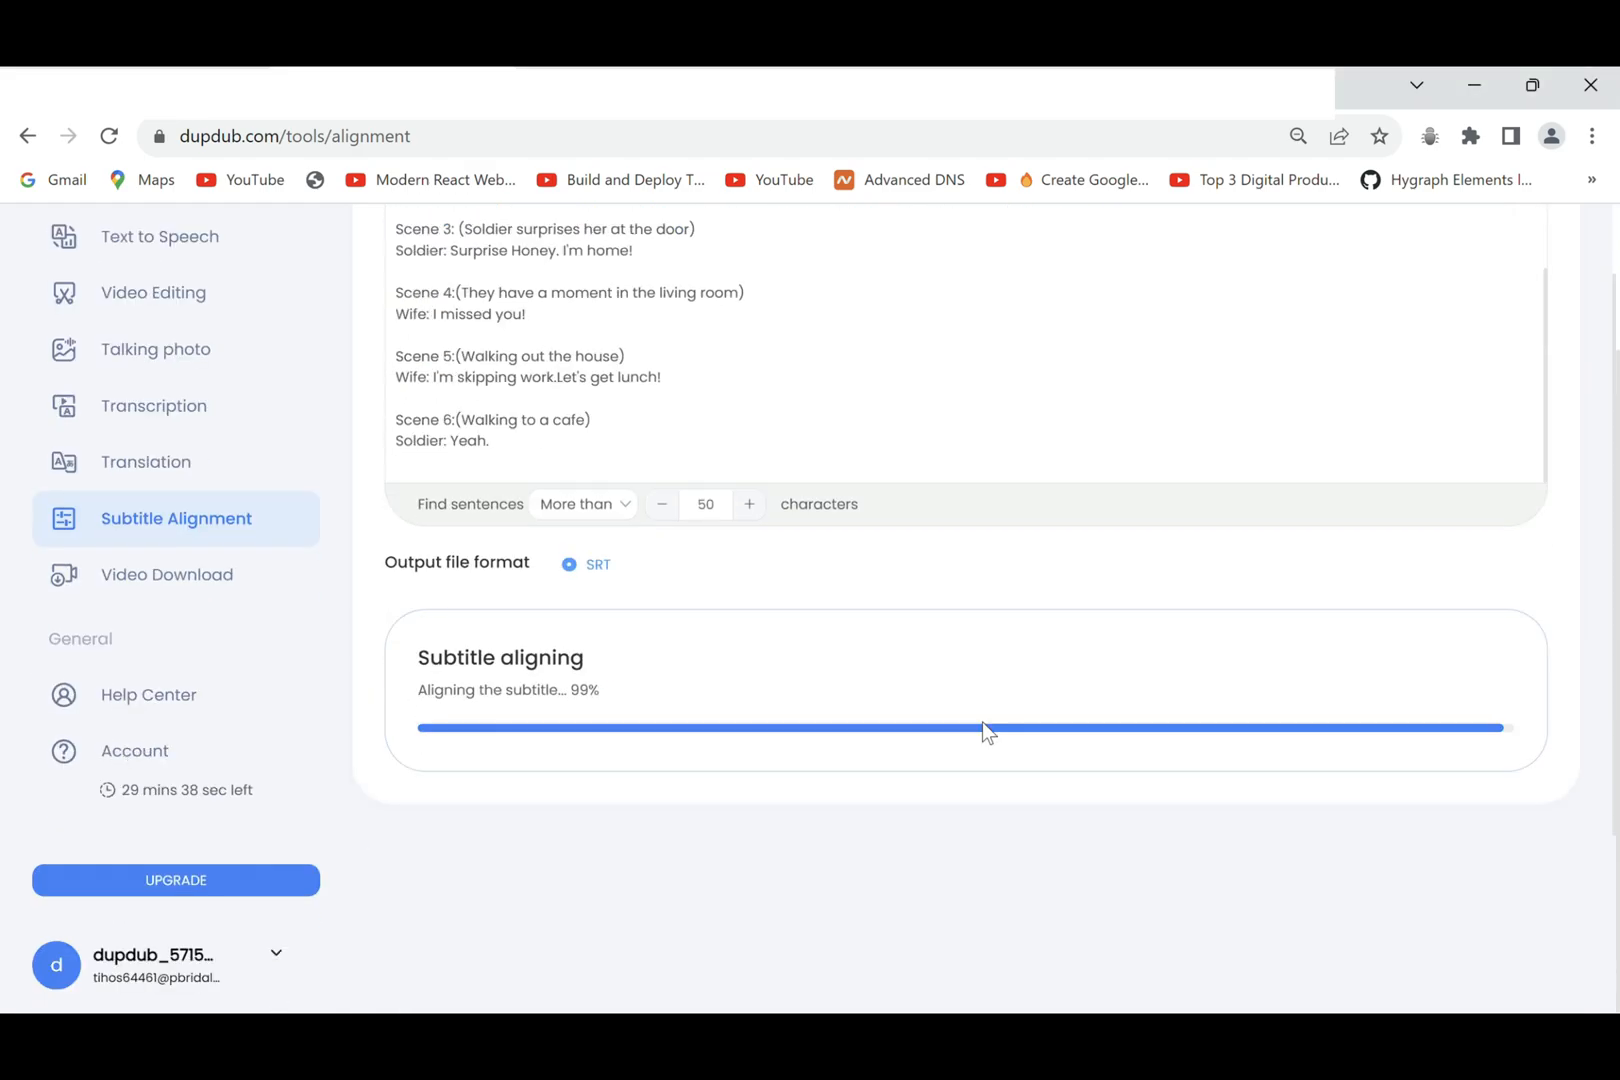
left_click(166, 574)
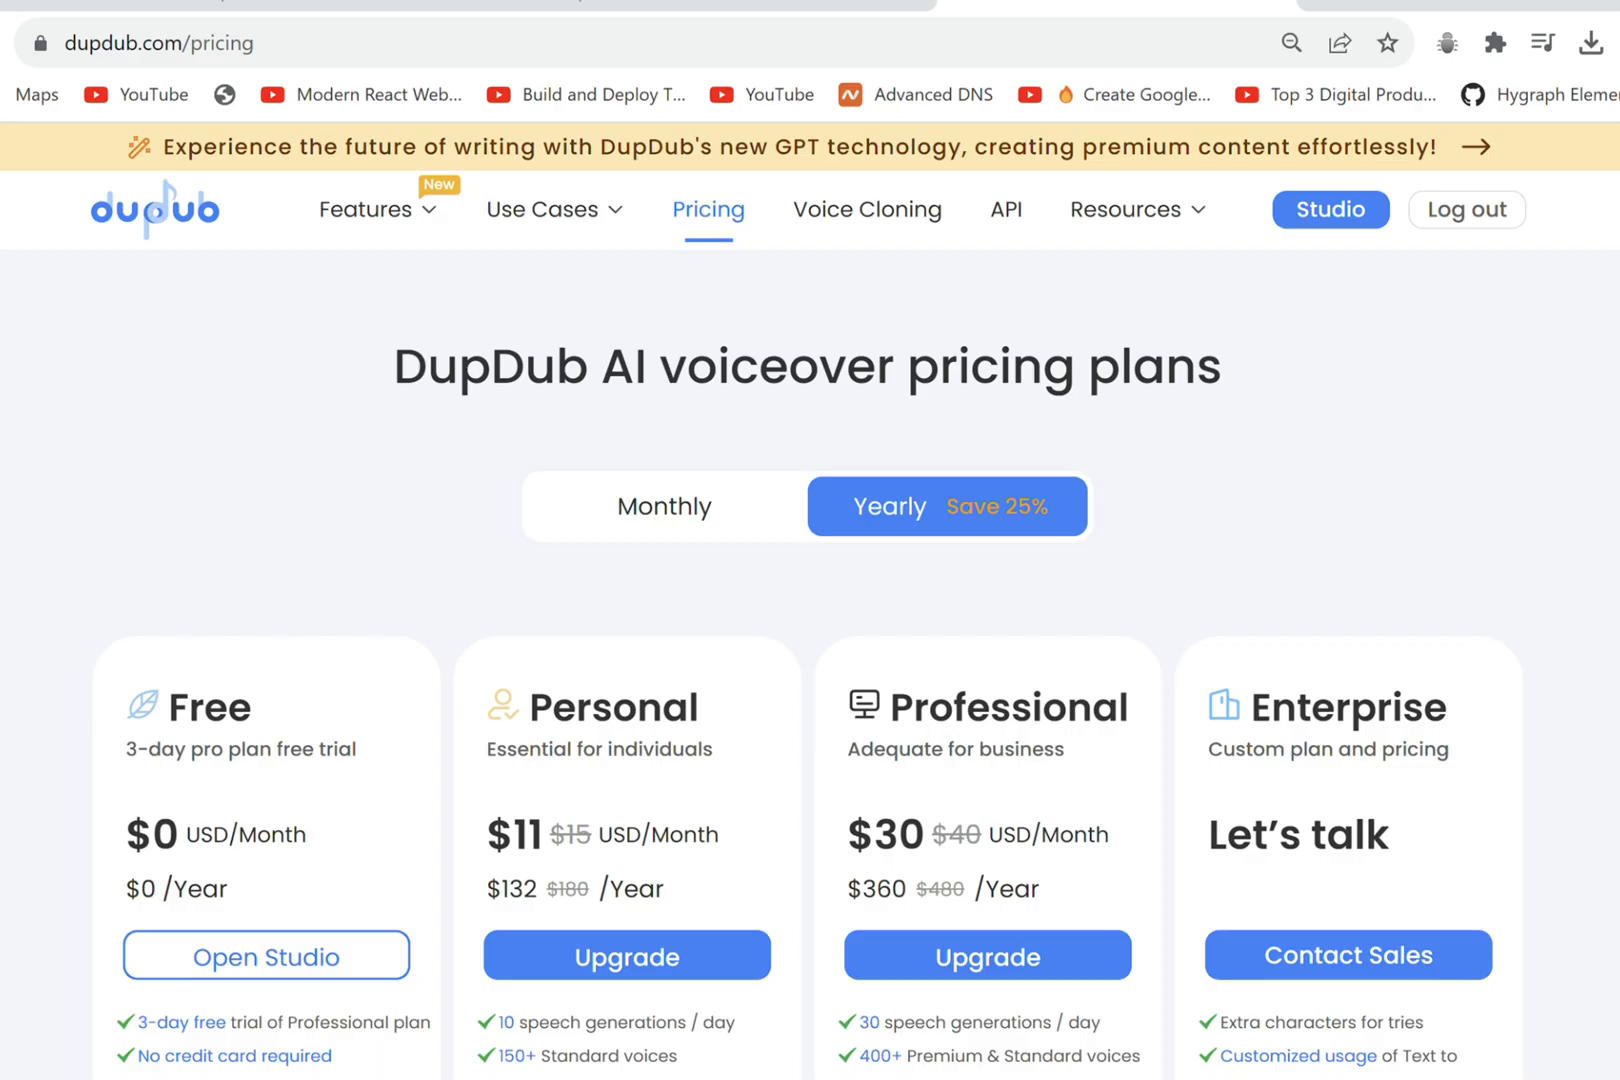
Compare the Free, Personal, Professional and Enterprise plan features on the Pricing page.
scroll("down", 3)
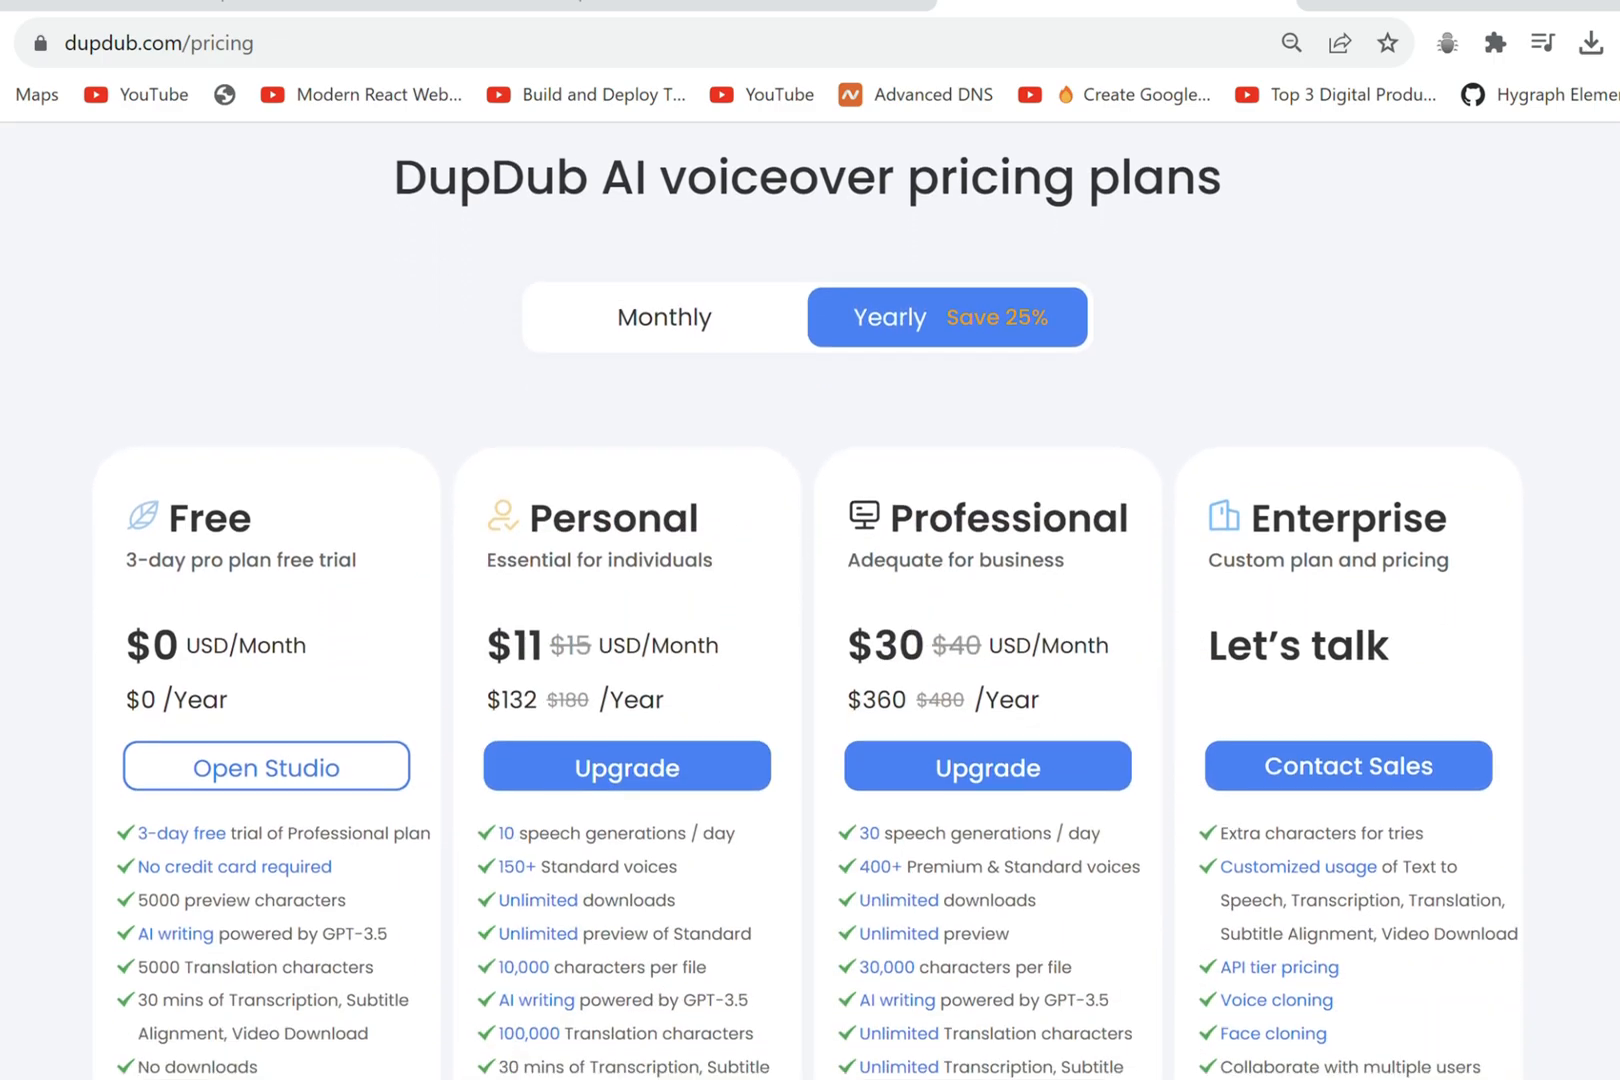
left_click(626, 766)
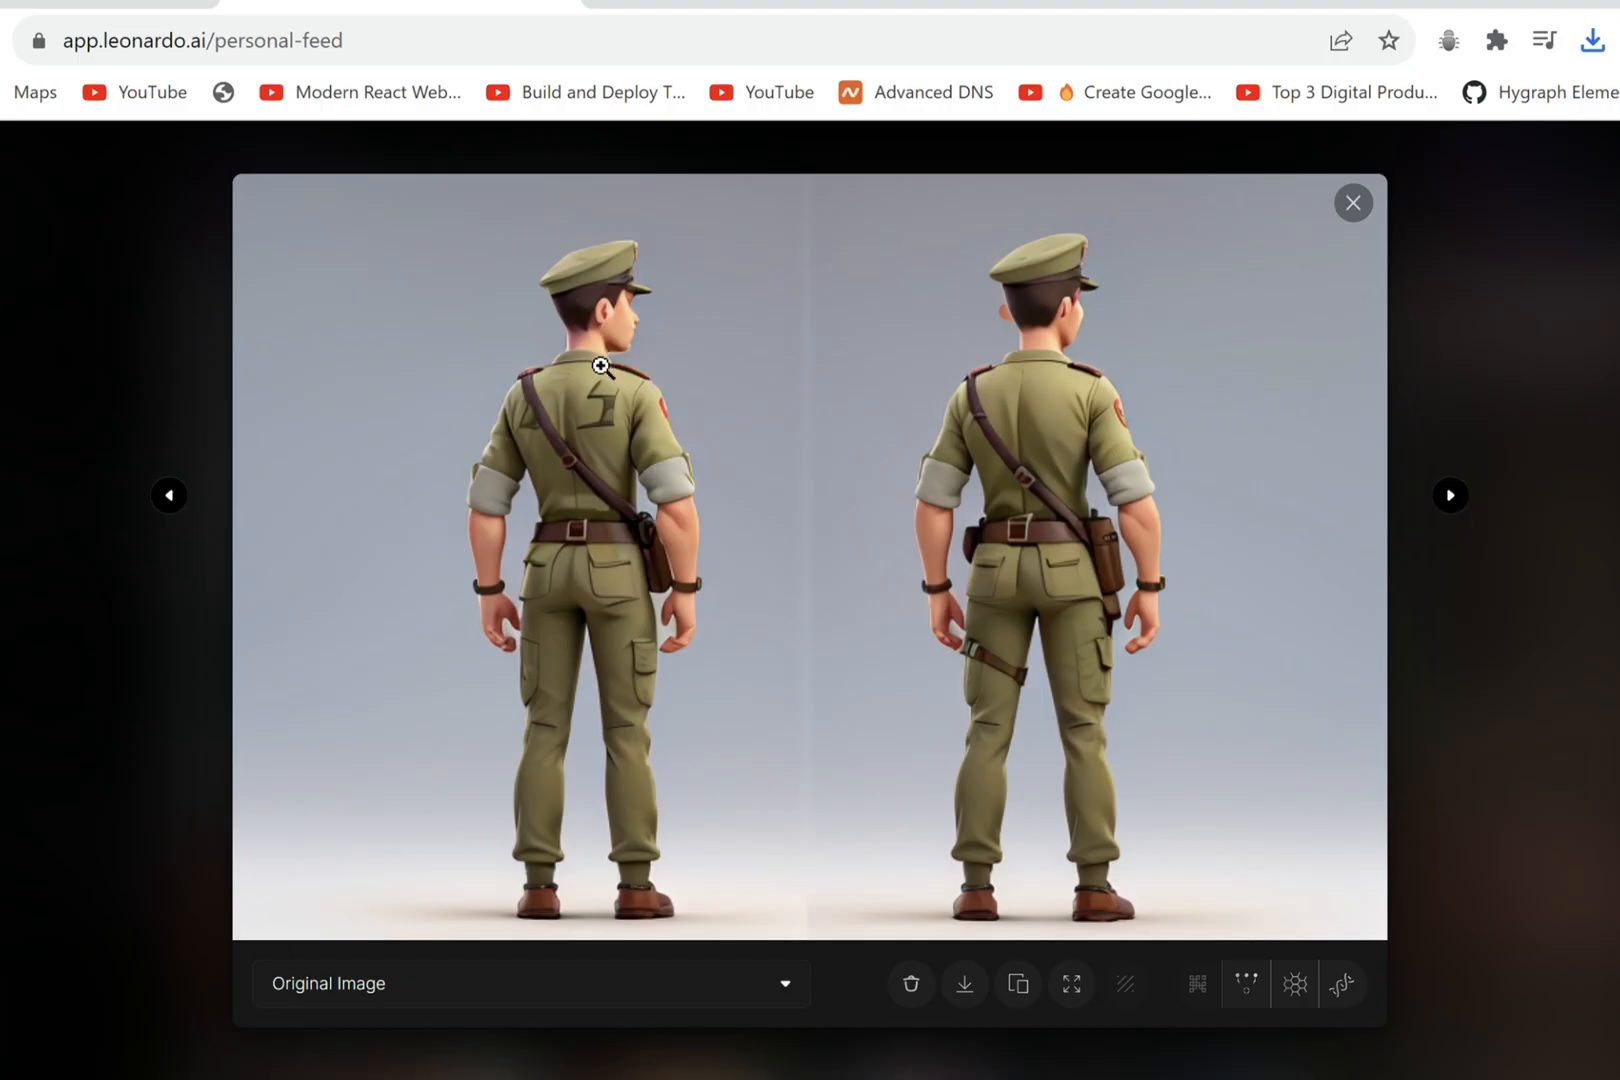
Launch the Leonardo.Ai app as whitelisted and enter AI Image Generation.
left_click(1448, 494)
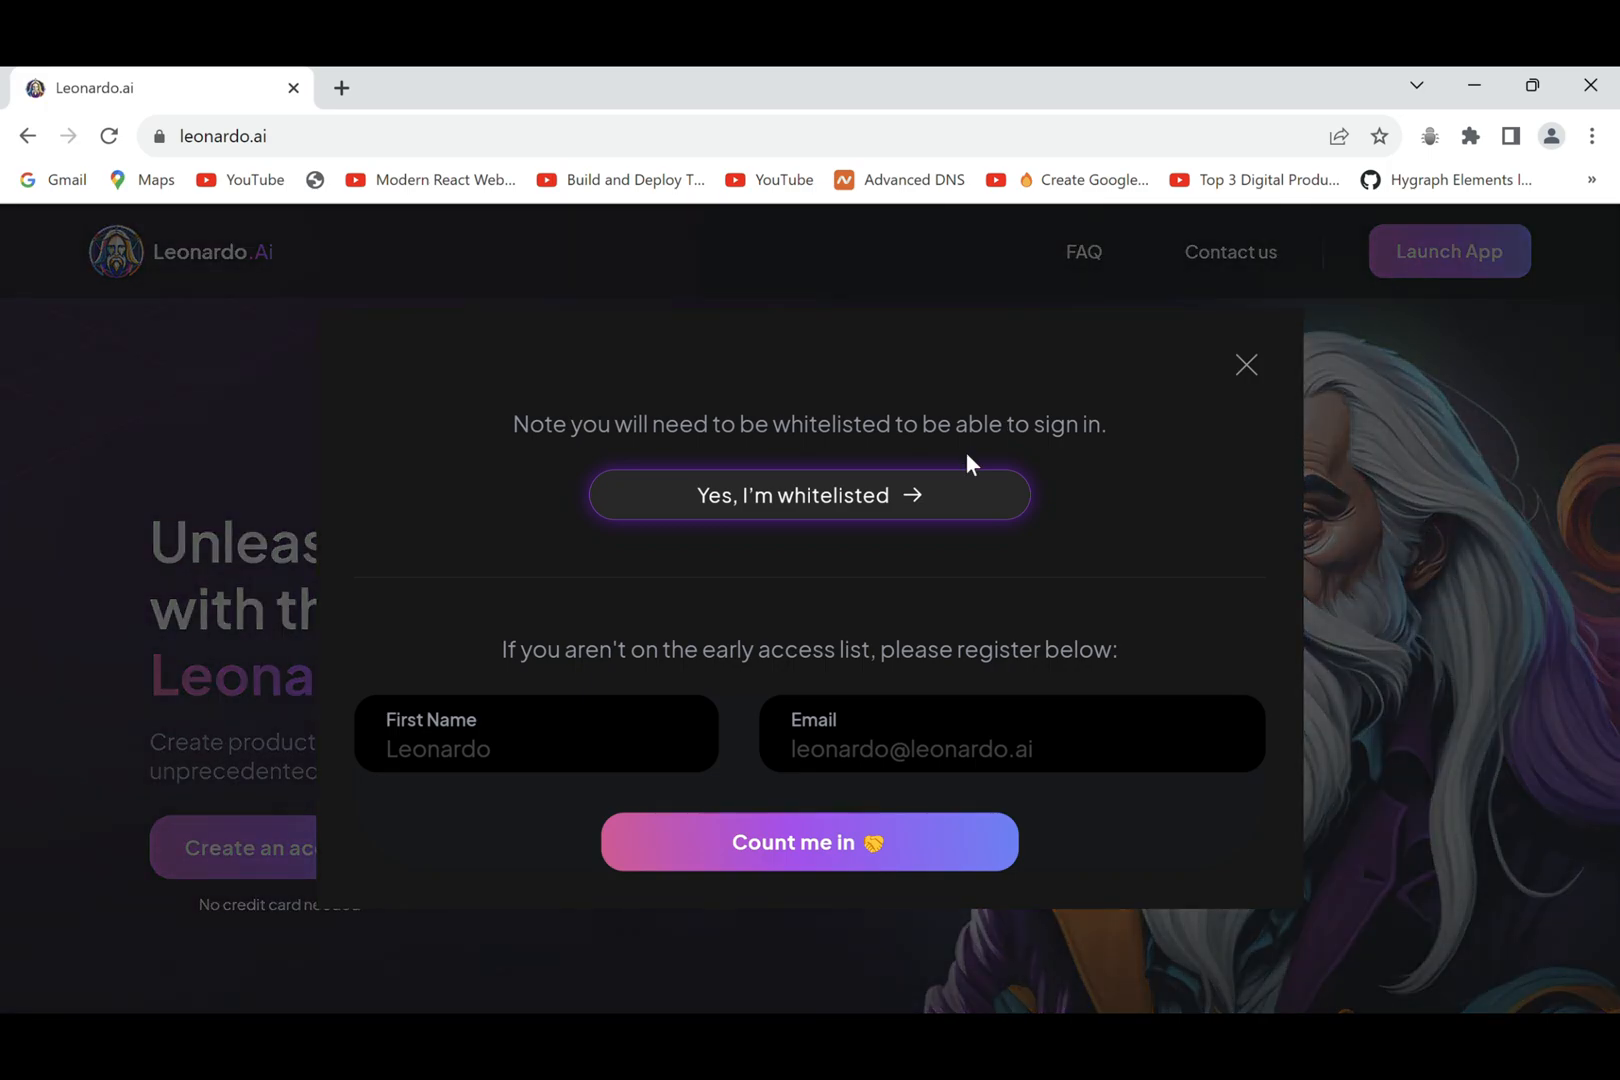
left_click(808, 496)
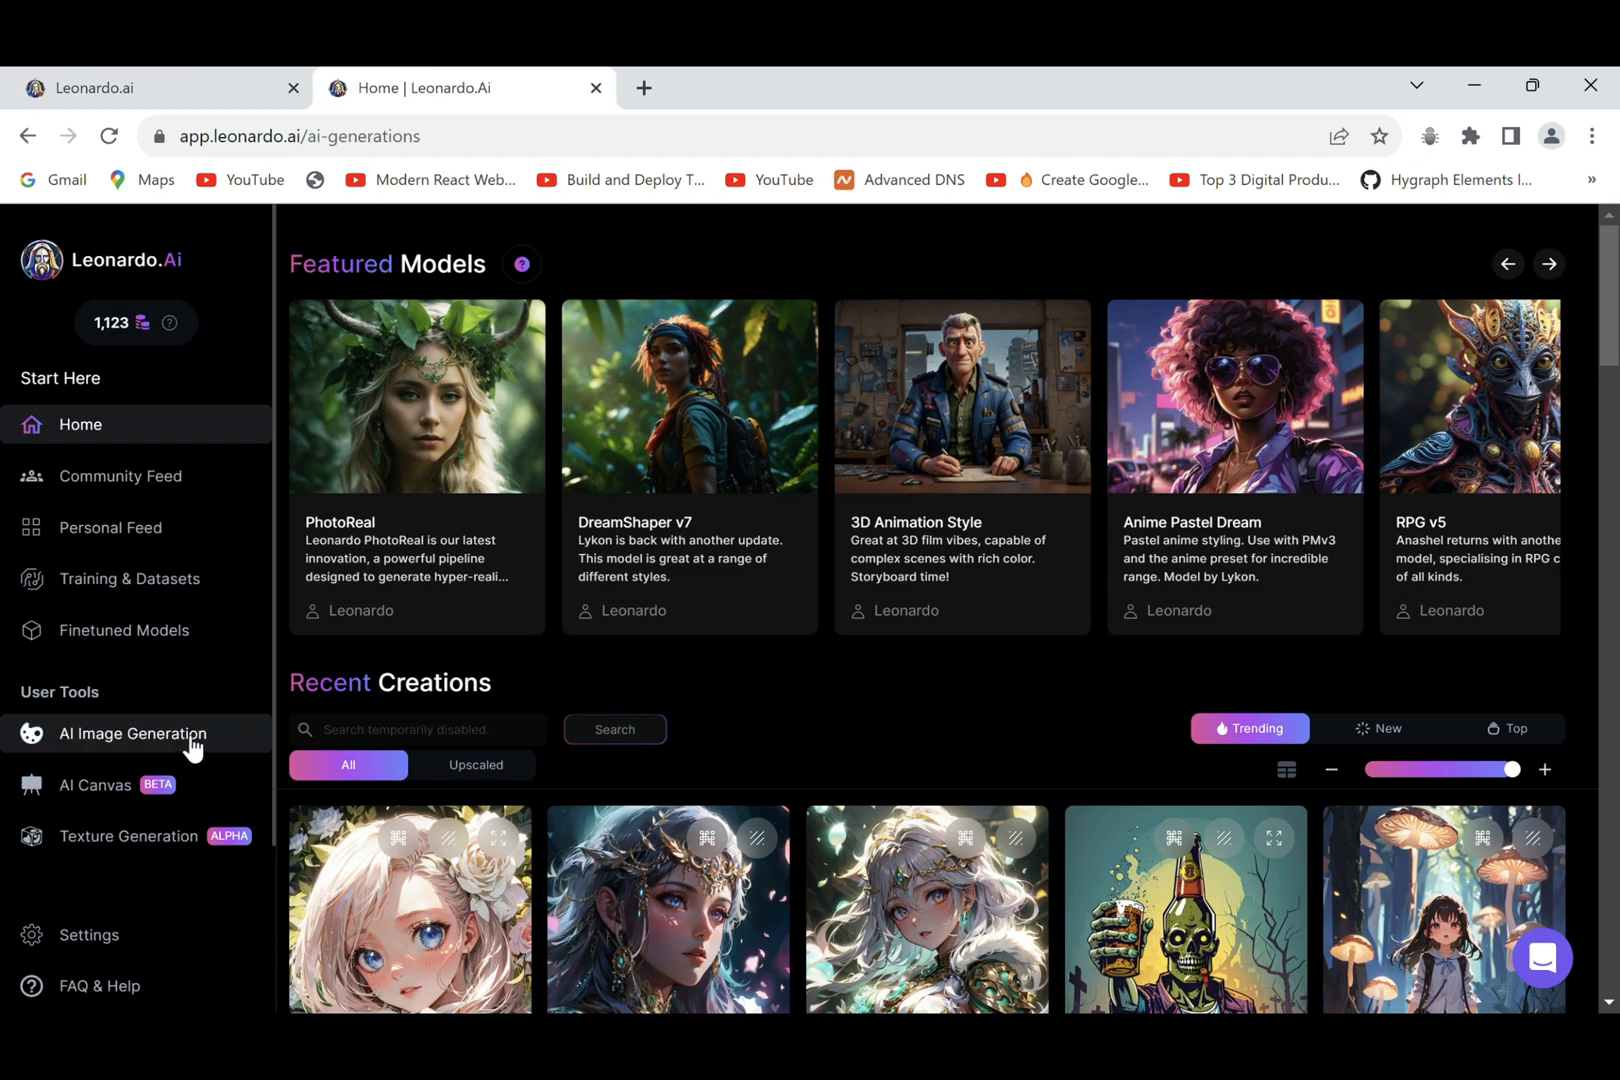
left_click(134, 732)
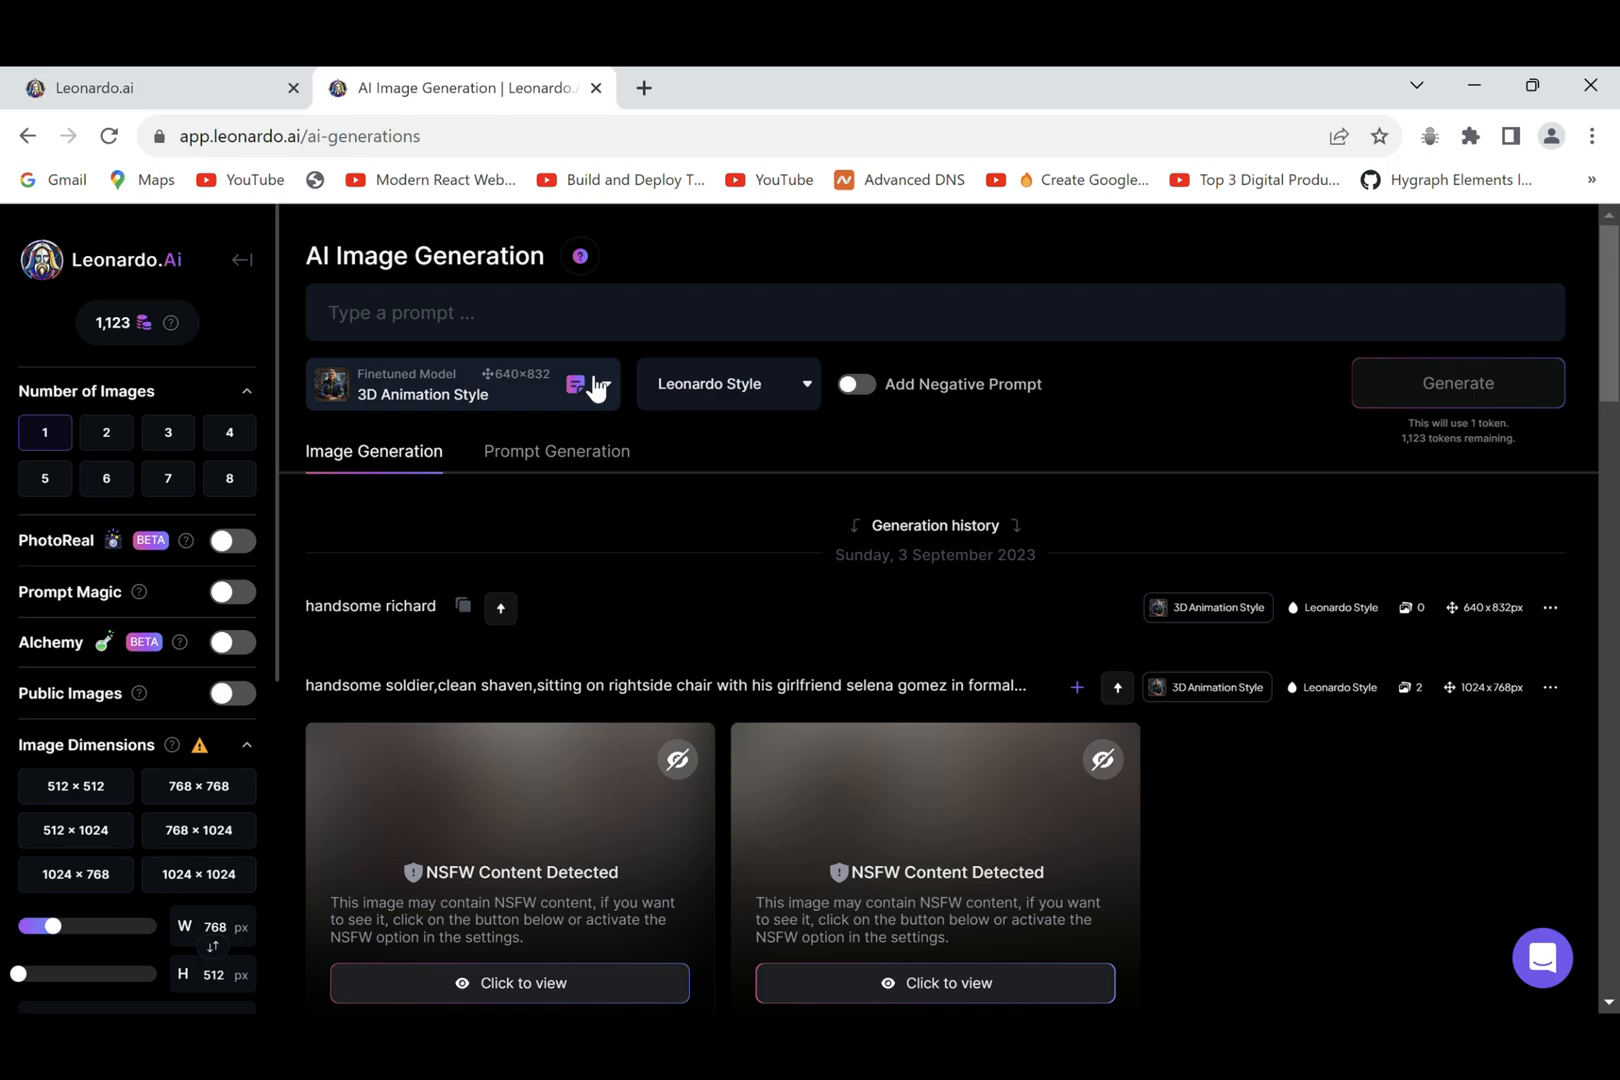
Generate the shocked black-haired mother in a living room and the soldier outside the door with negative prompts.
type("animated girl selena gomez as a mother black hair with a shocked expression in a living room")
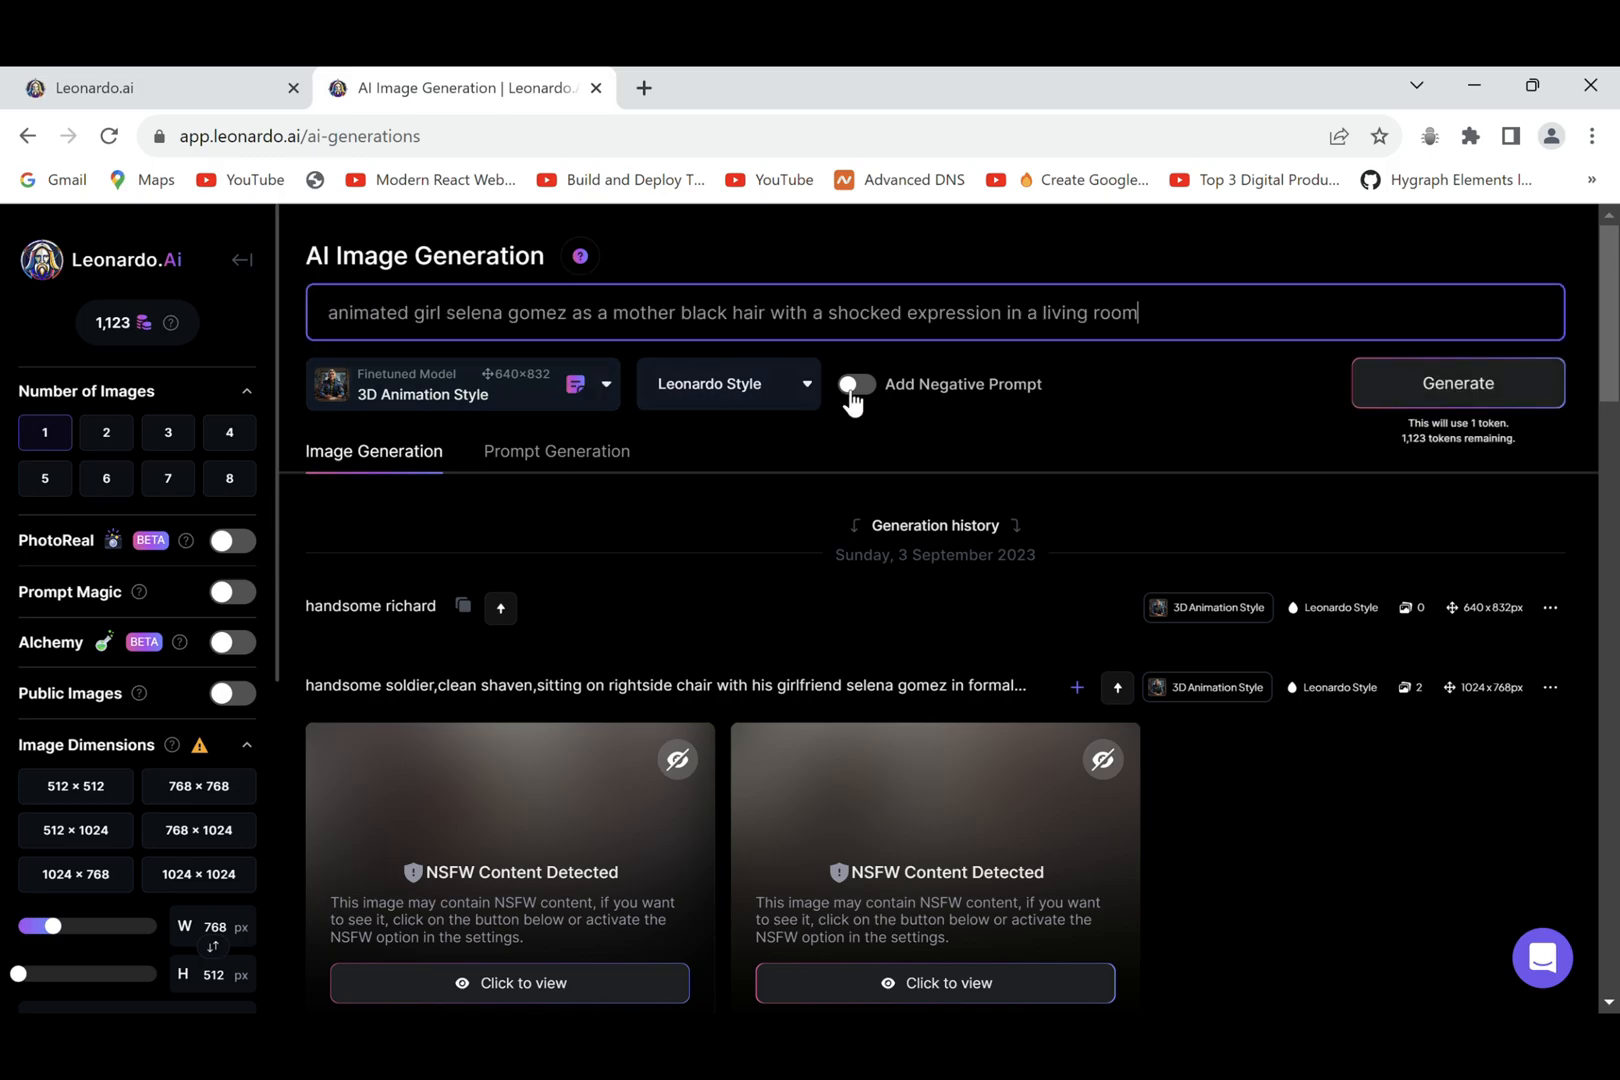
left_click(854, 384)
type("handsome soldier with a happy expression outside the door of a house")
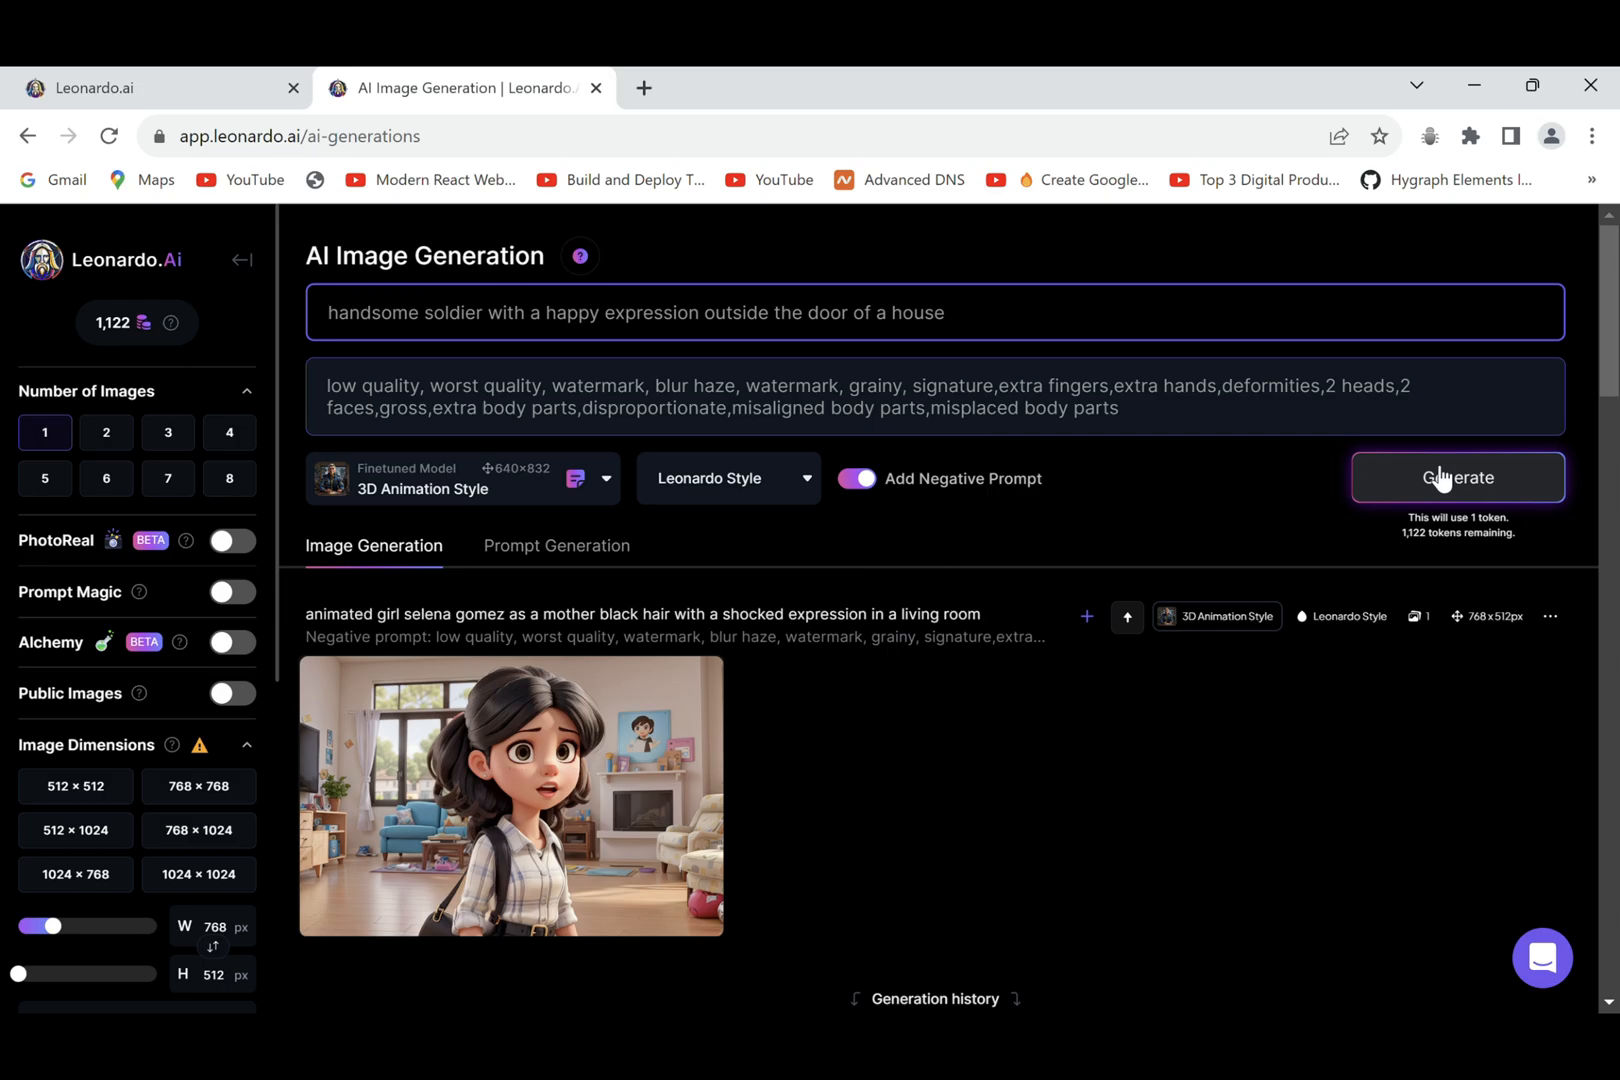
left_click(1456, 478)
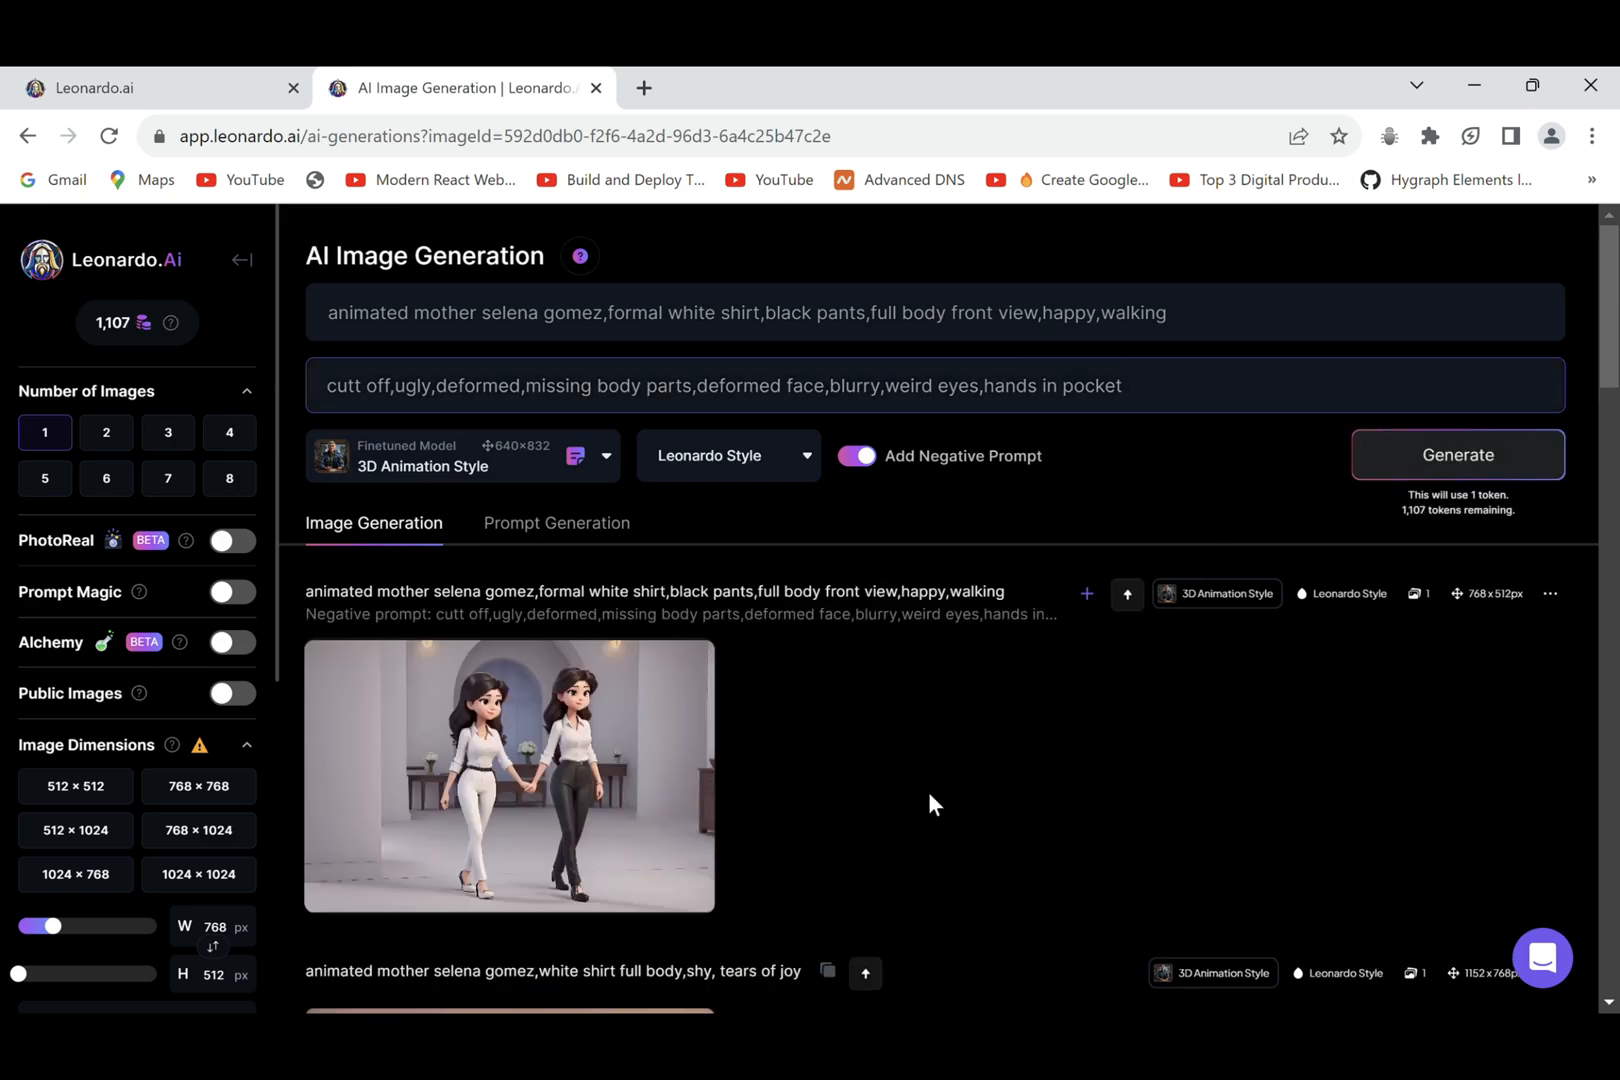
Generate the mother walking seen from behind, the clean-shaven soldier looking left, and the open doorway.
left_click(1456, 454)
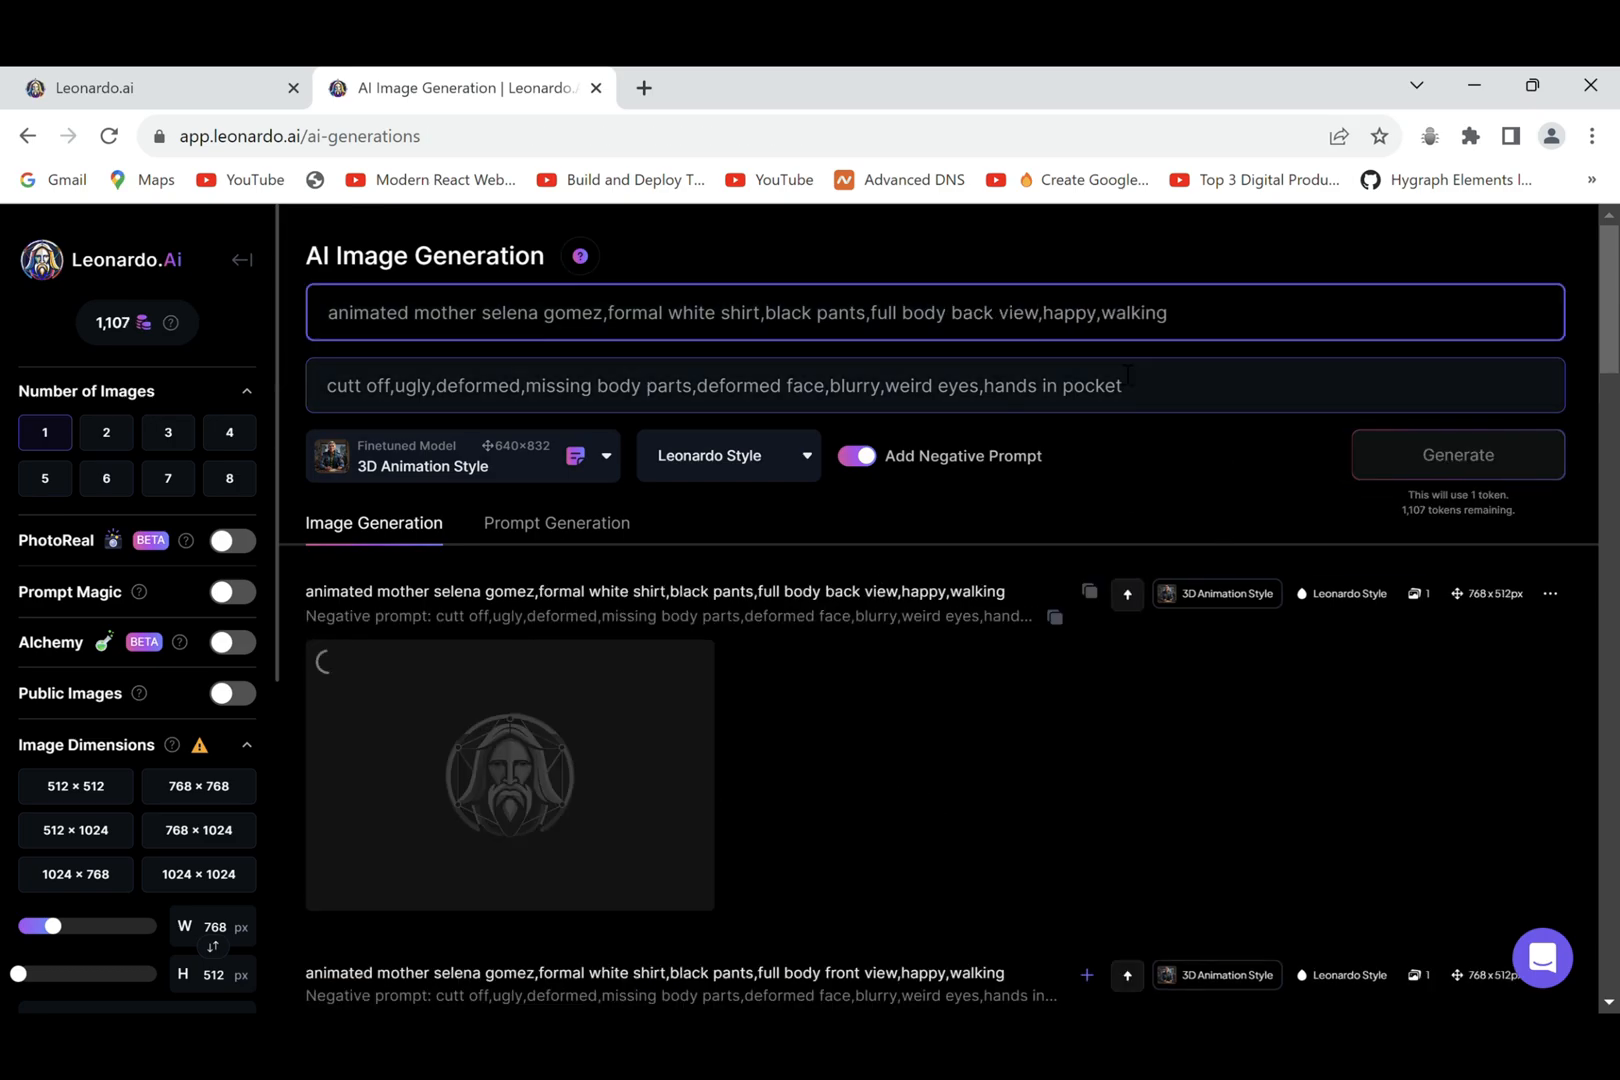
left_click(1456, 454)
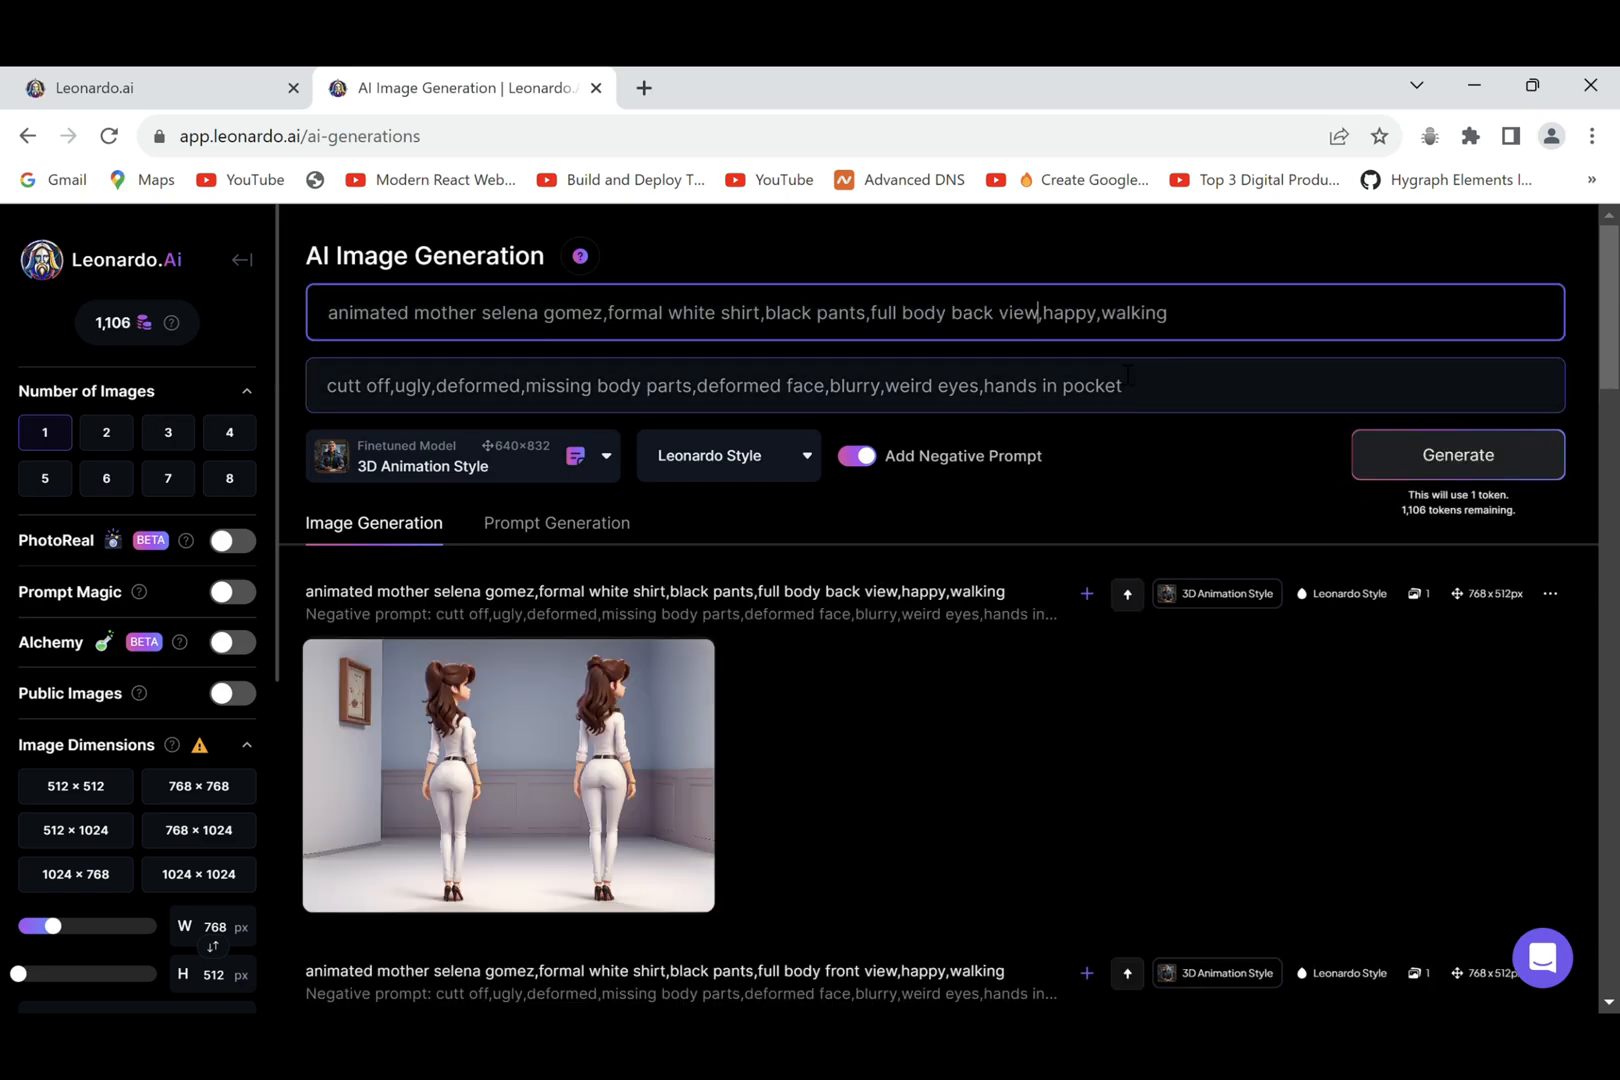
left_click(1456, 478)
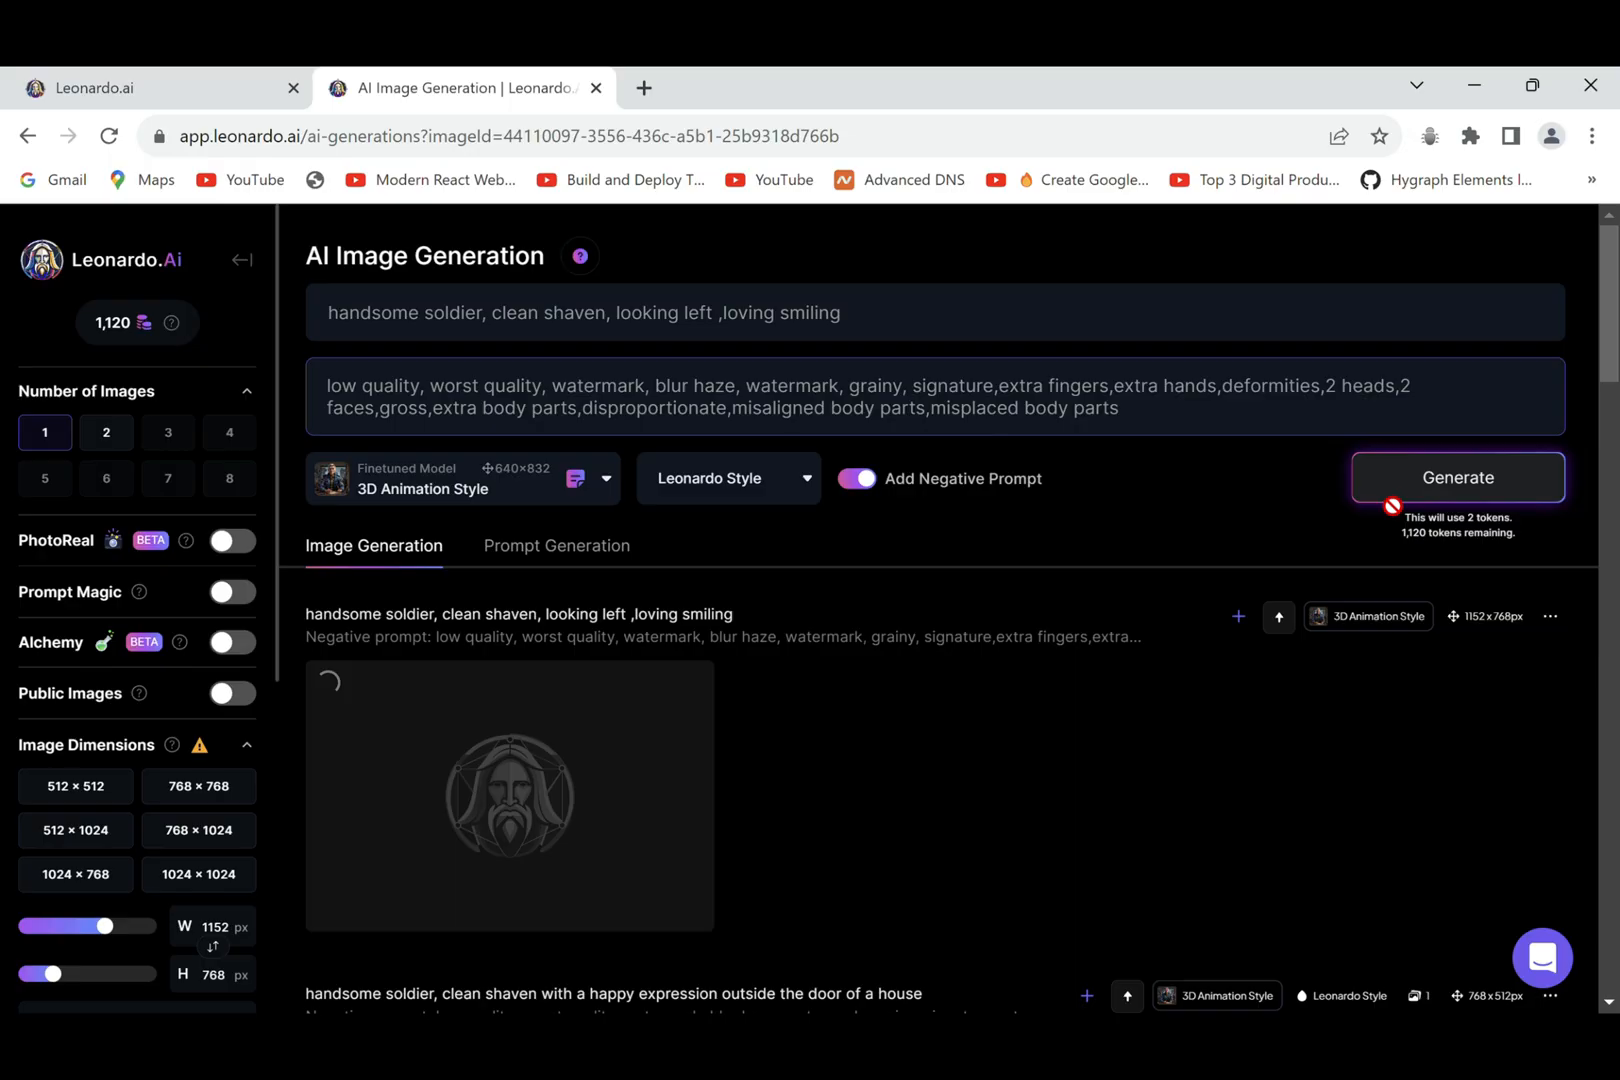
left_click(1456, 476)
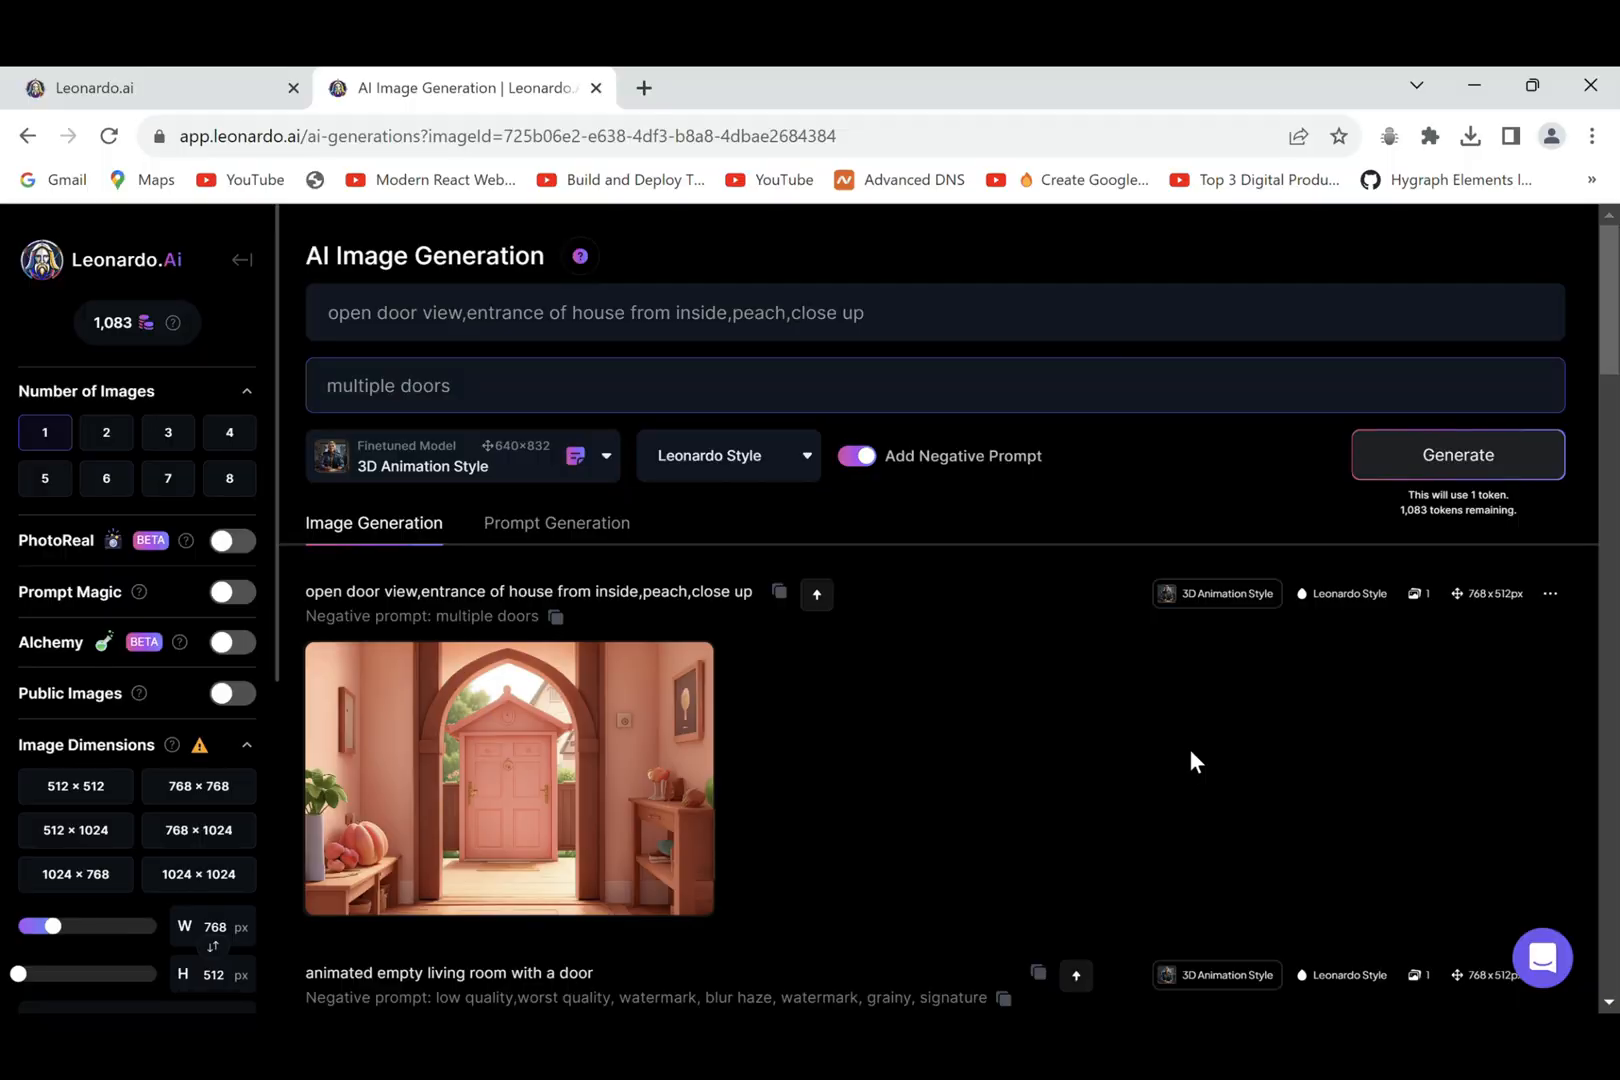
left_click(1456, 454)
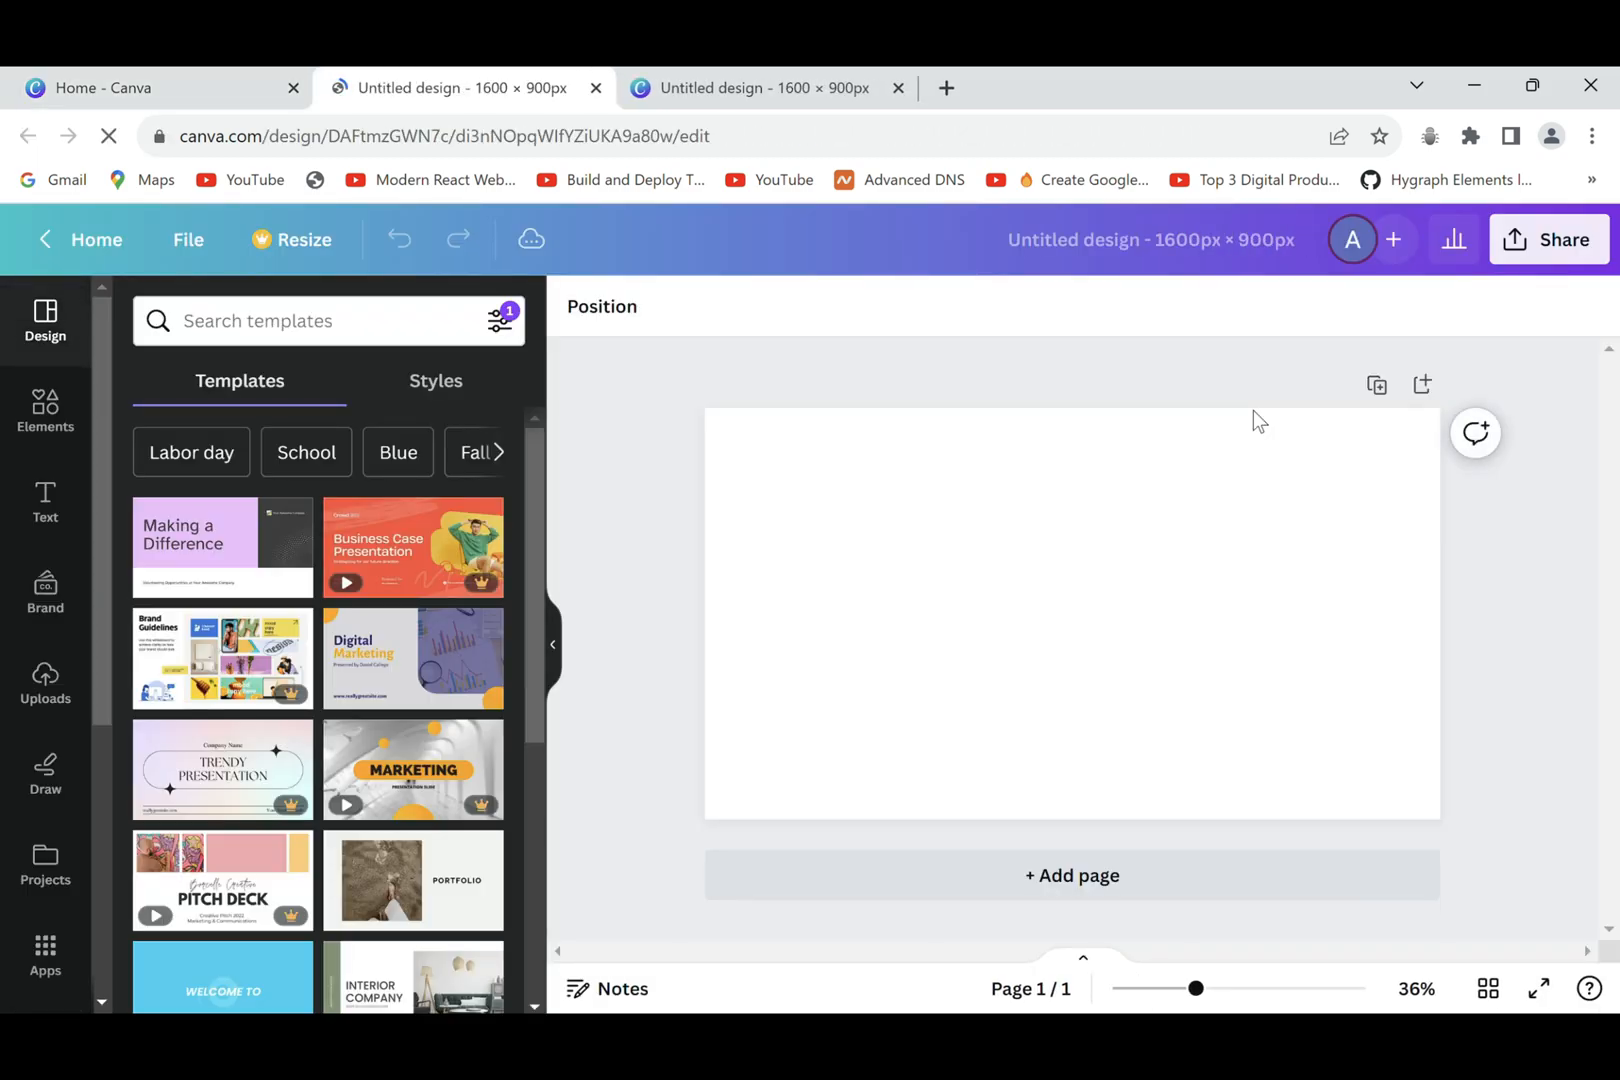
Set the uploaded doorway image as the page background from Uploads.
left_click(46, 682)
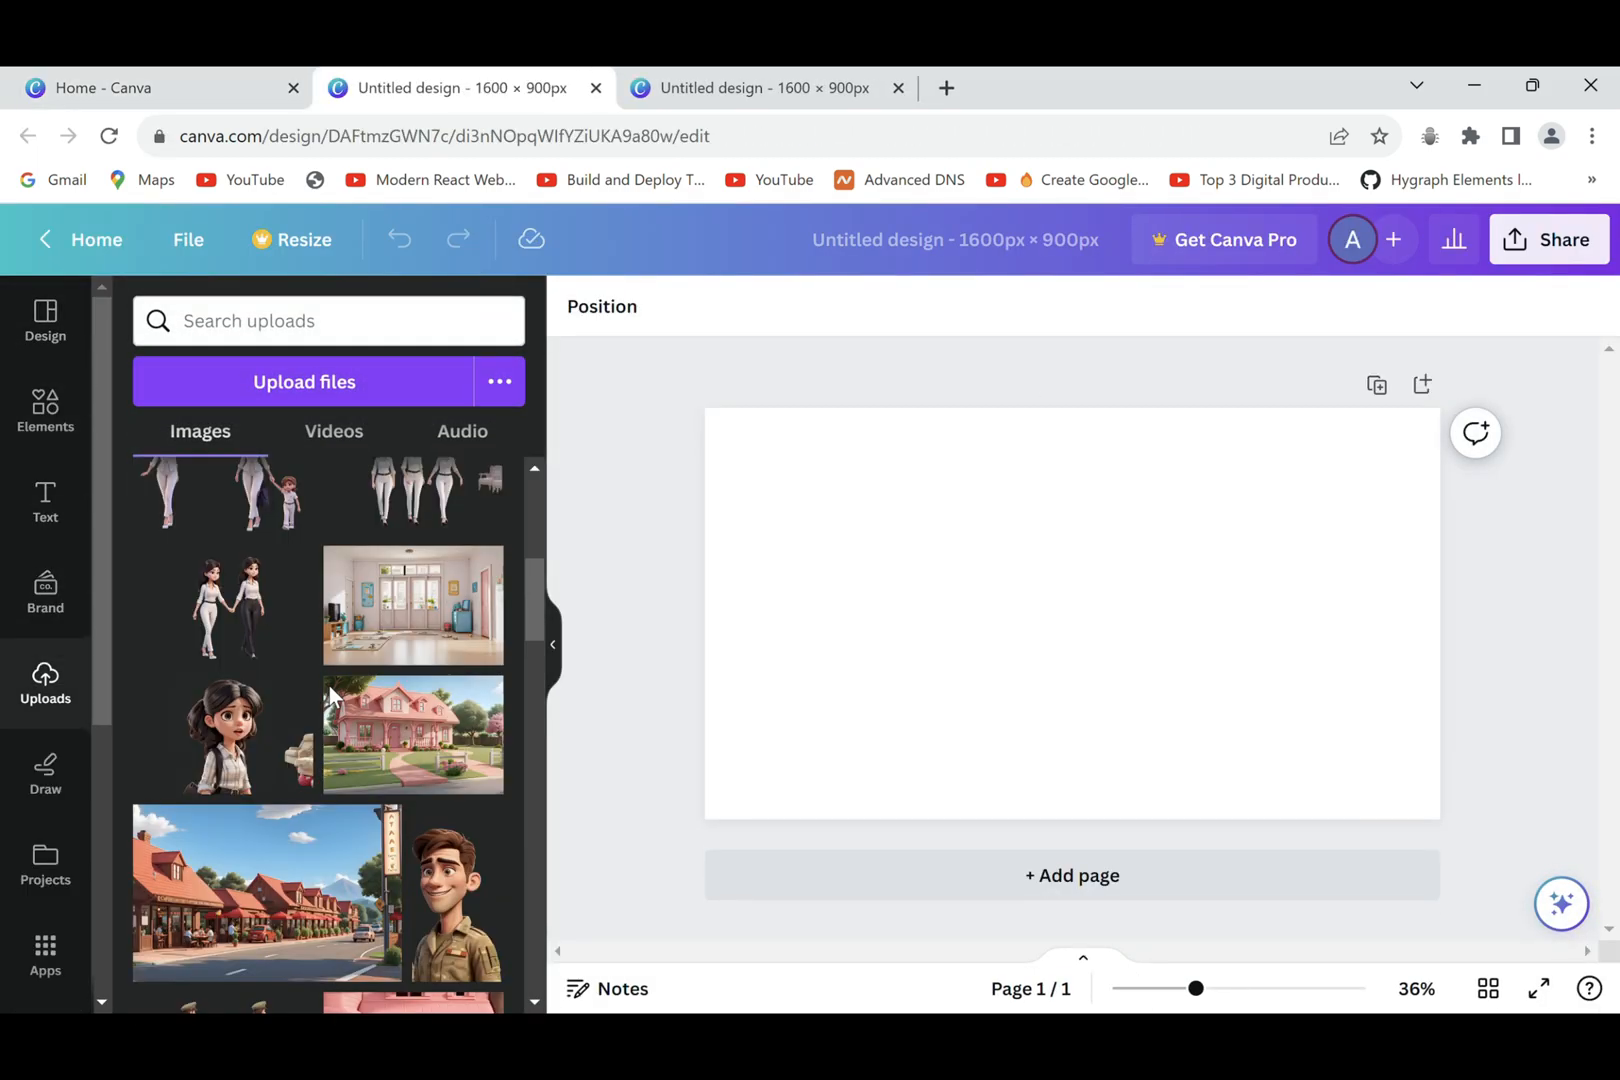
right_click(898, 610)
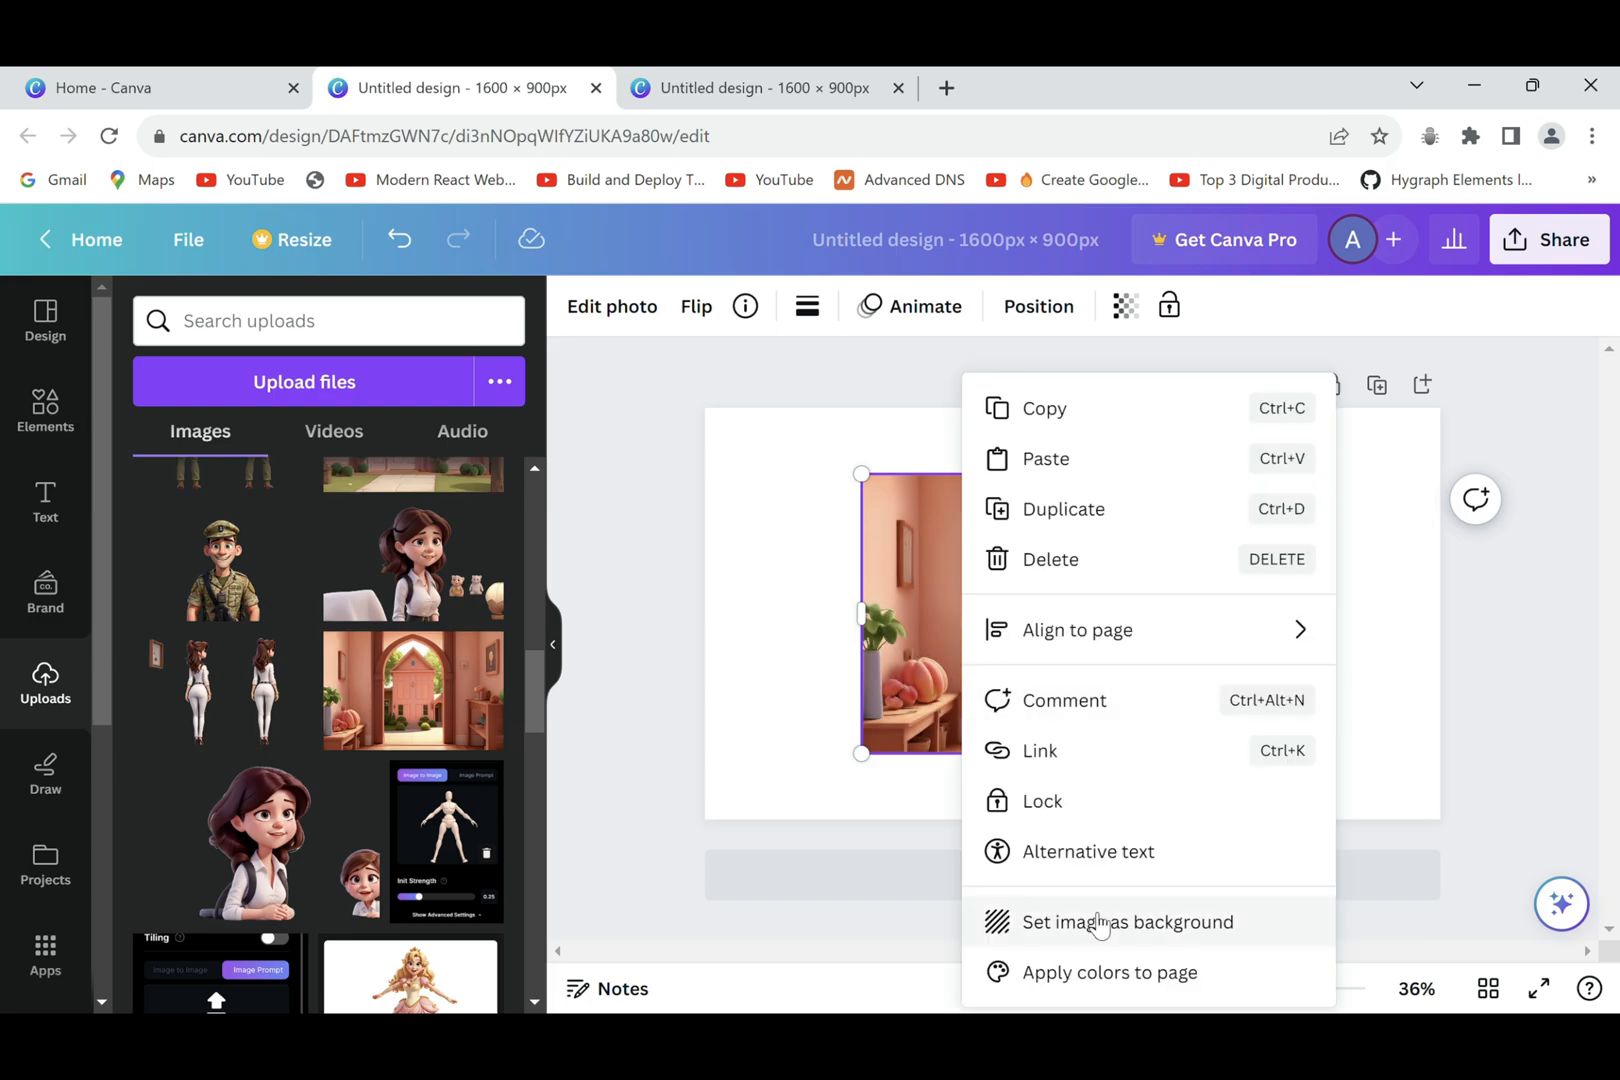
left_click(1128, 920)
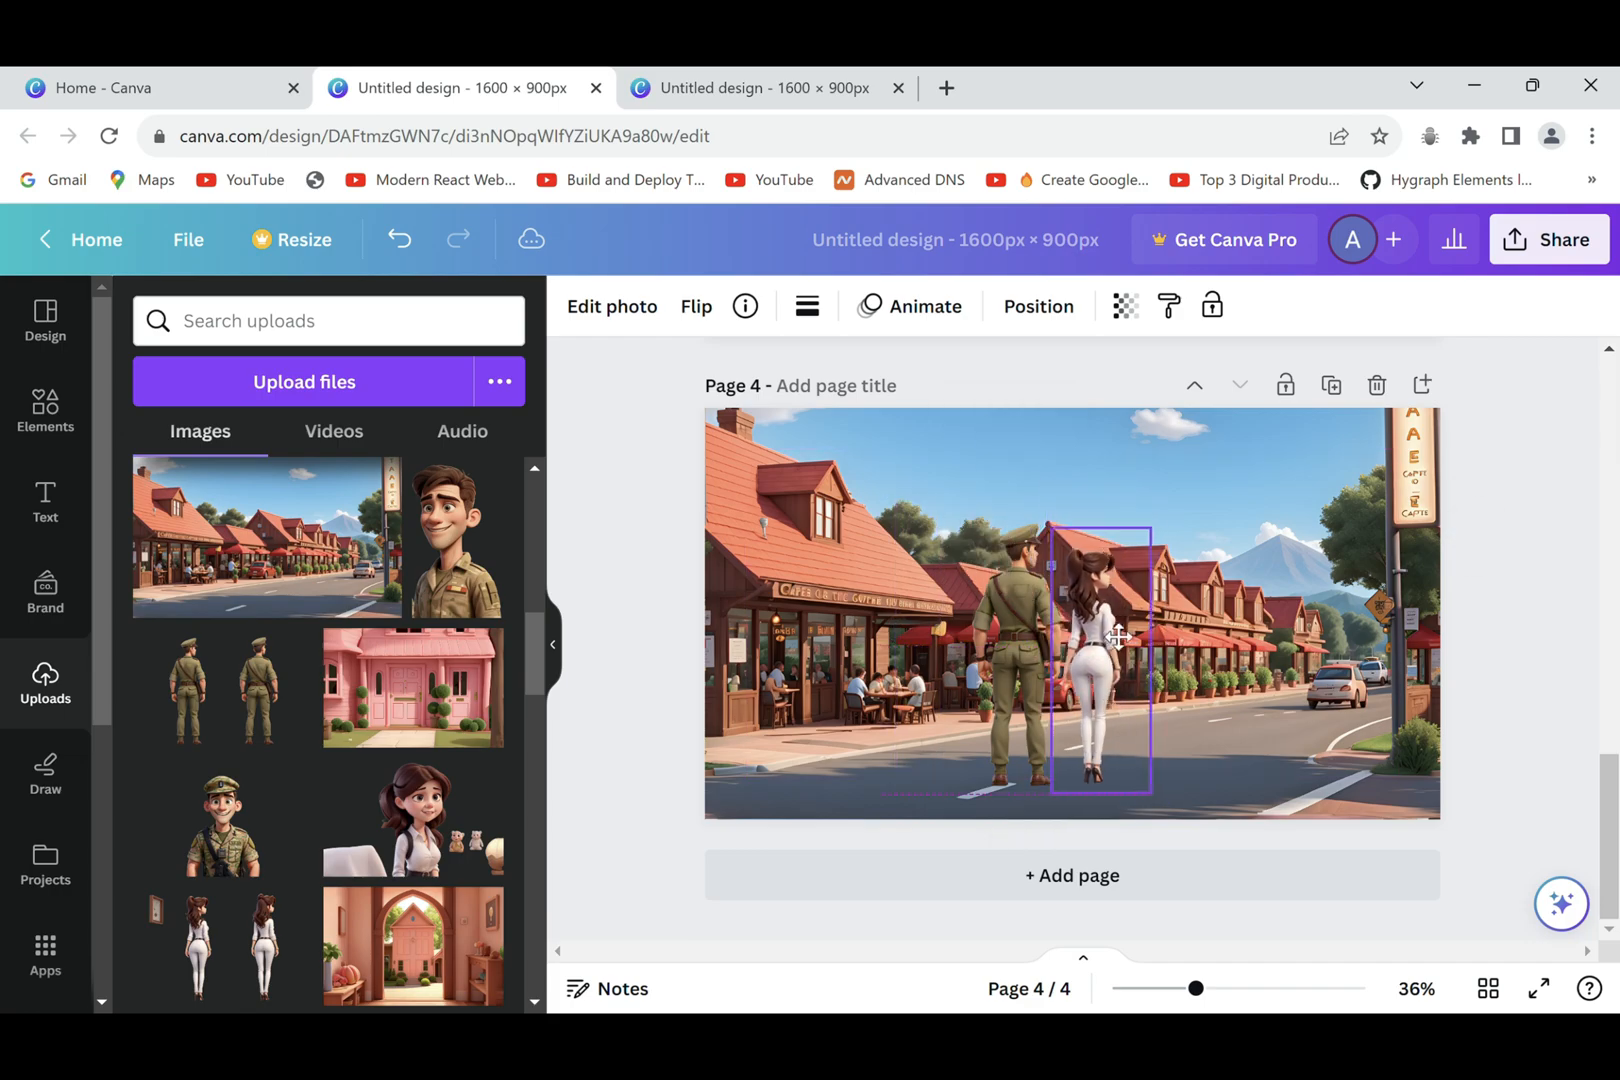
Download the finished scene pages from the File menu.
left_click(188, 238)
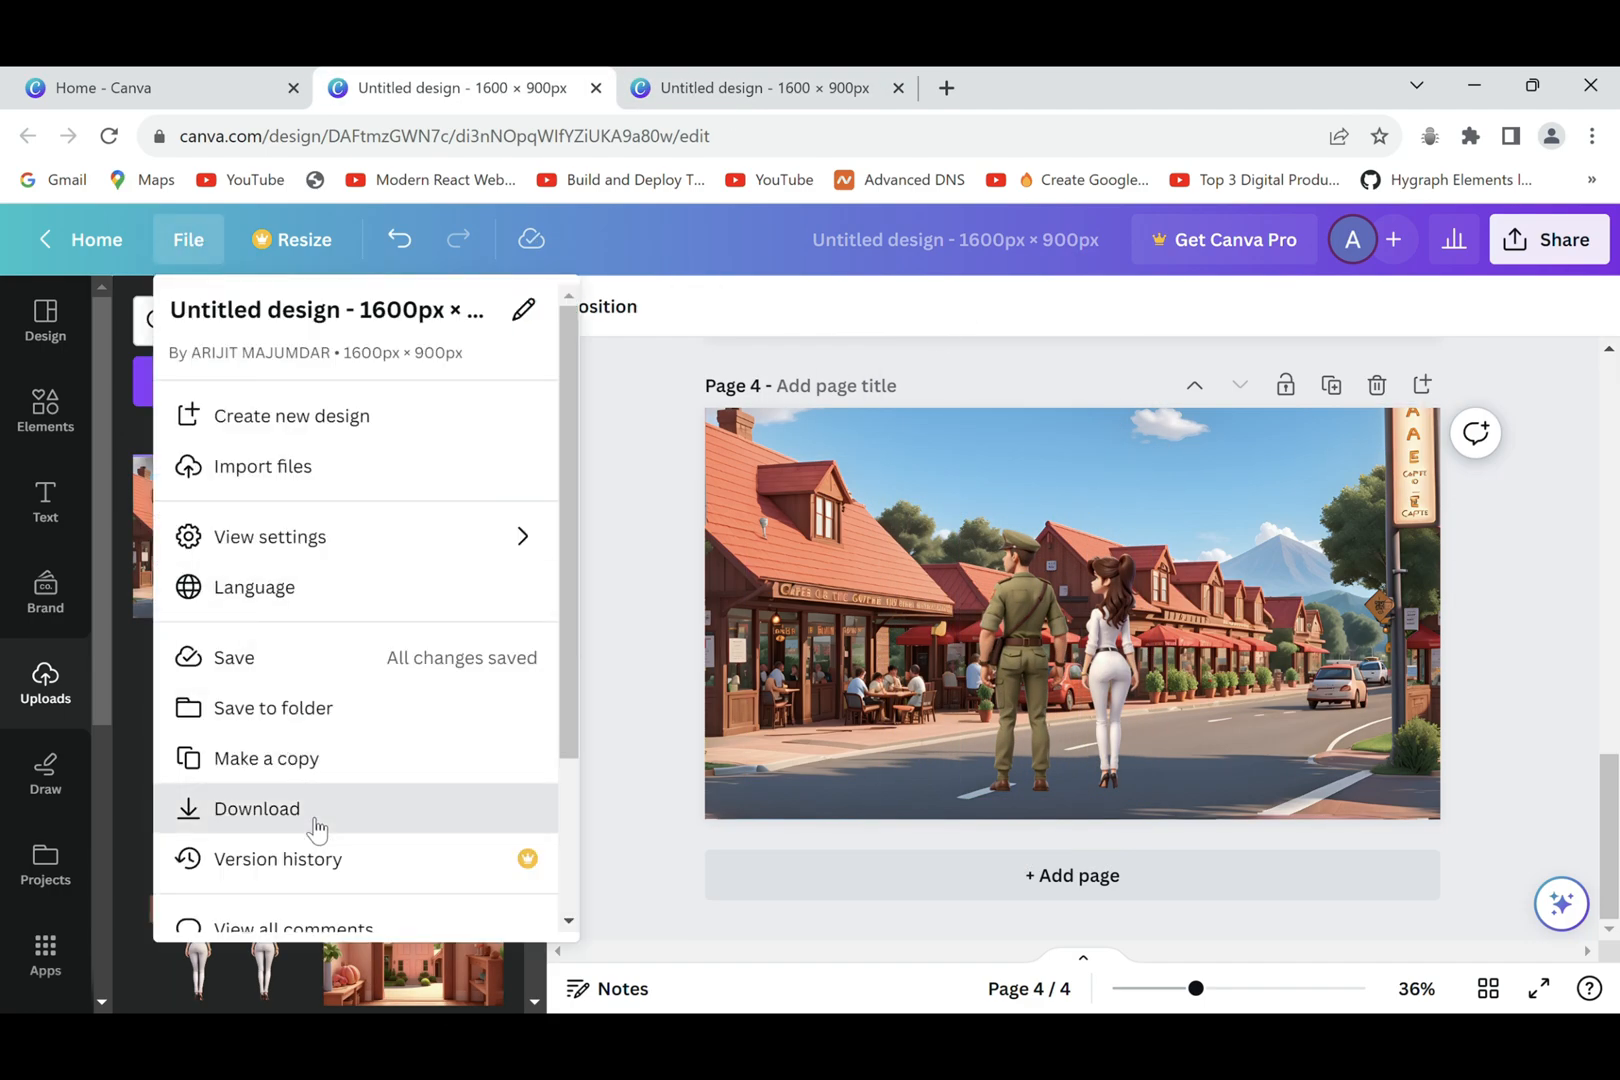
left_click(256, 808)
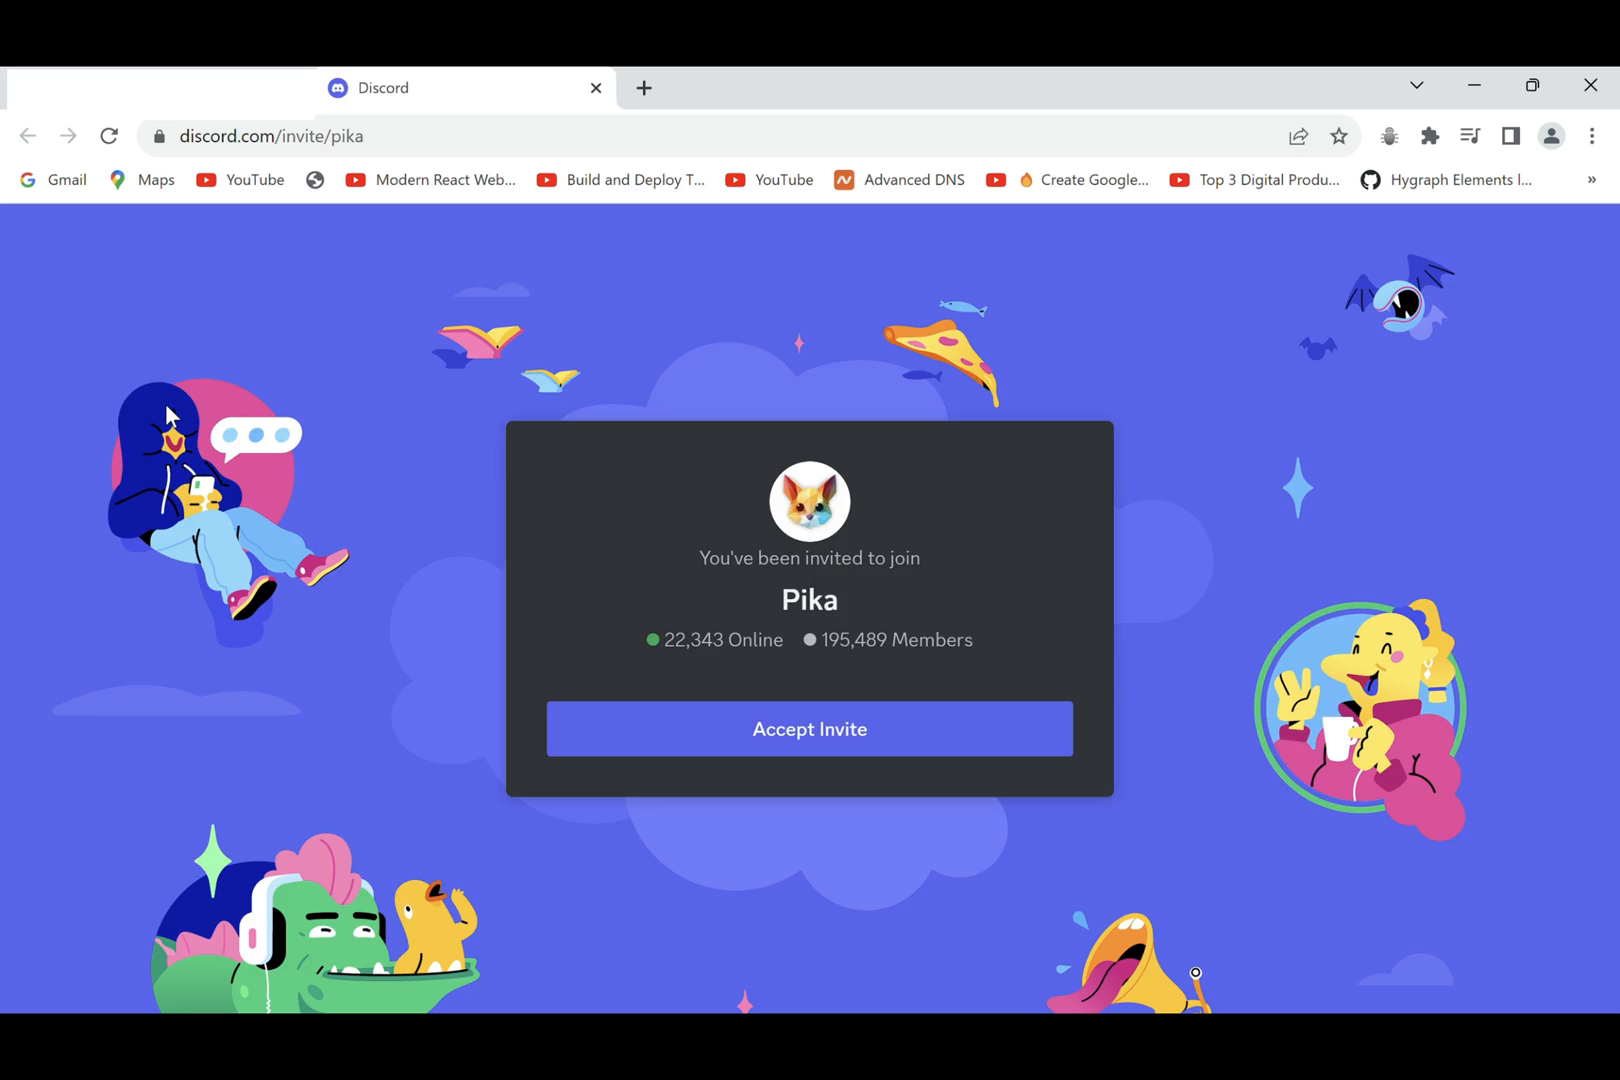
mouse_move(400, 350)
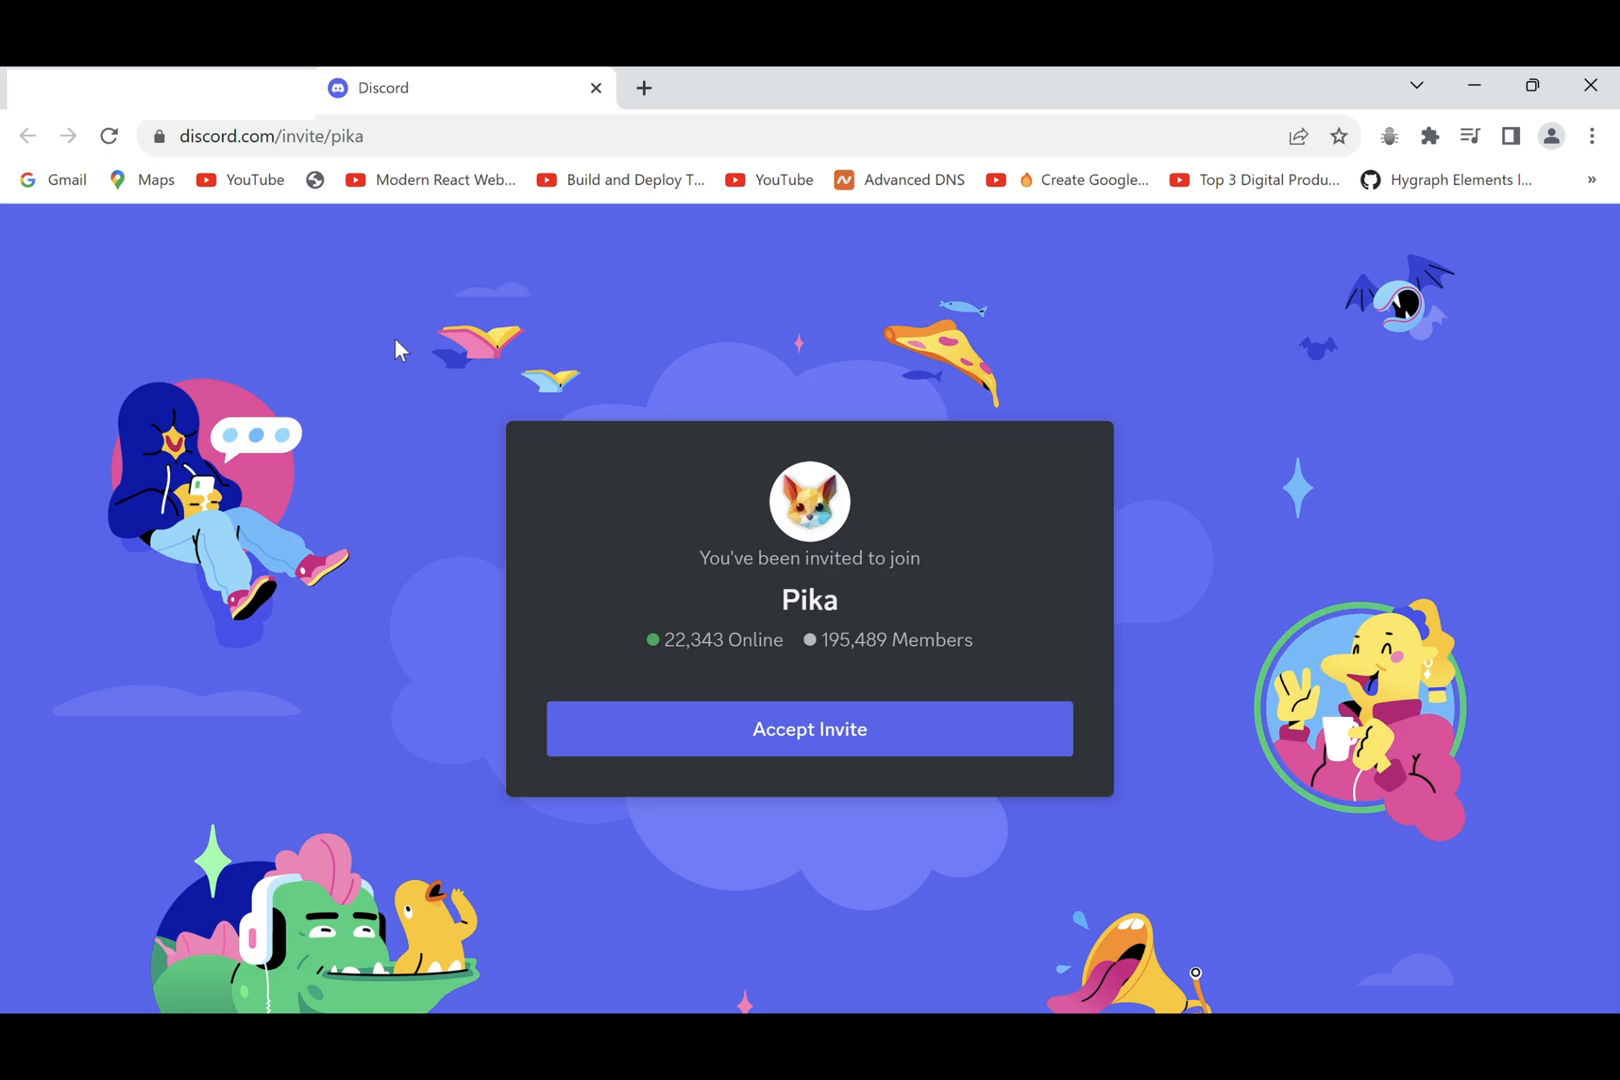
Accept the Pika server invite and continue in the Discord app.
left_click(808, 728)
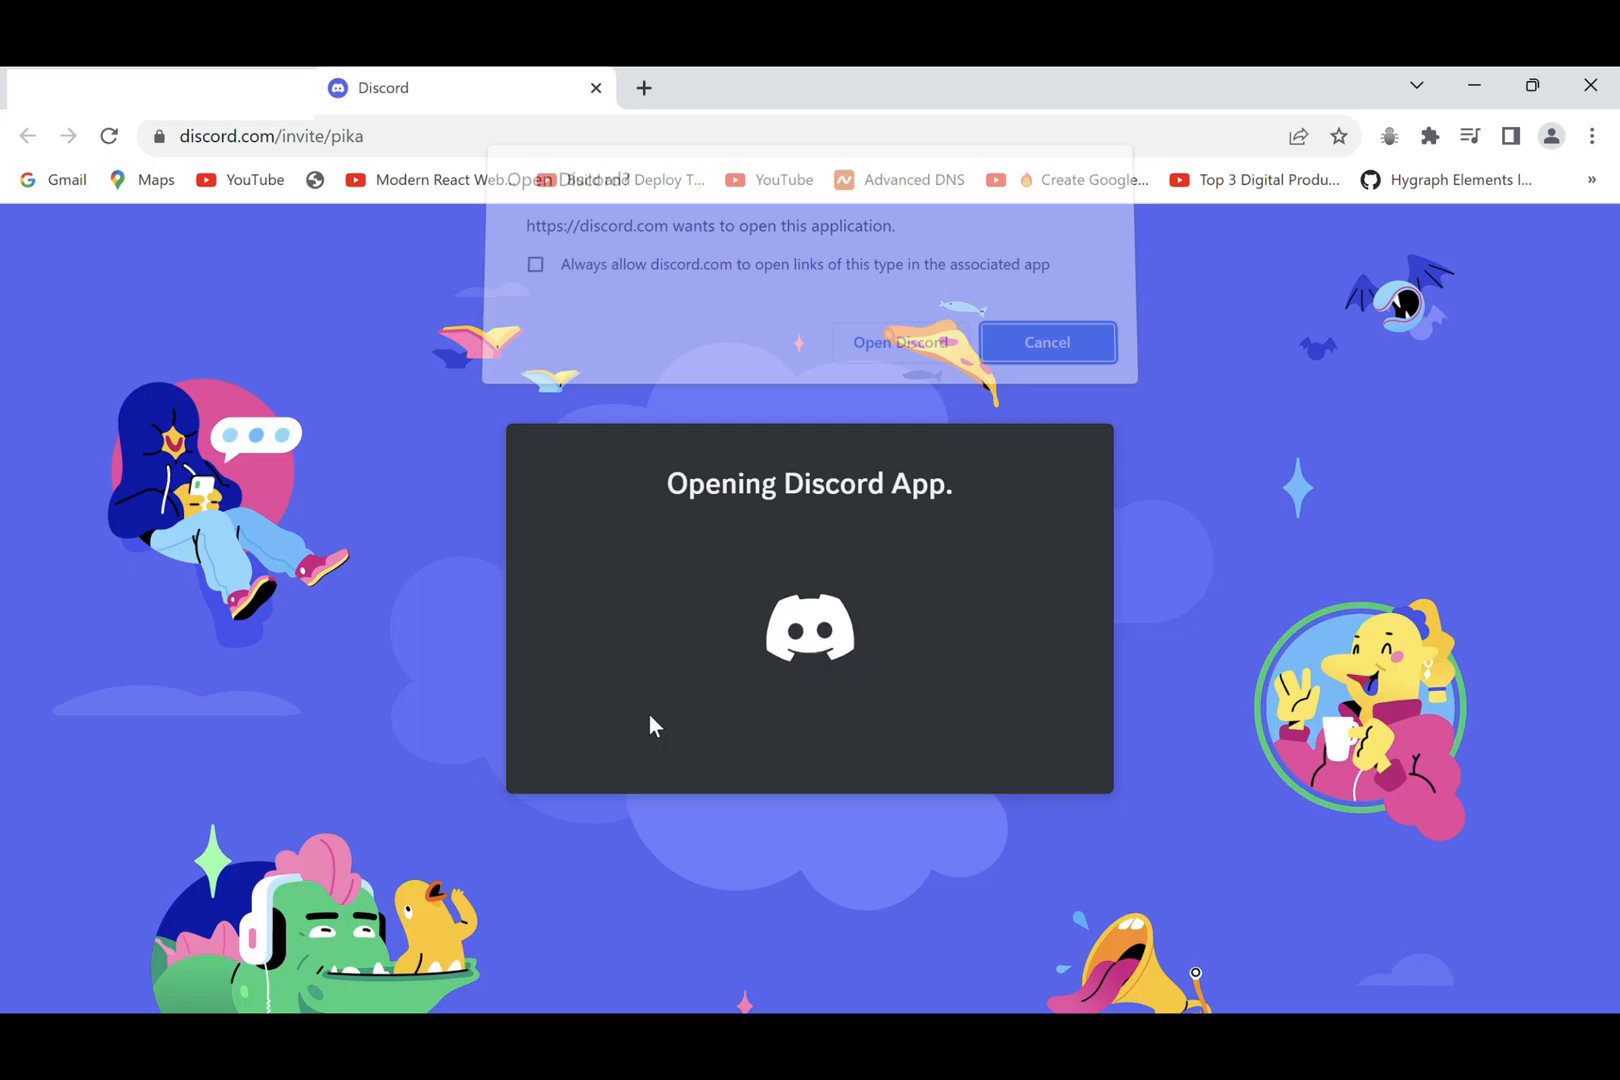
left_click(900, 342)
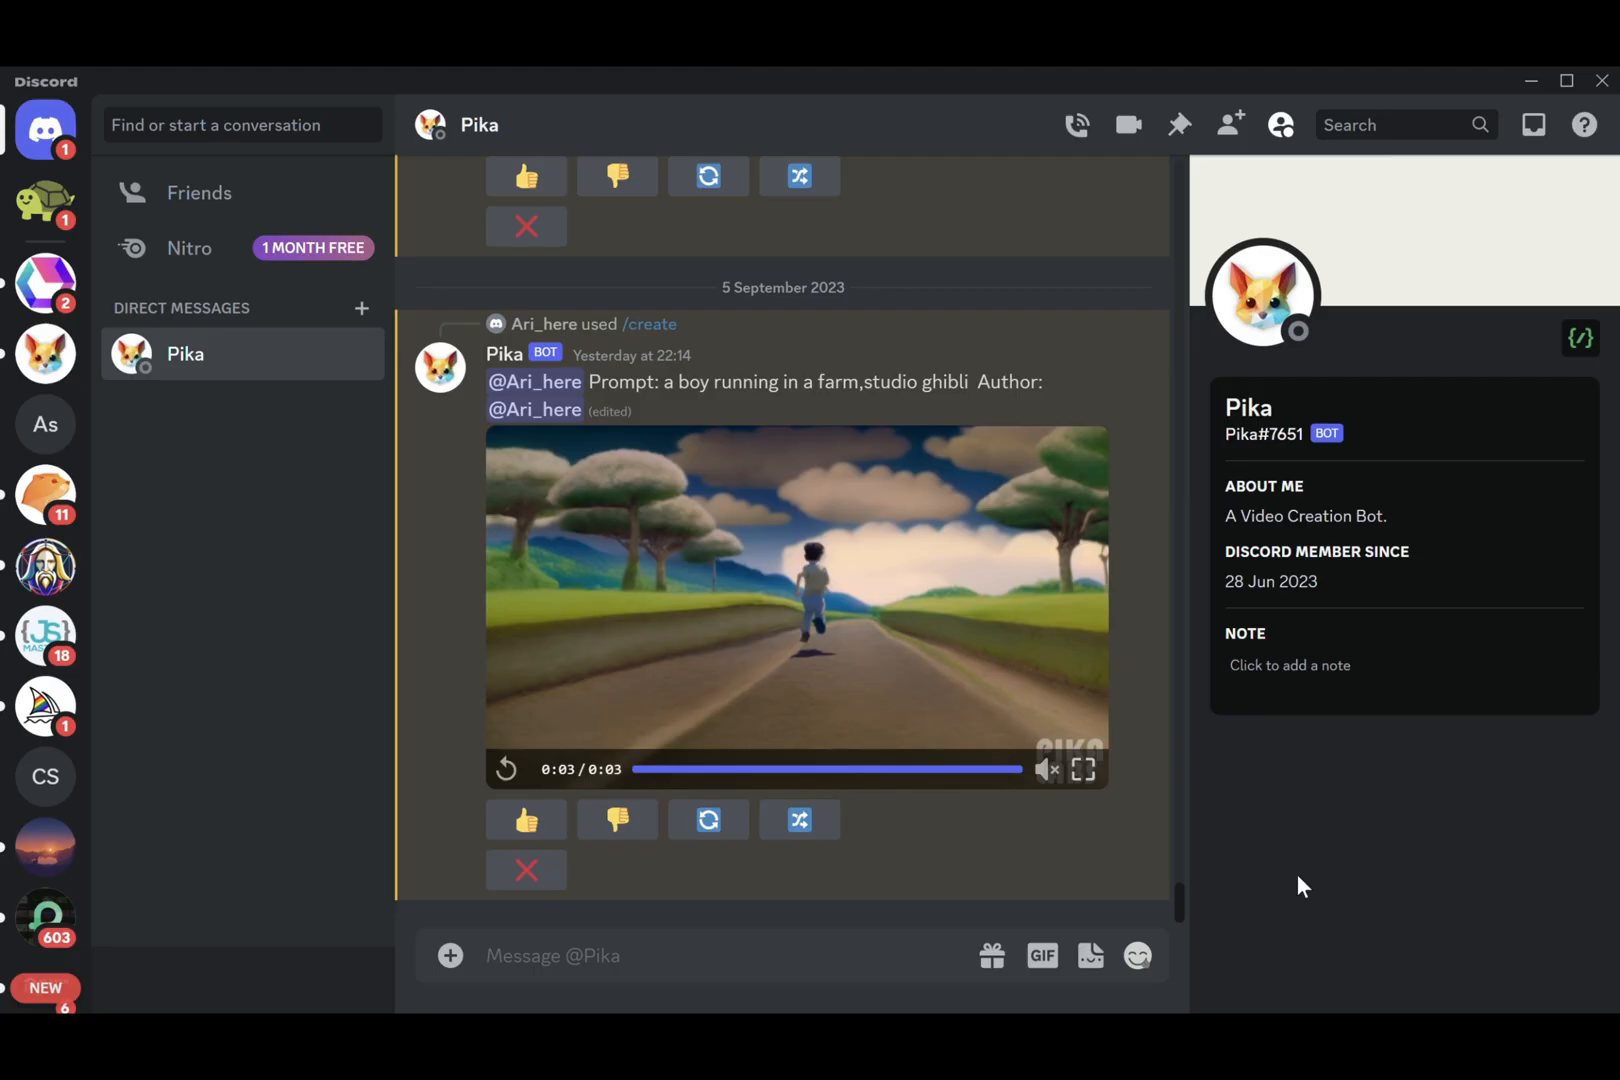
Start a /create prompt and read through the Optional Parameters guide for motion, guidance and negatives.
type("/create")
type("follow a girl running to the right  -motion 3 -gs 16 -neg \"ugly,deformed\"")
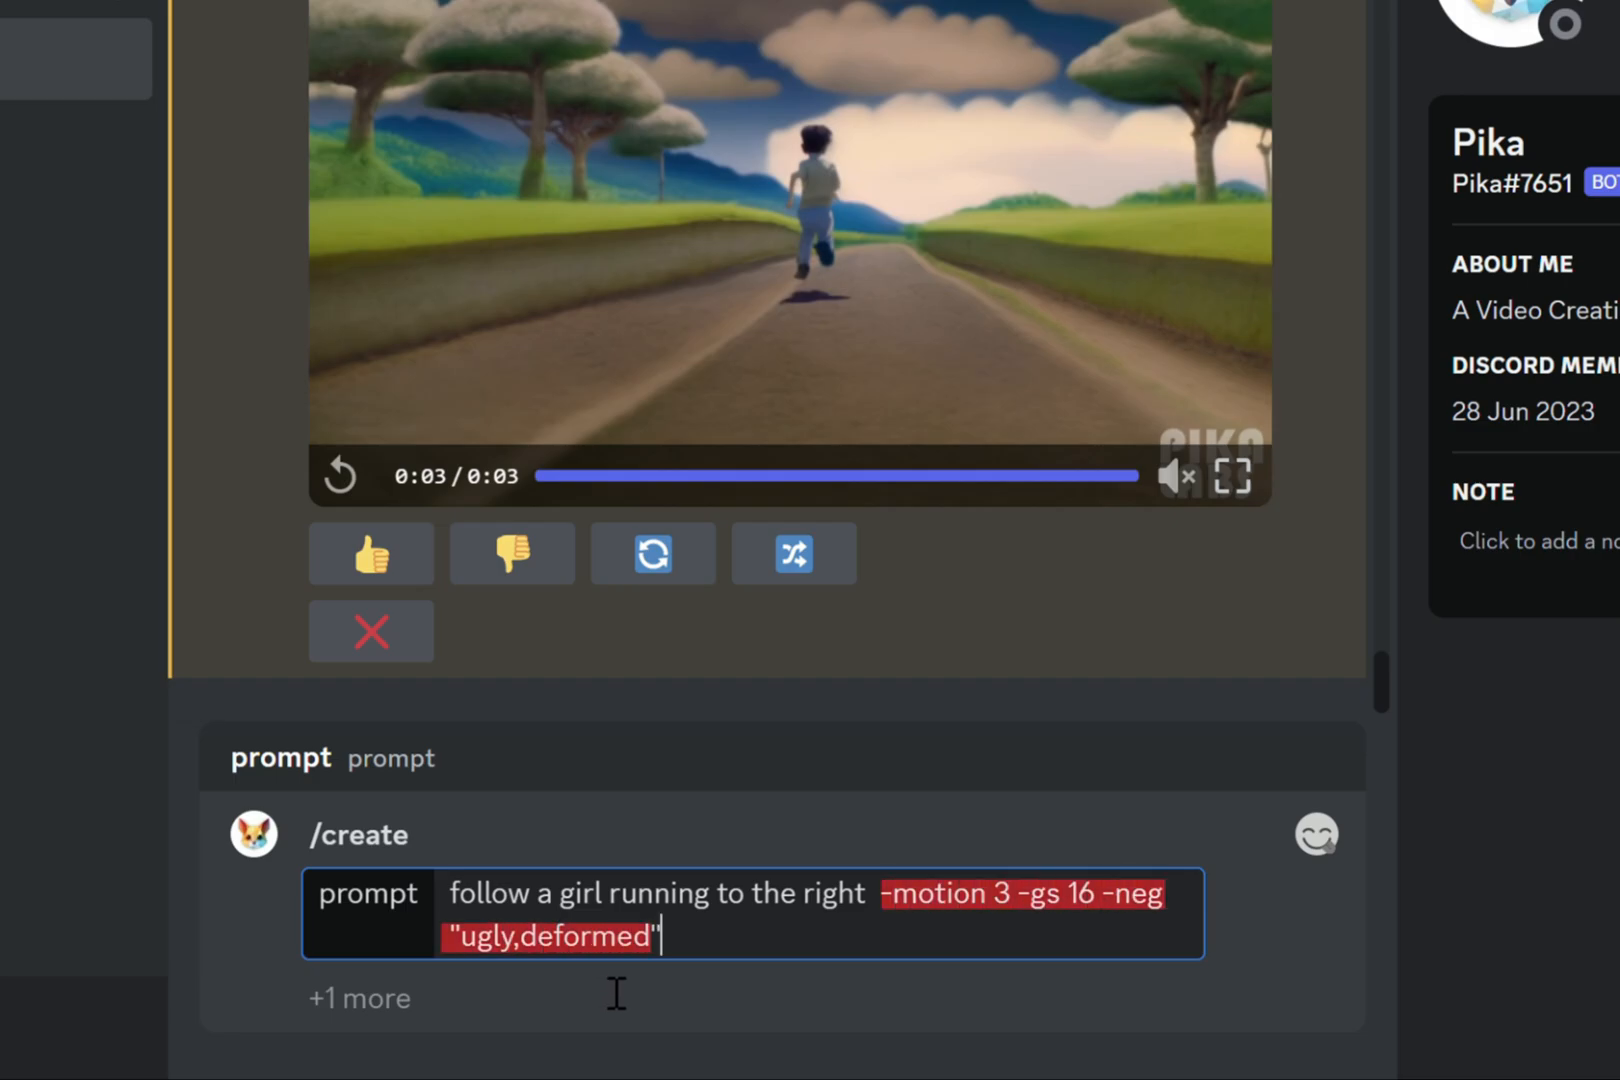
left_click(270, 534)
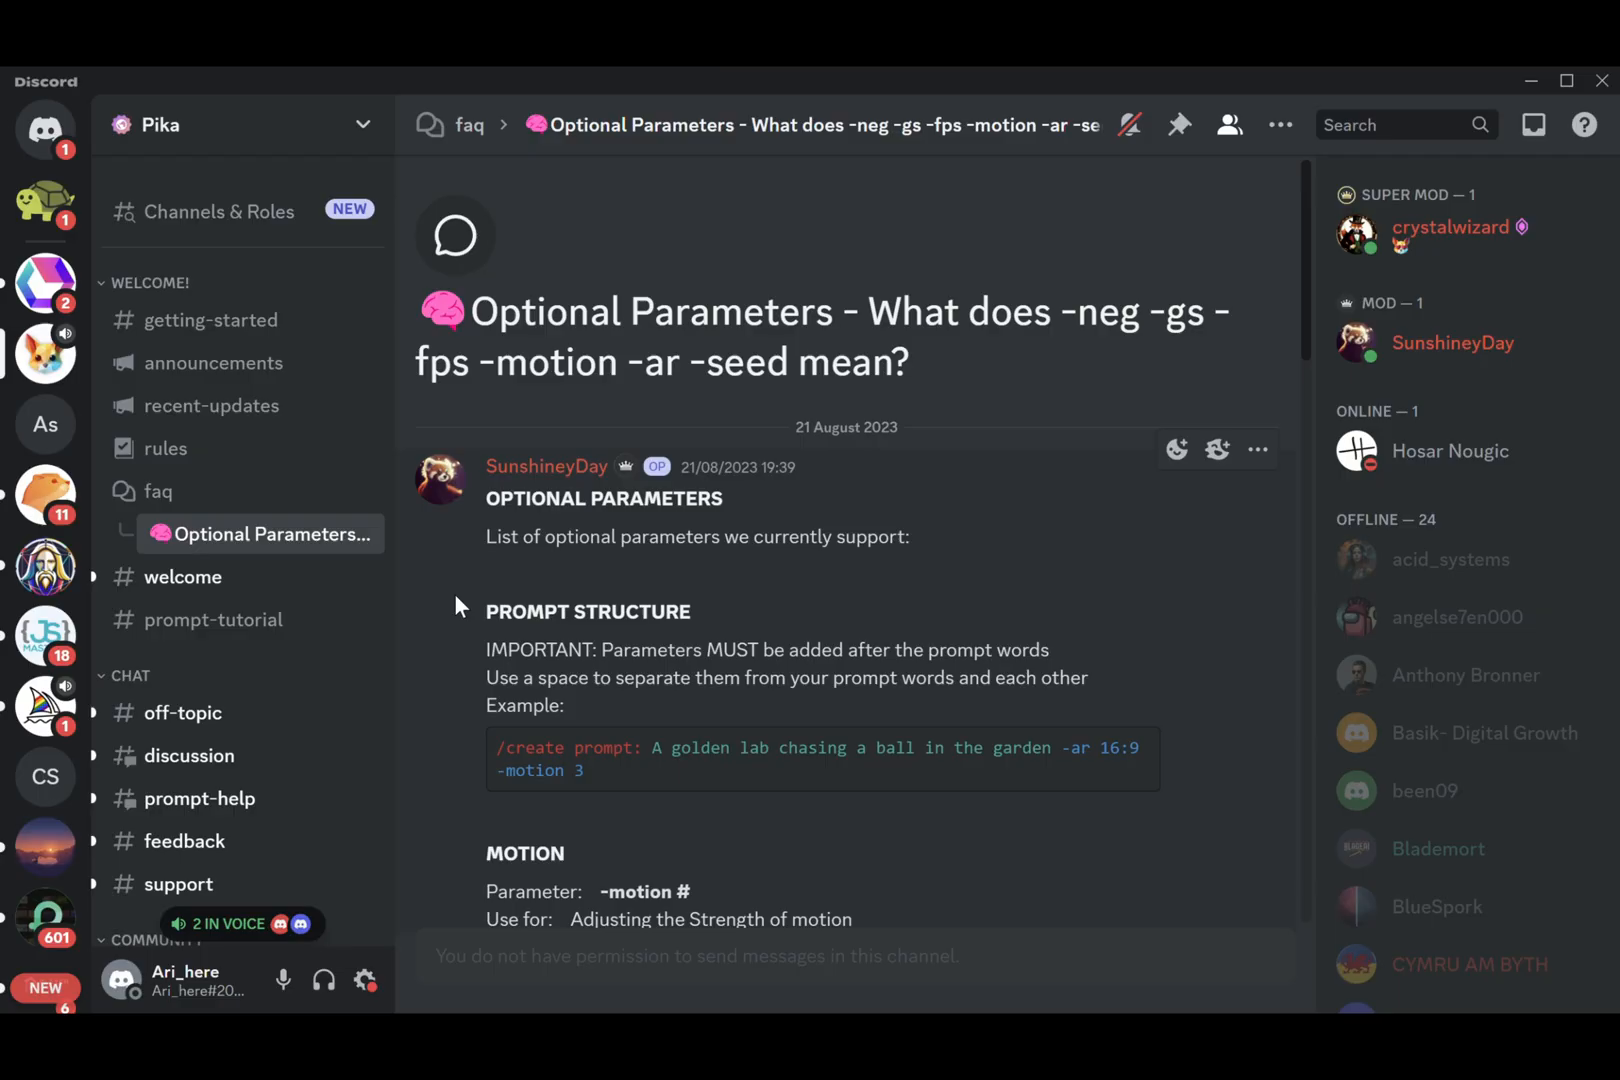
scroll("down", 3)
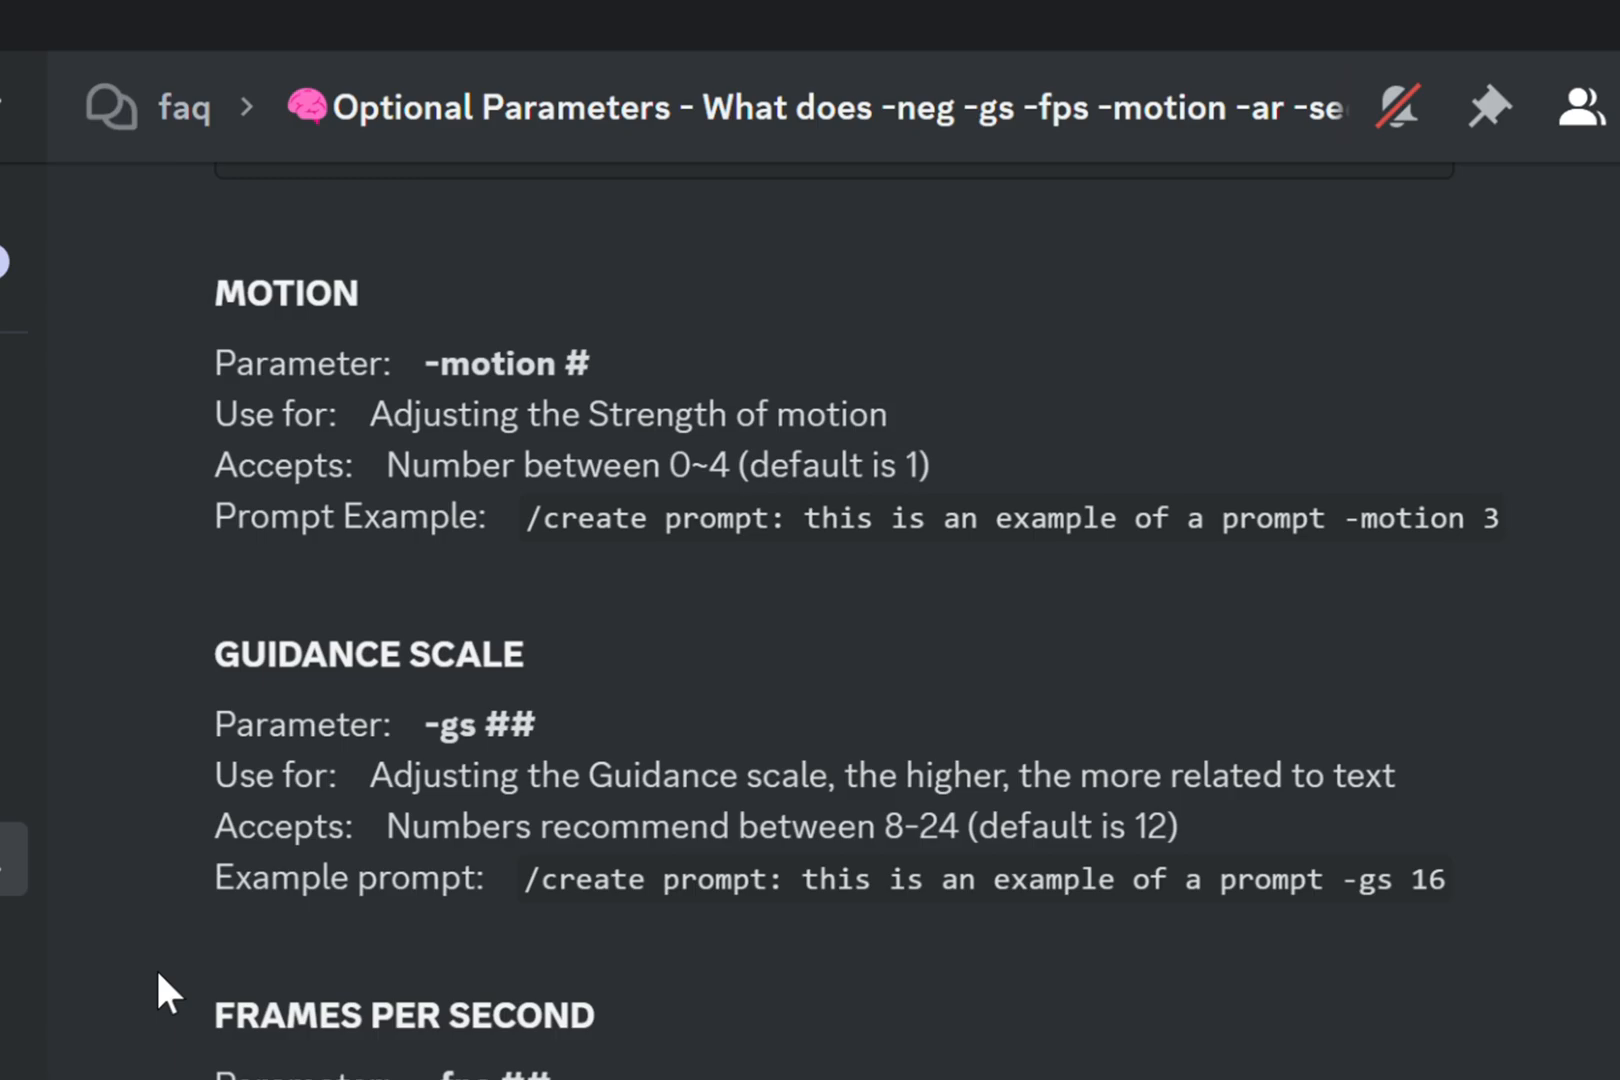
scroll("down", 3)
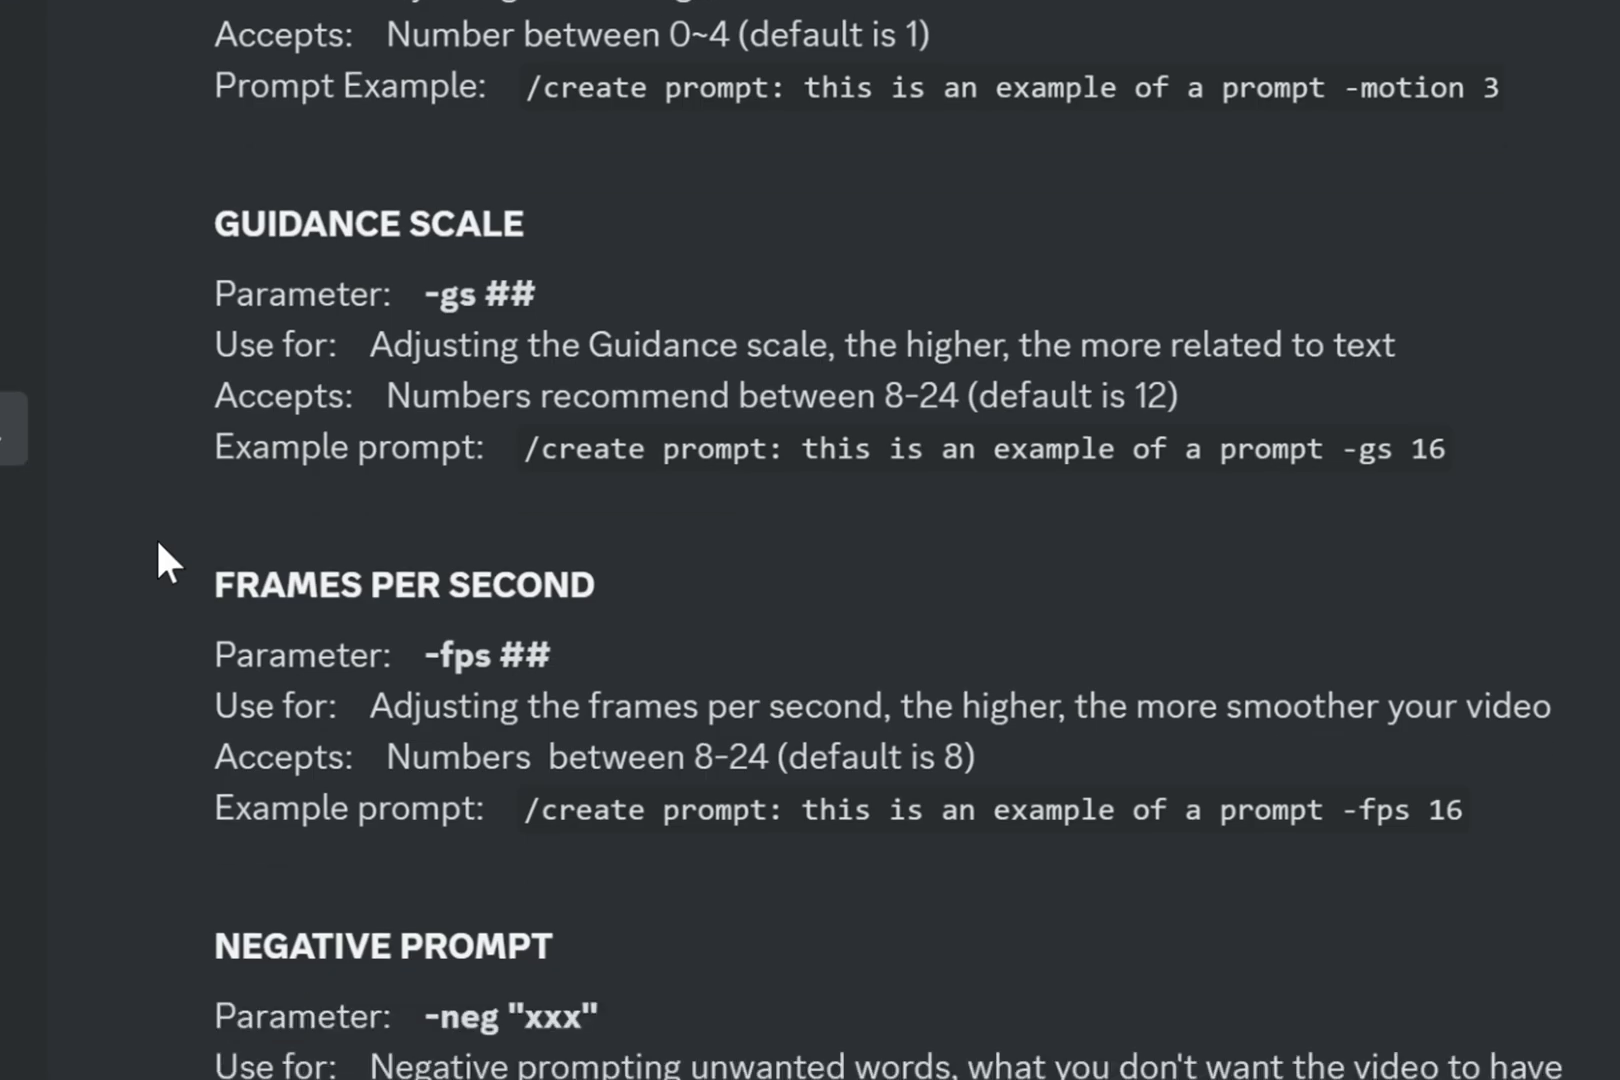
scroll("down", 3)
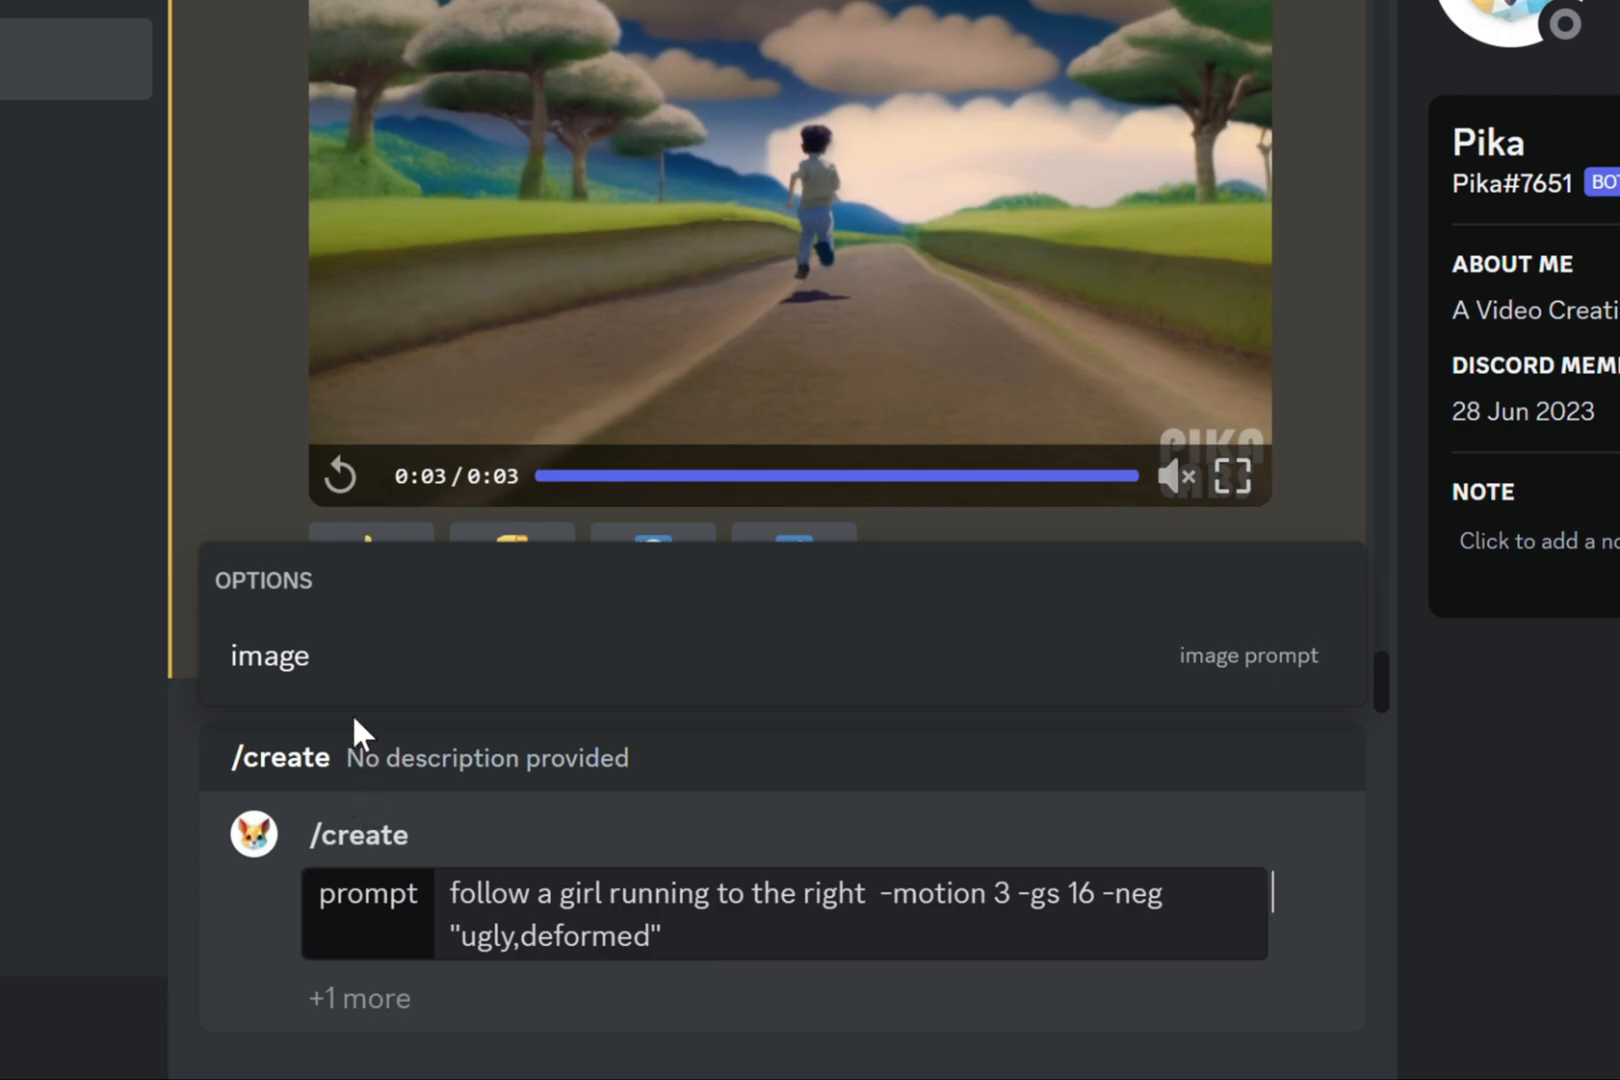
Attach the girl image to /create, play the resulting animation, and begin another /create command.
left_click(268, 656)
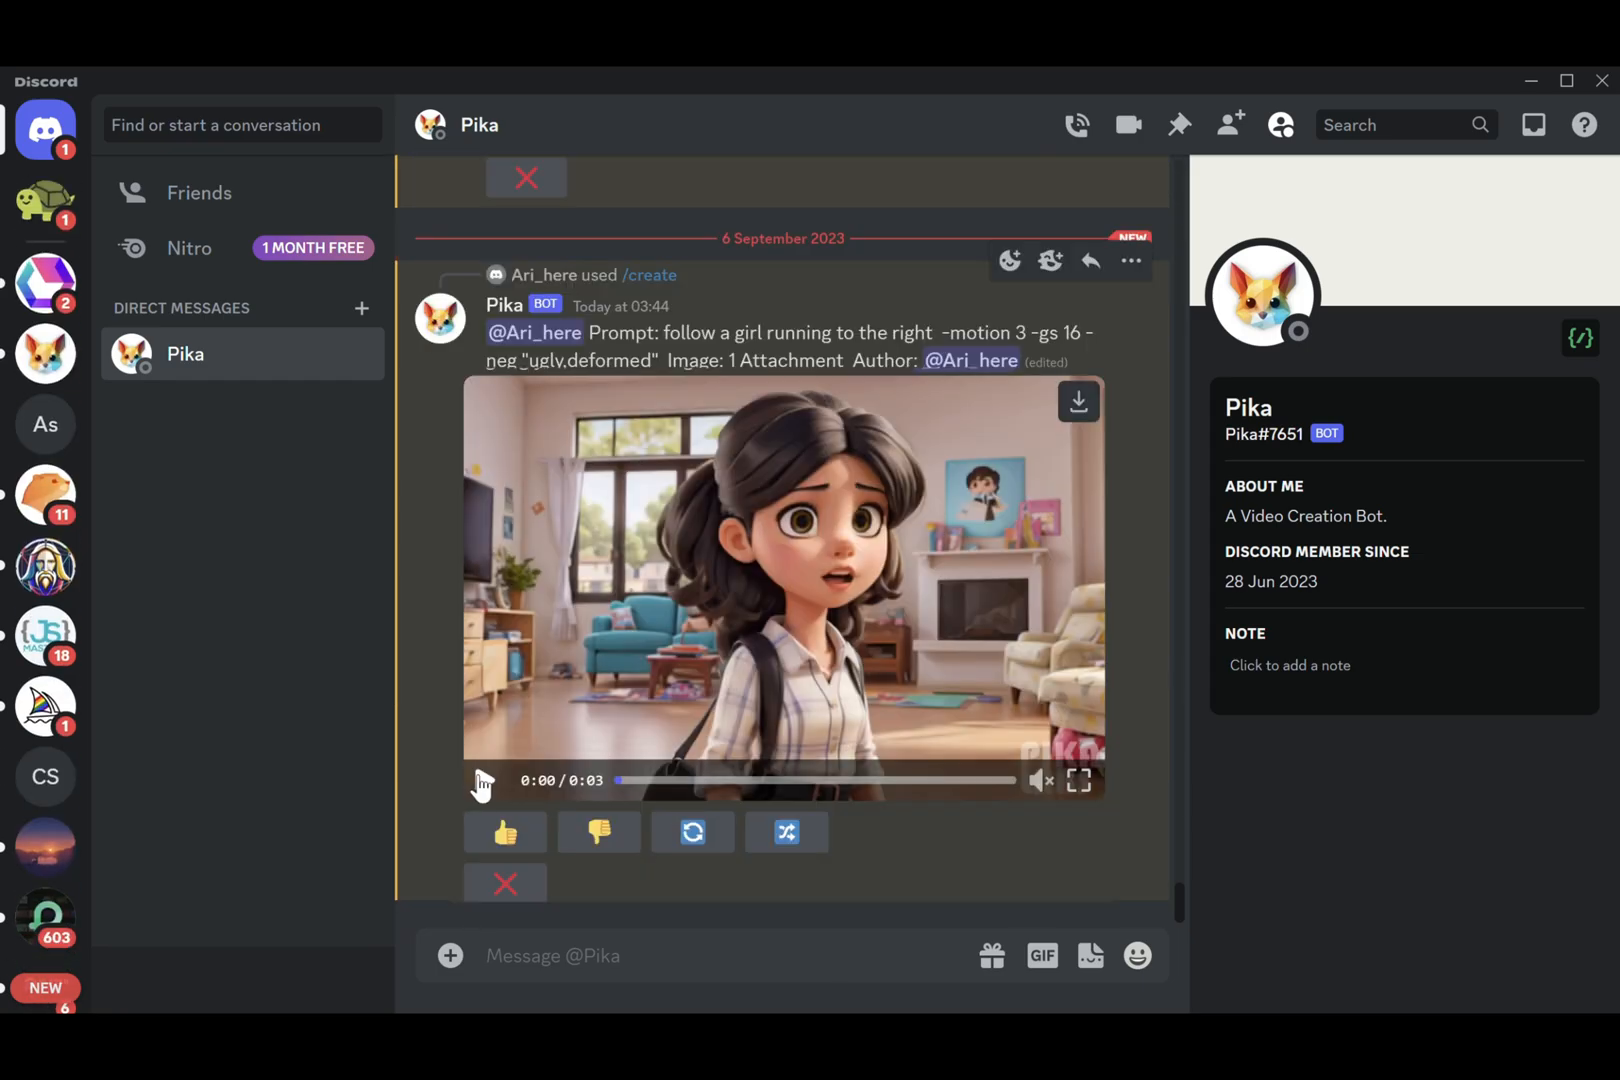
left_click(482, 780)
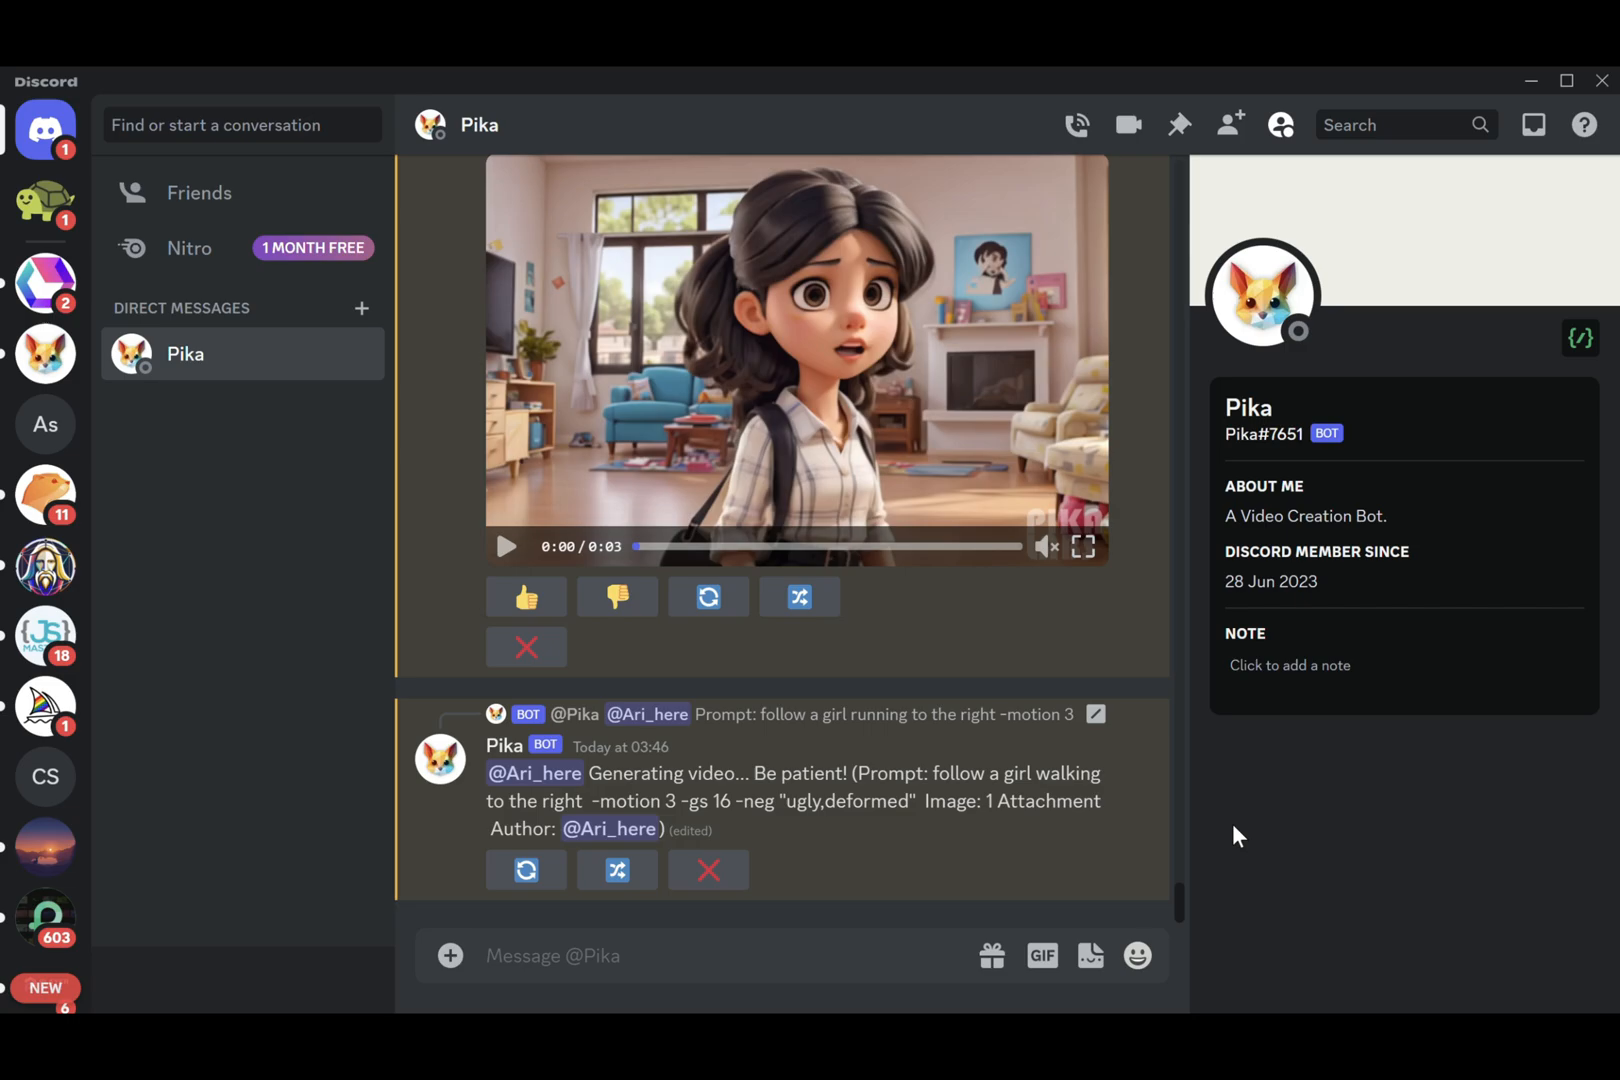
type("/crea")
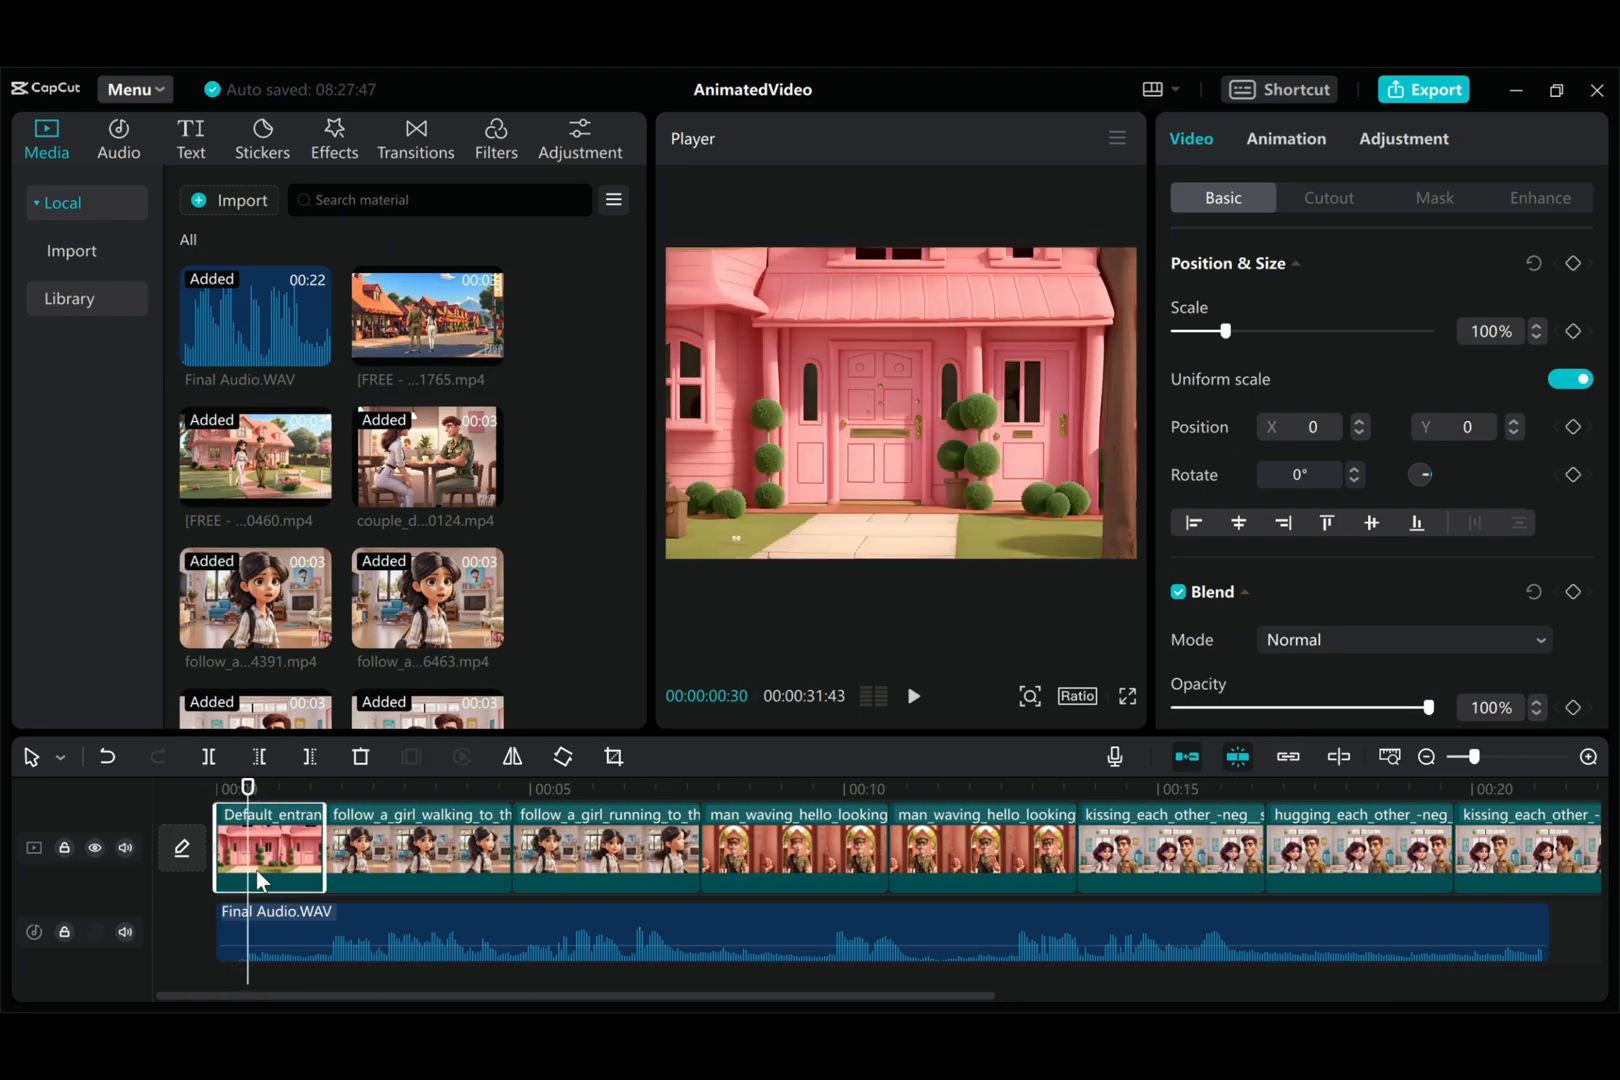
Select the opening house entrance clip on the timeline.
left_click(914, 696)
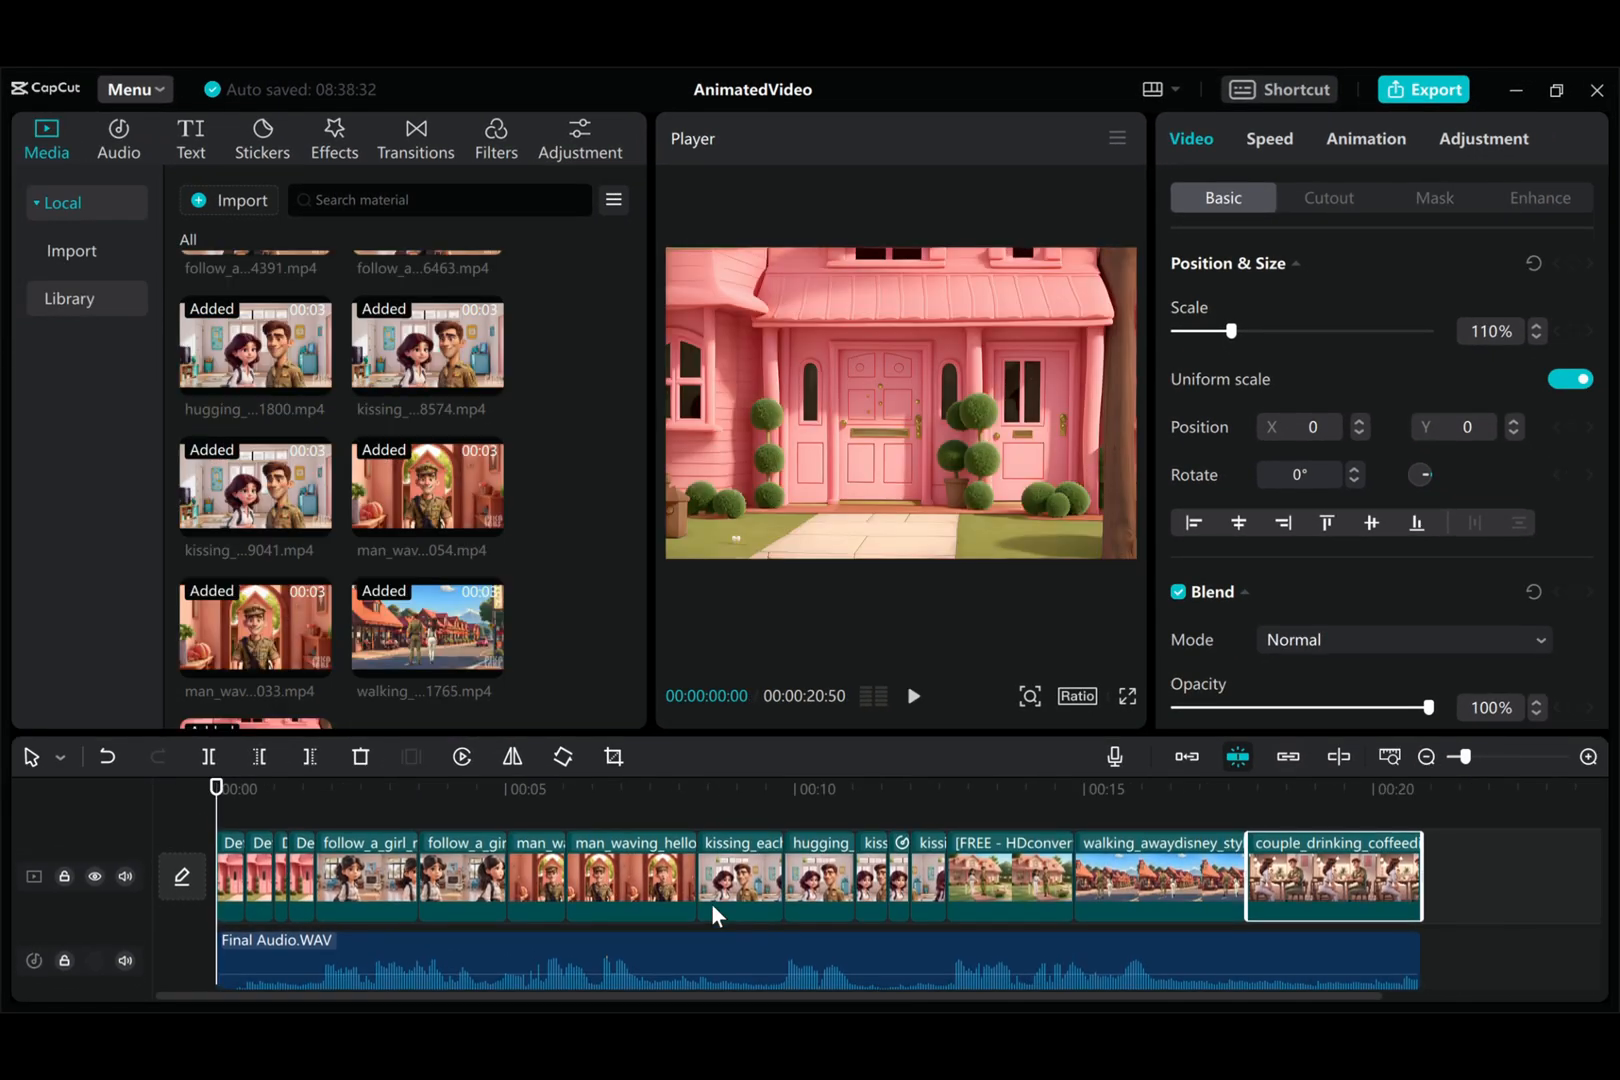
Search the Sound effects library for 'knock'.
left_click(118, 140)
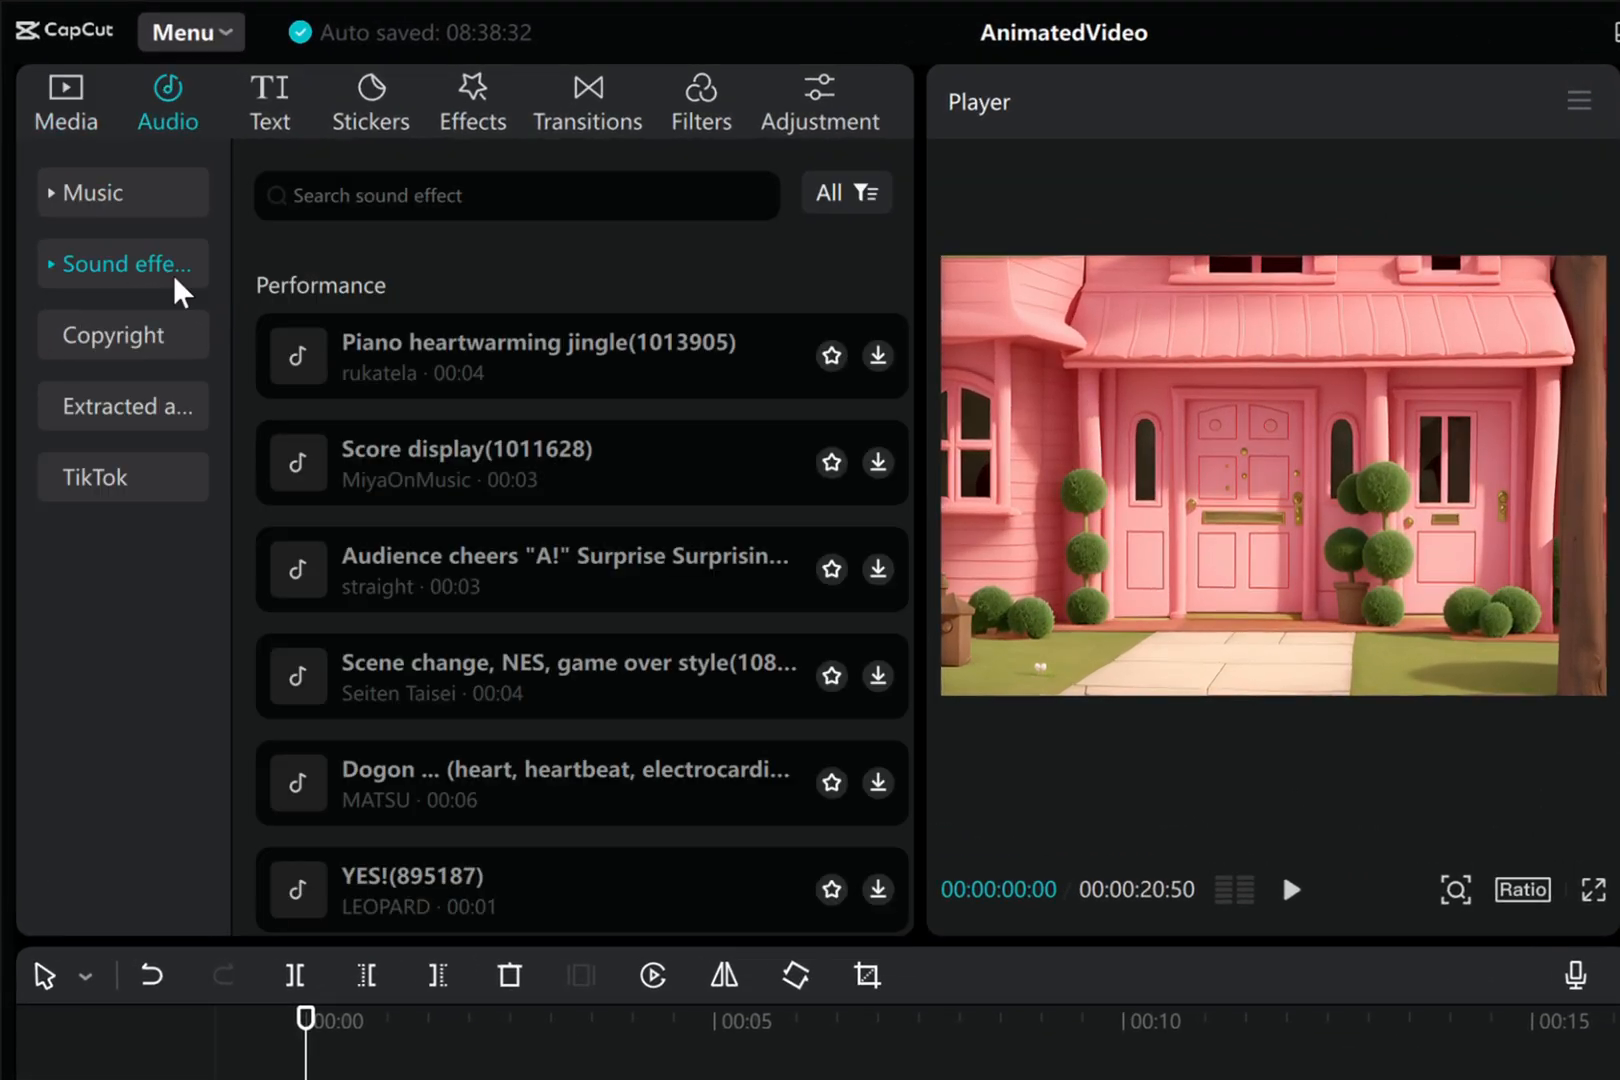
type("knock")
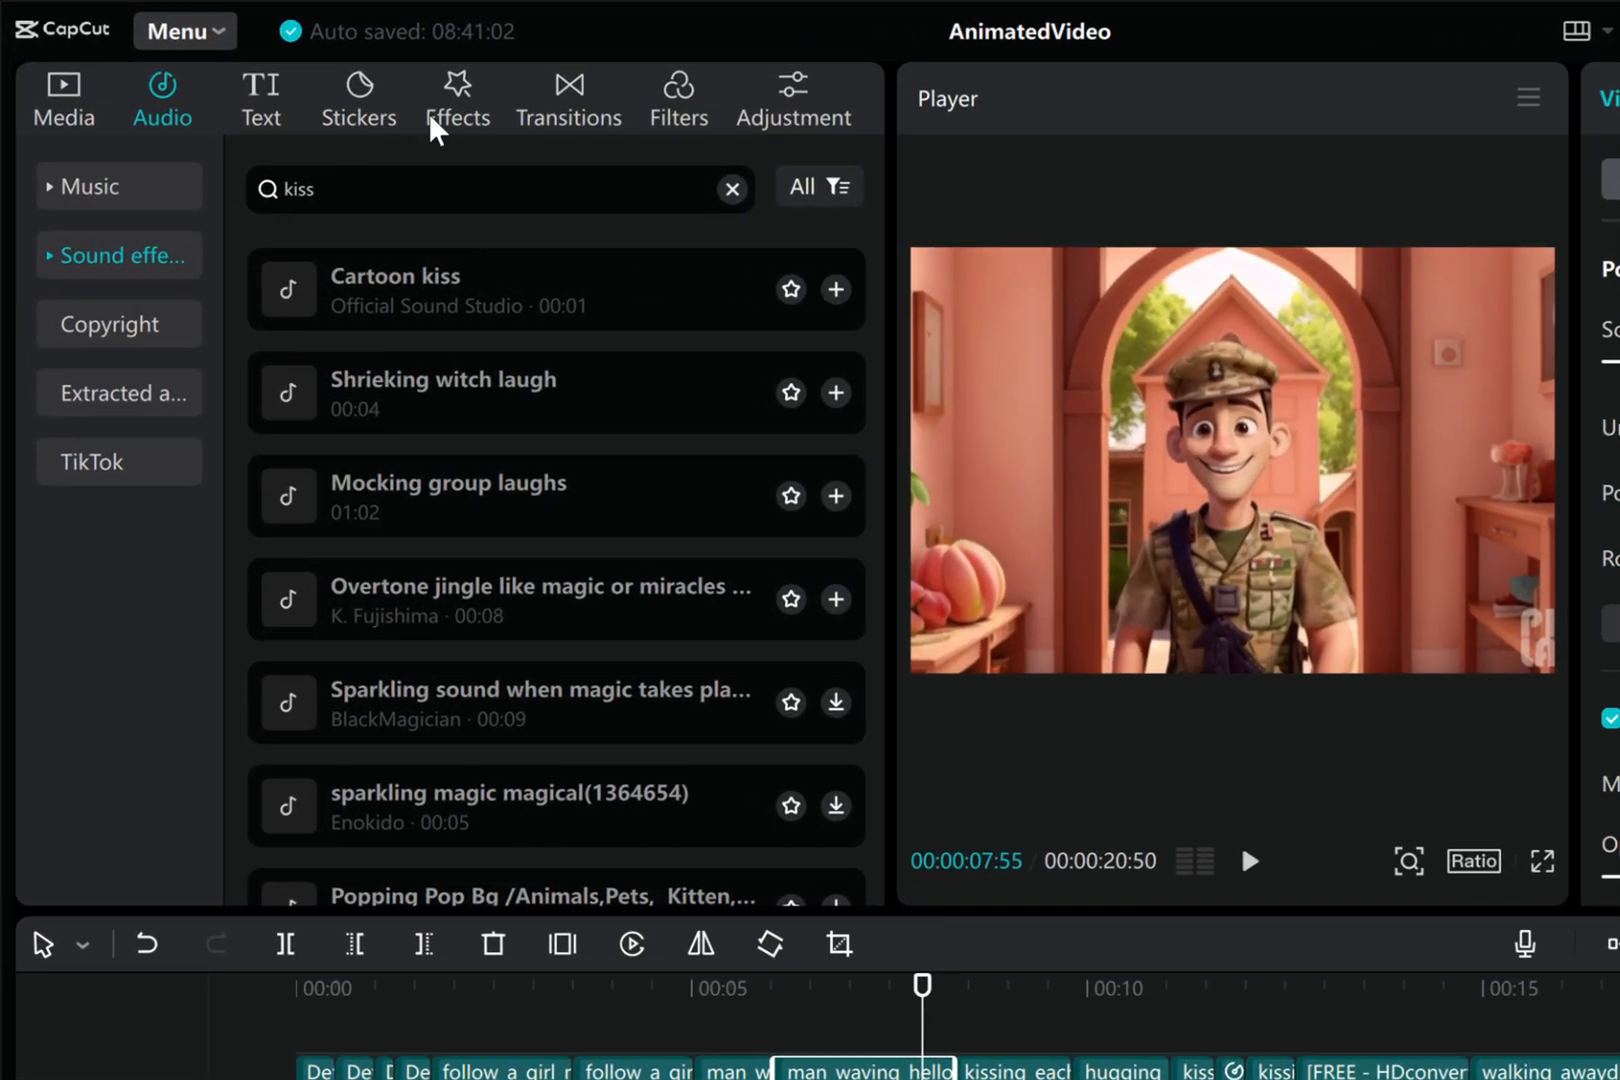
left_click(568, 98)
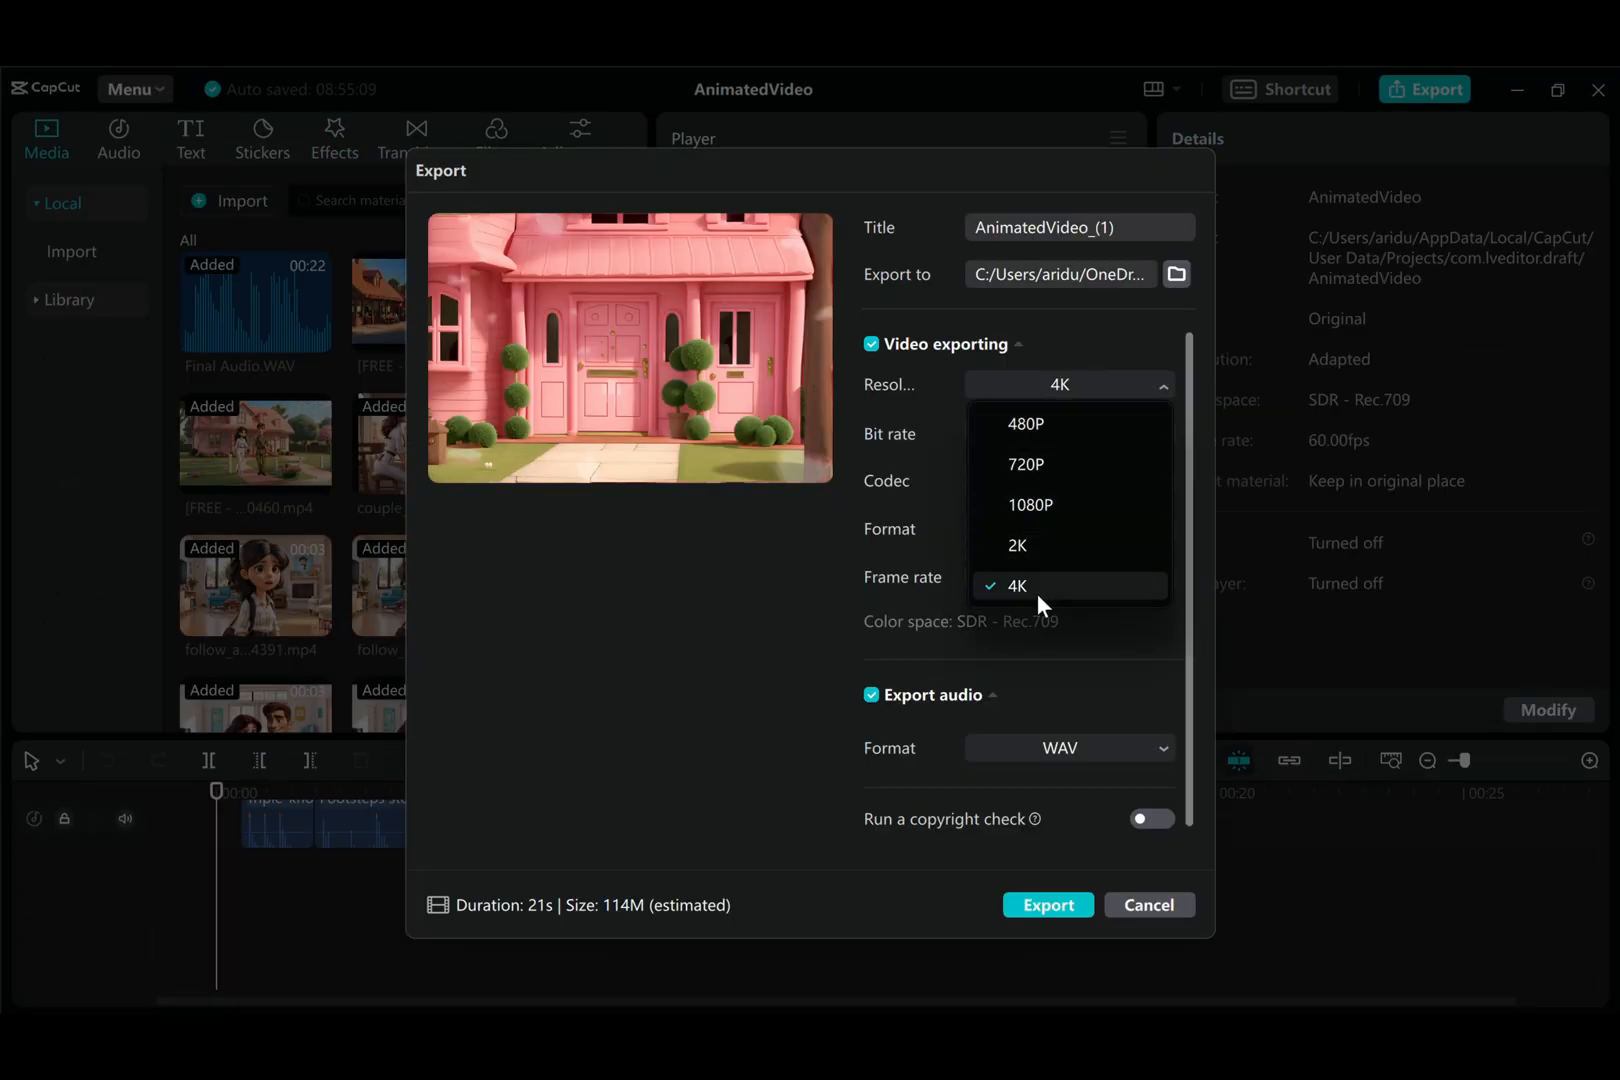
Set the export resolution to 4K.
left_click(1048, 904)
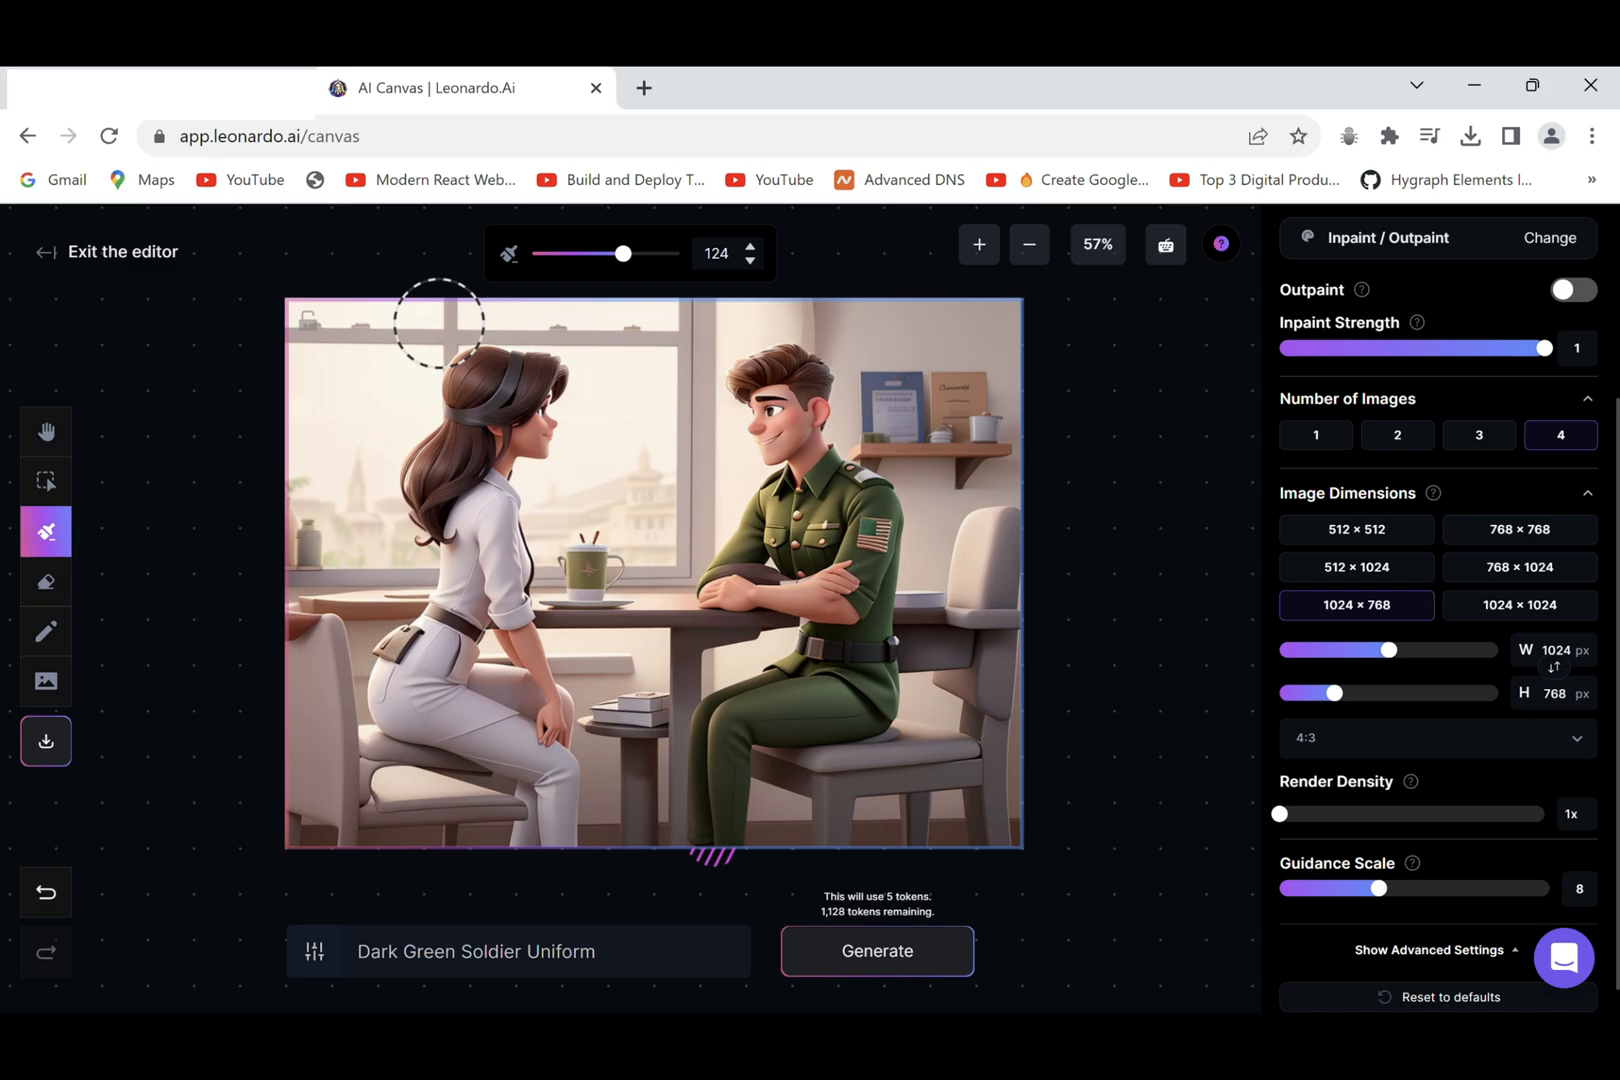
Generate the 'Couples cafe' inpainting variations on the AI Canvas.
left_click(876, 950)
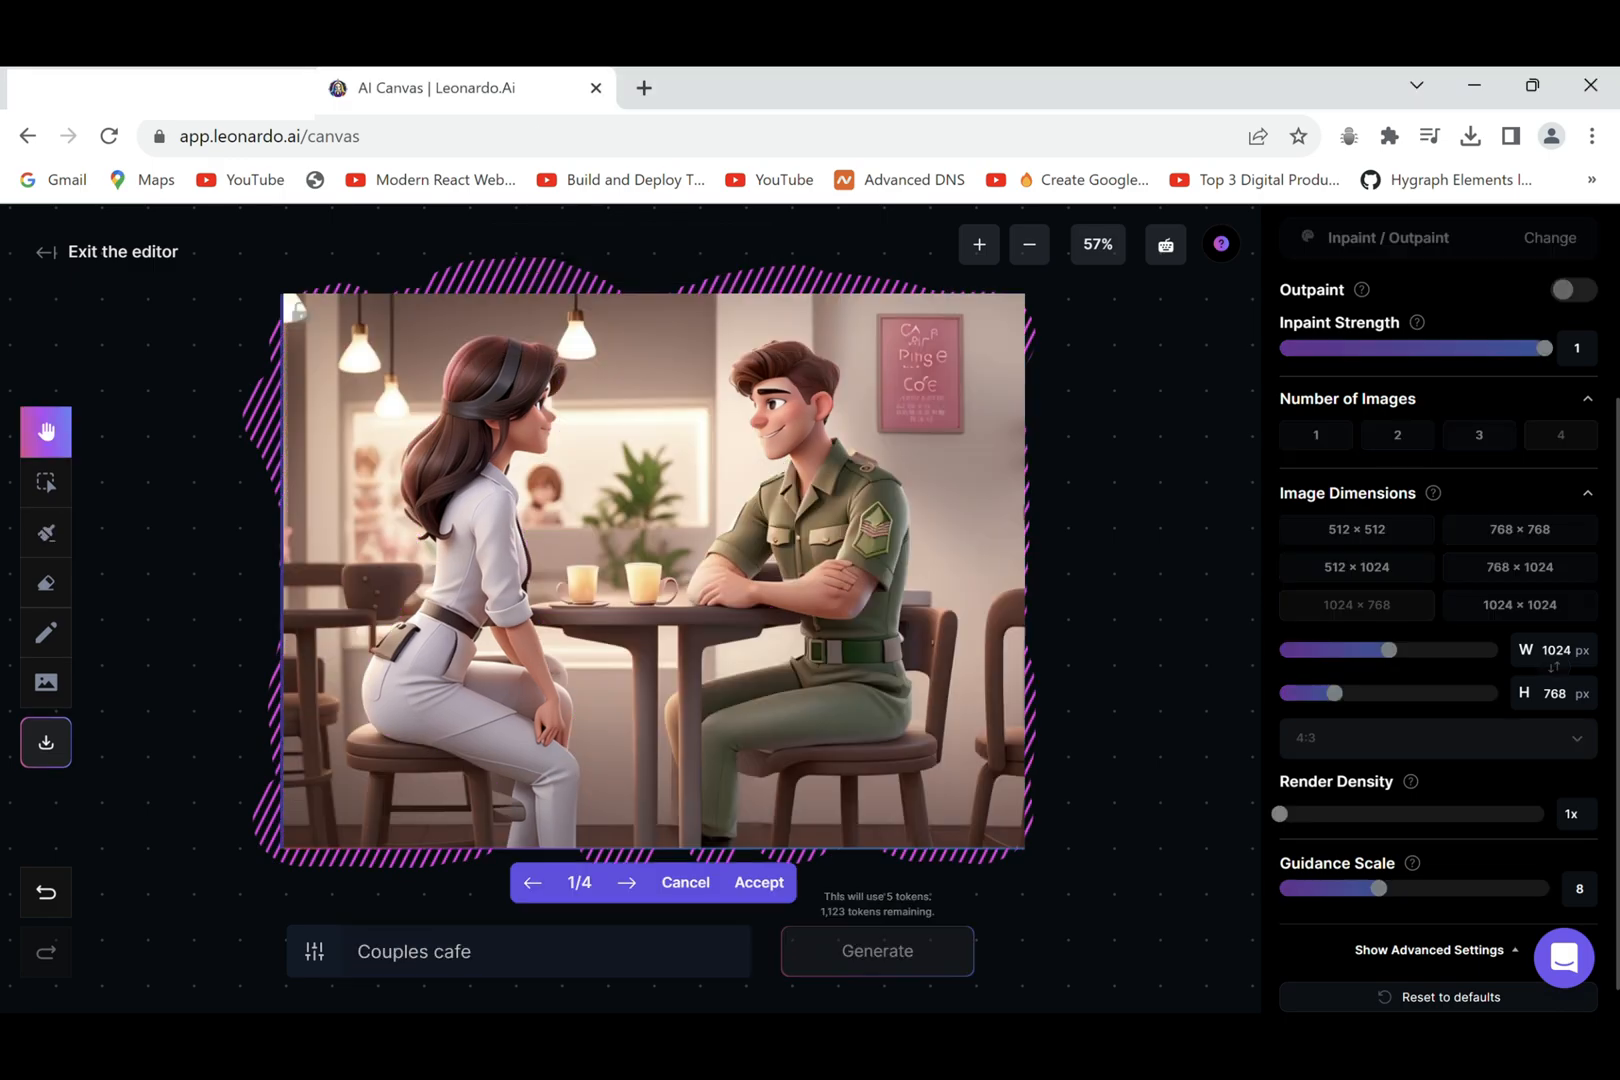